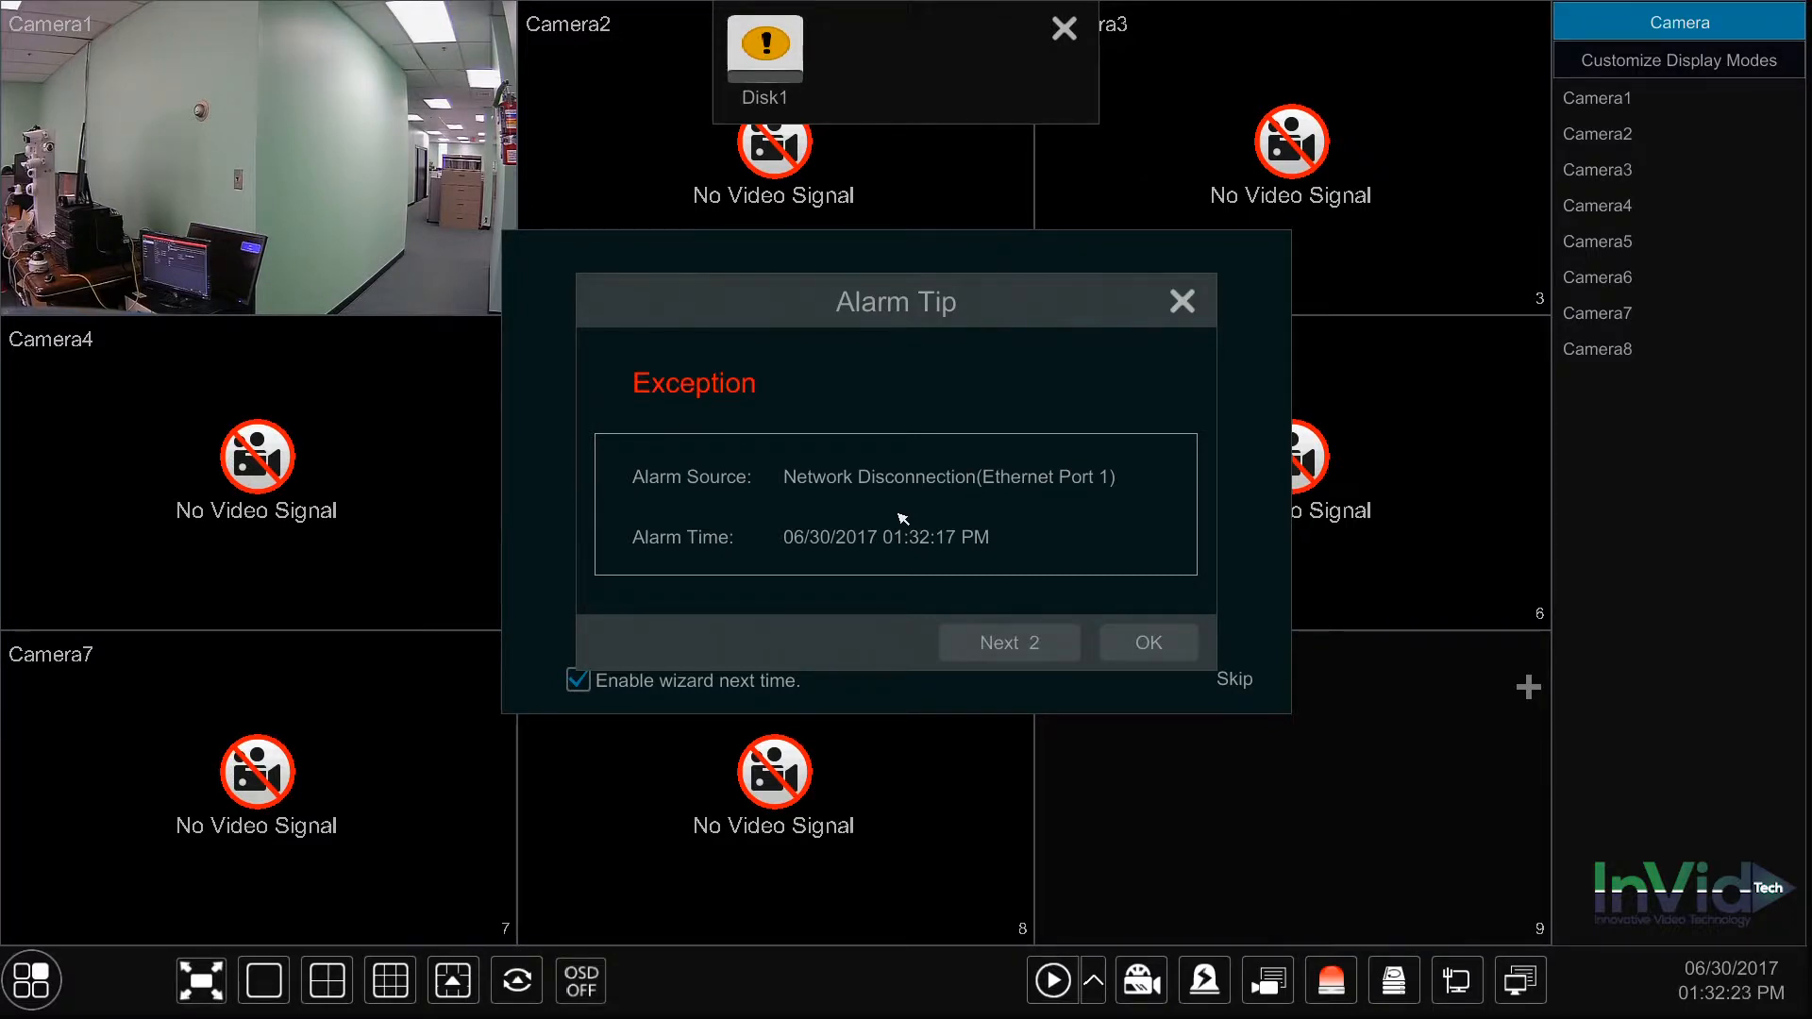
Step: Dismiss the Network Disconnection alarm tip, leaving the Wizard Setup launcher open
left_click(1058, 29)
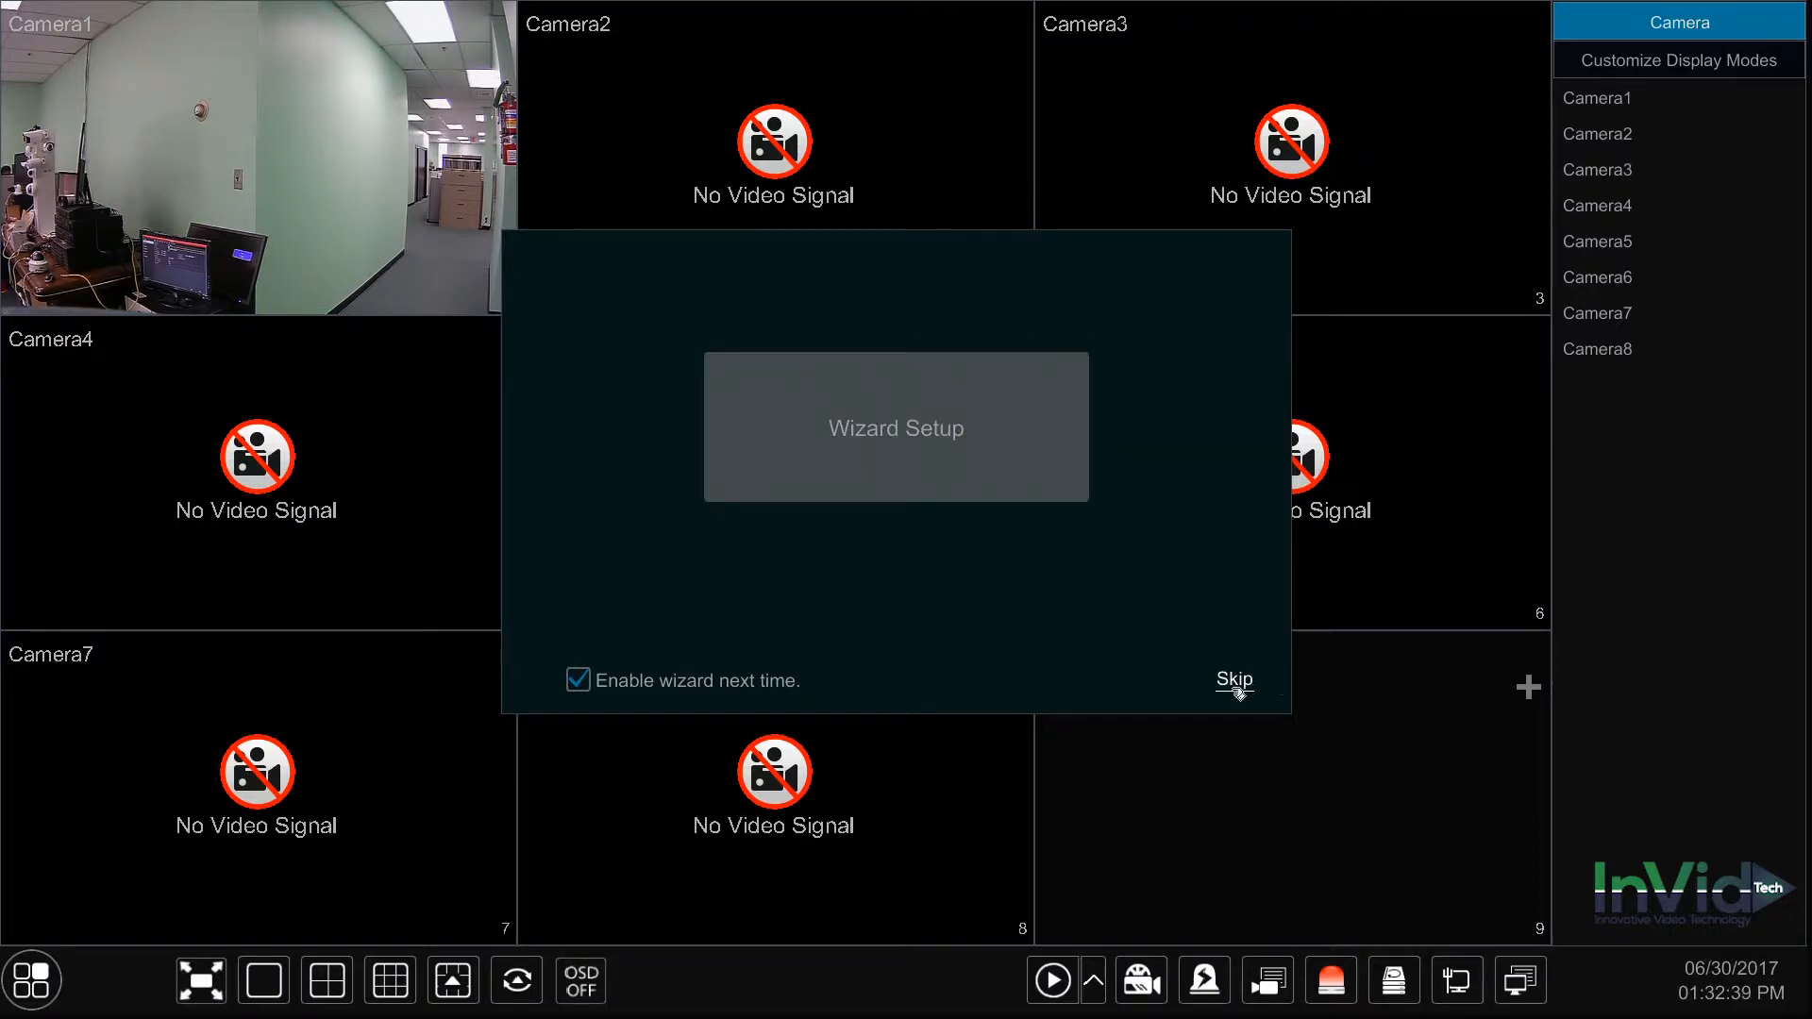
Step: Skip the setup wizard and go to Settings > Disk Management
left_click(1234, 679)
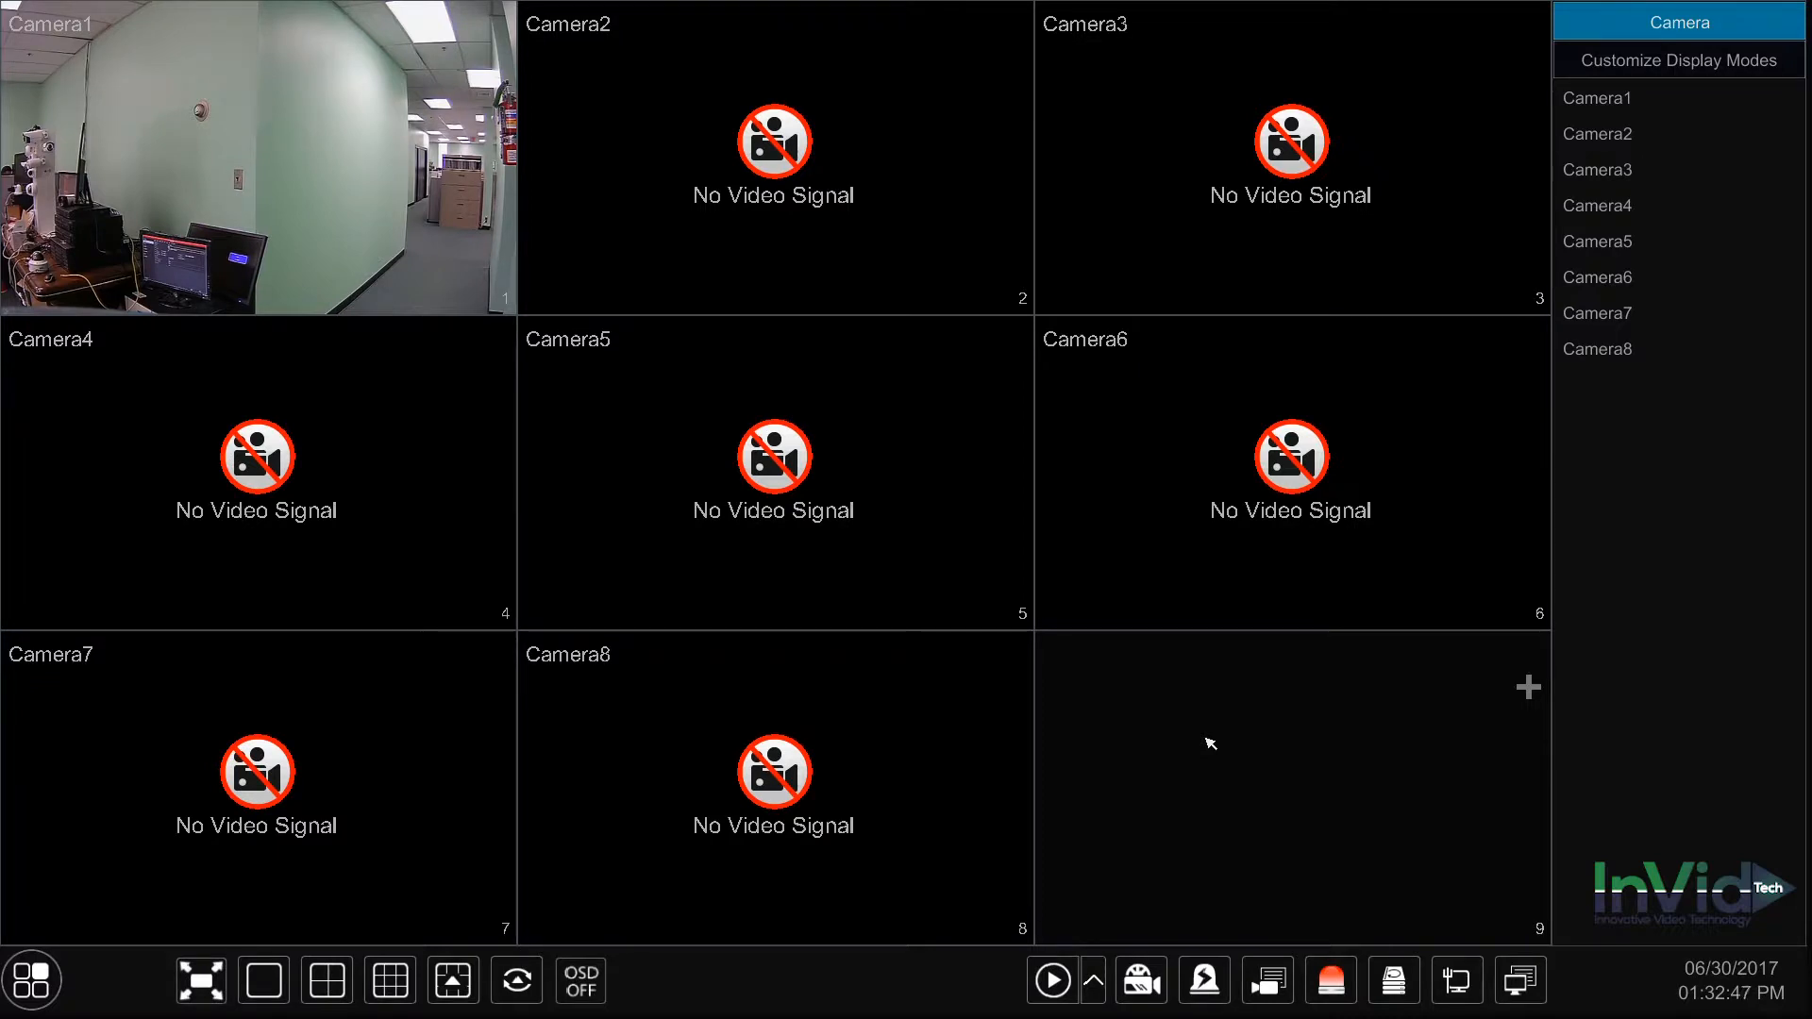
mouse_move(1063, 159)
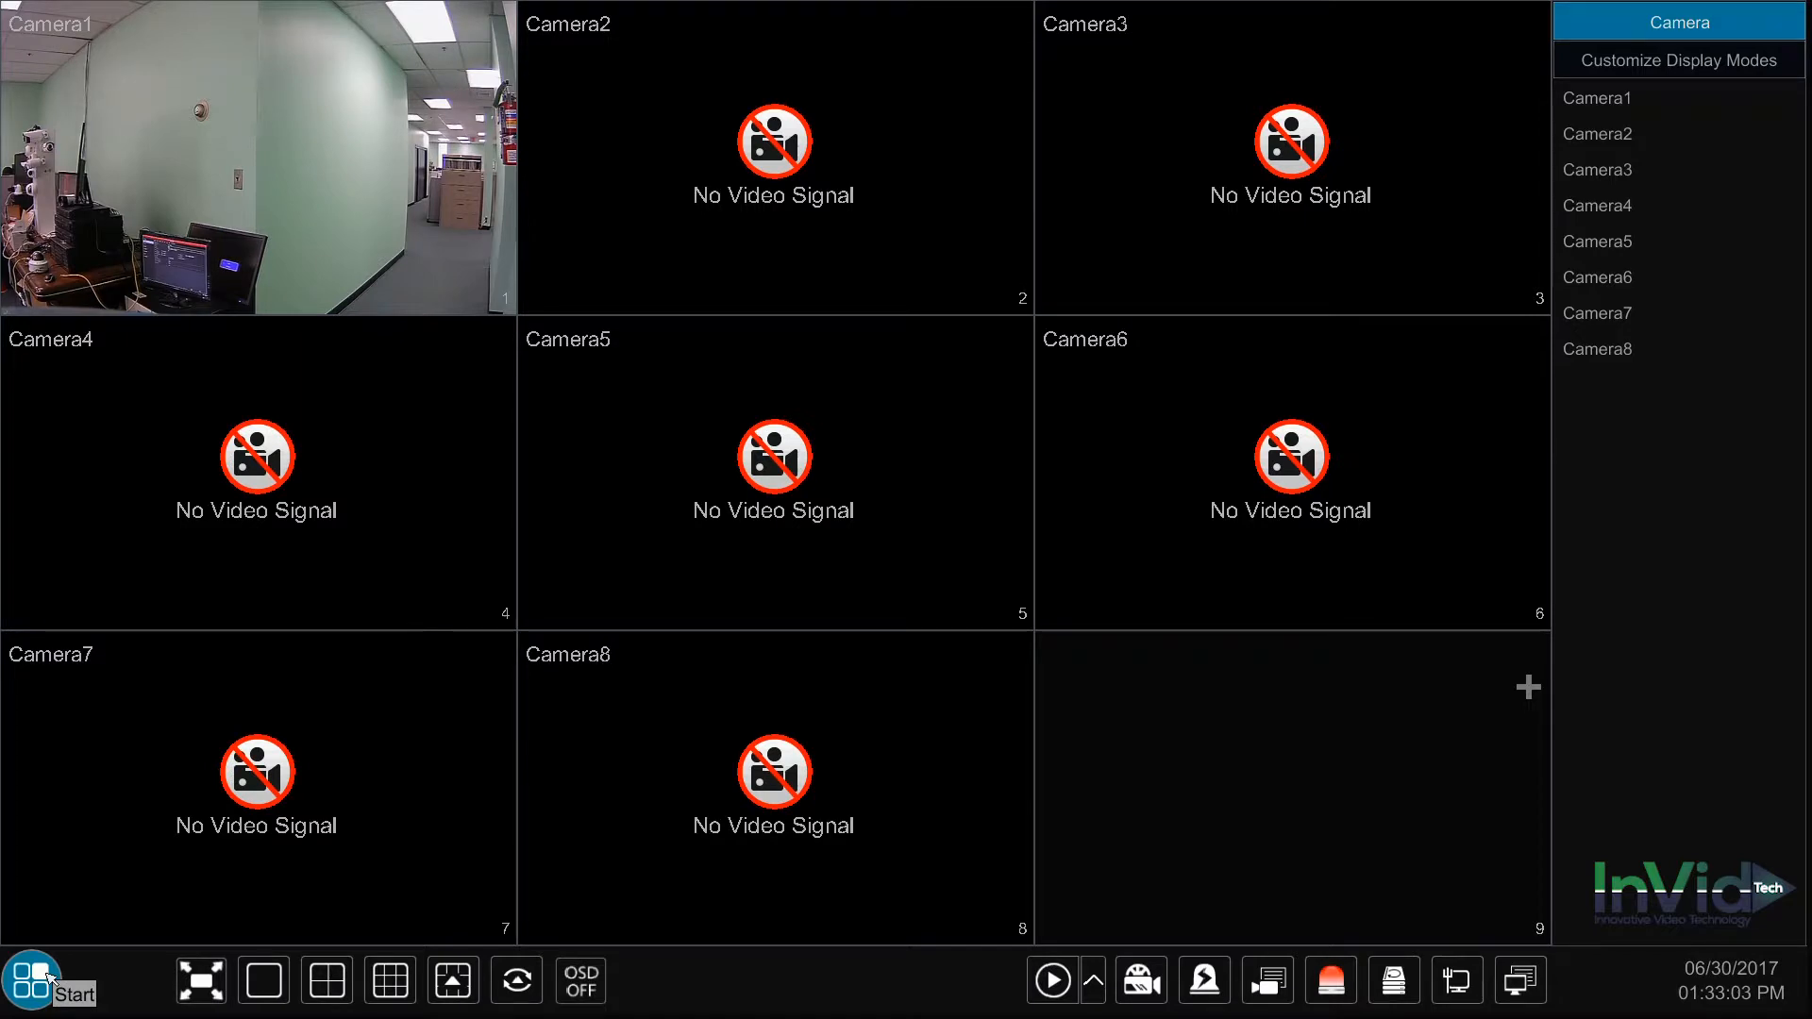
left_click(30, 984)
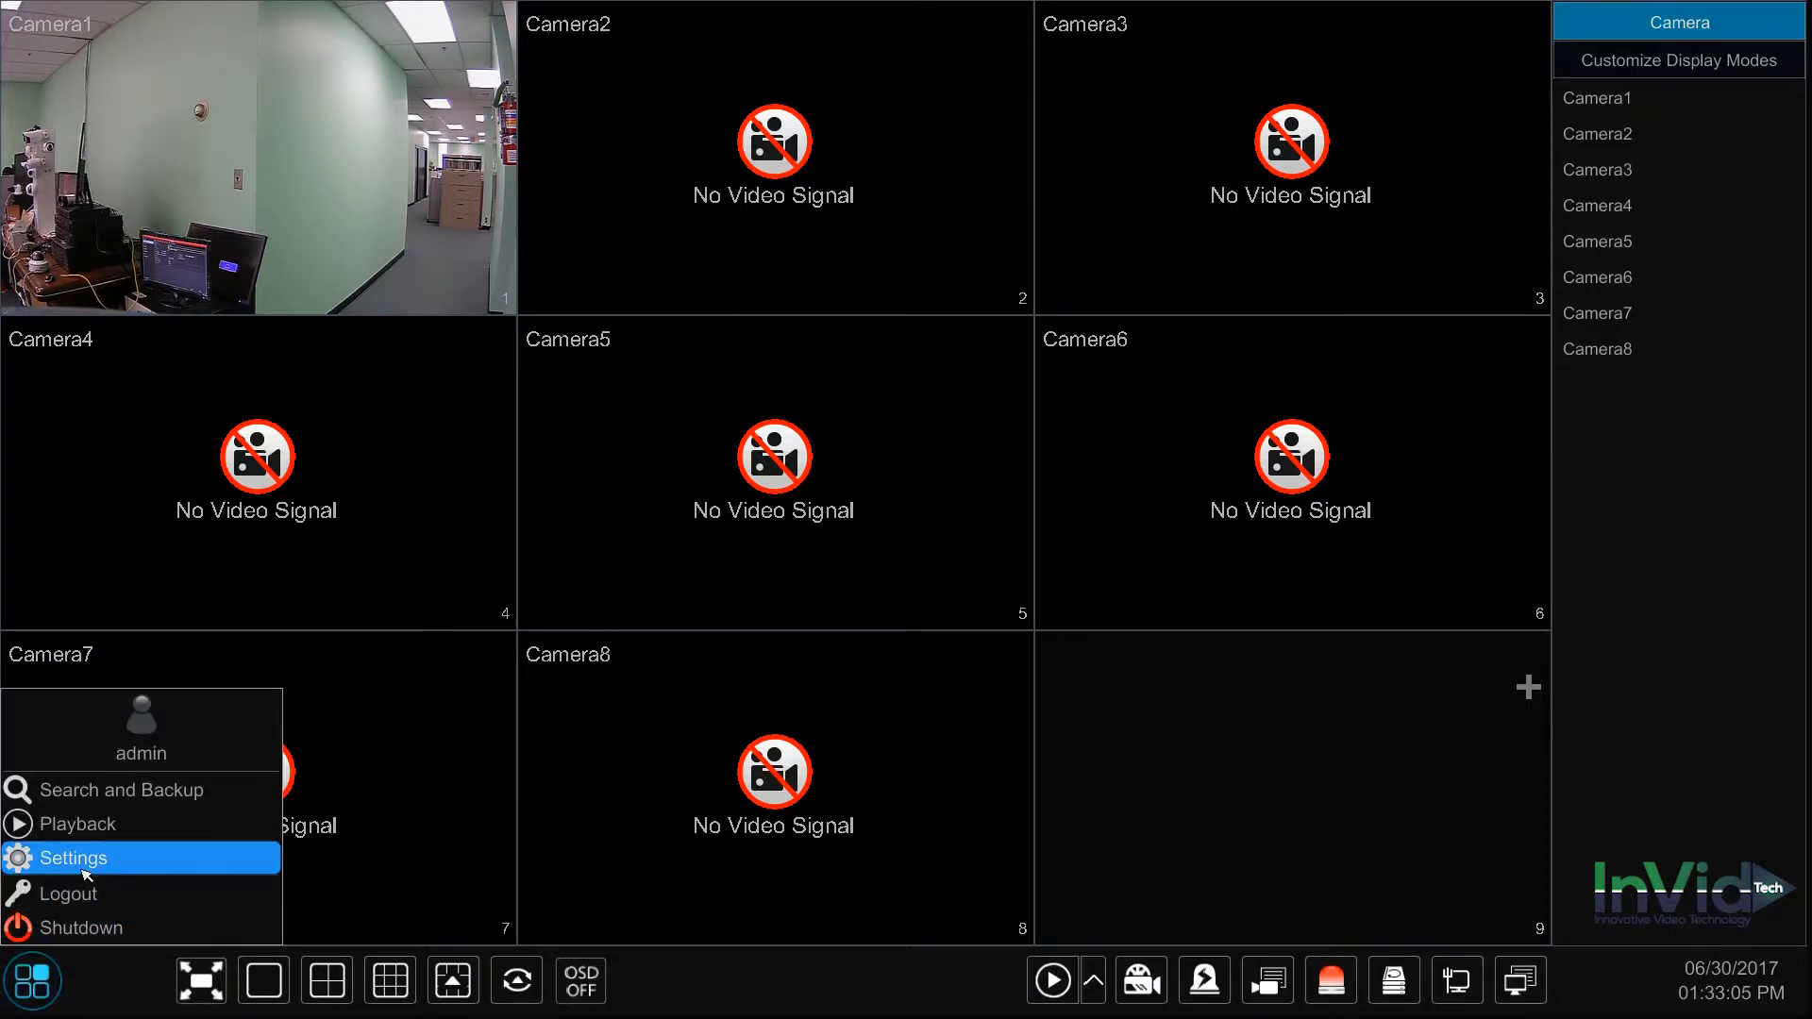
left_click(73, 857)
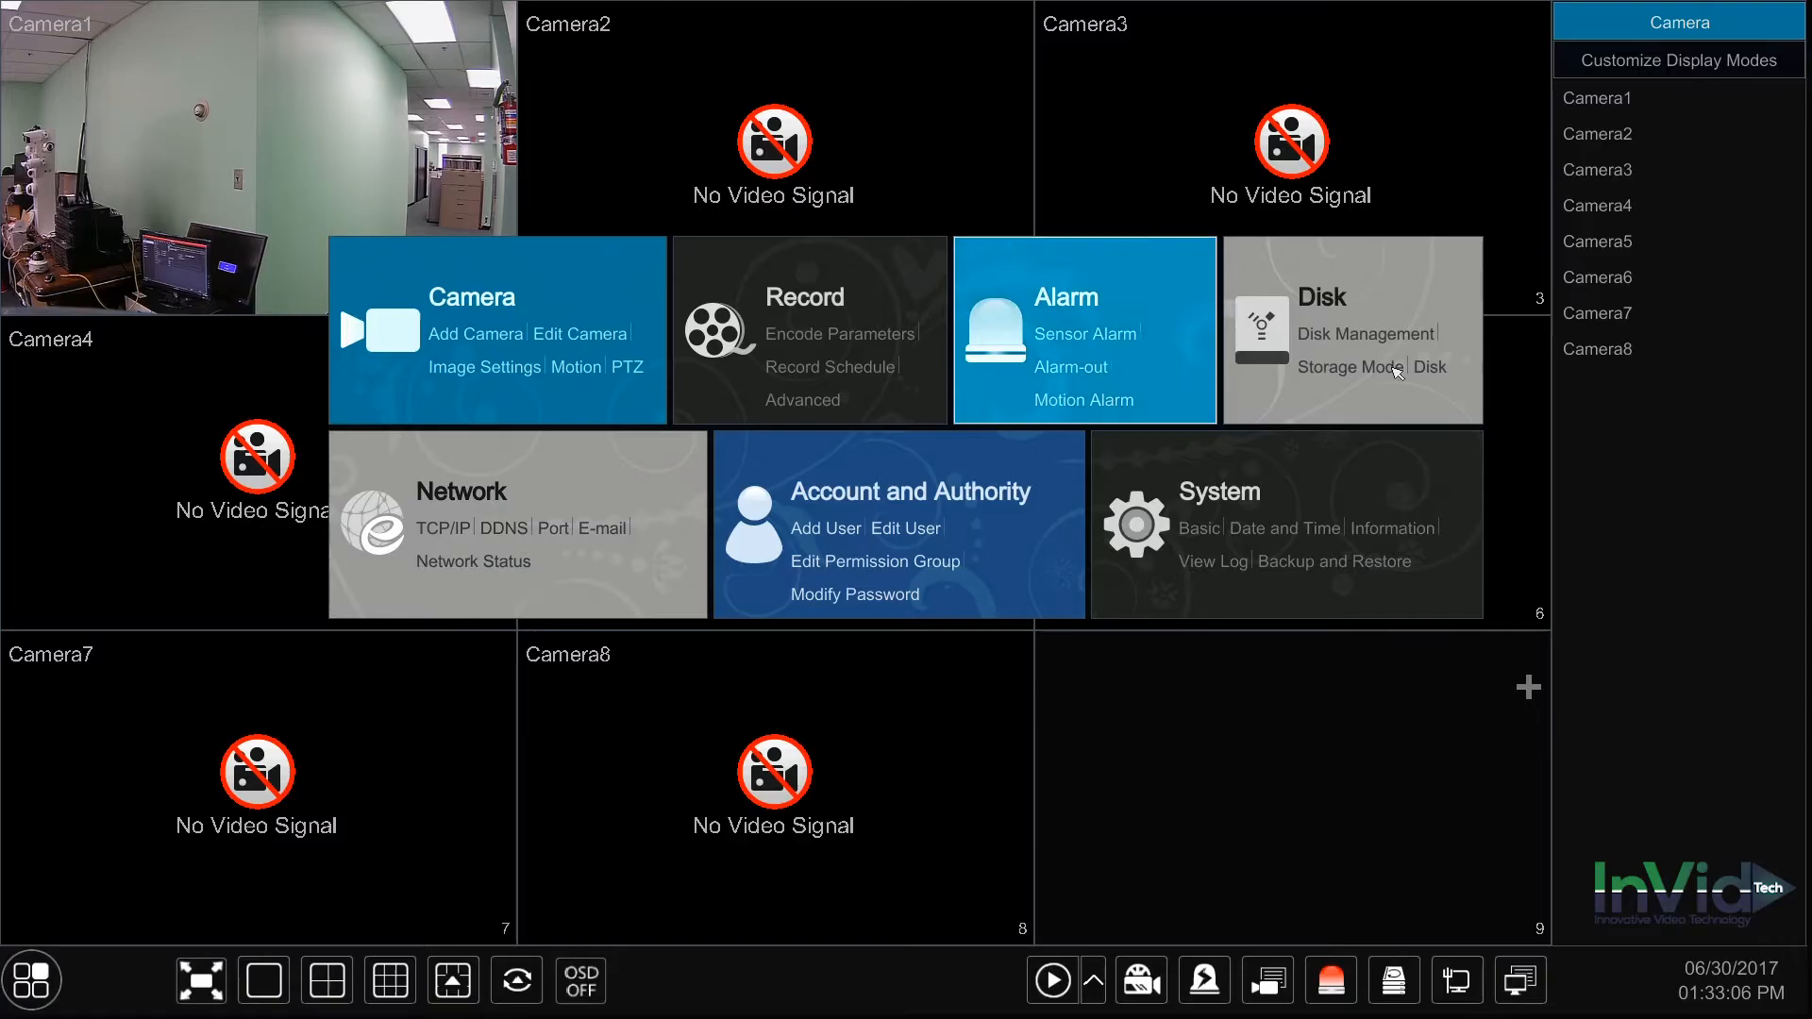
left_click(1365, 333)
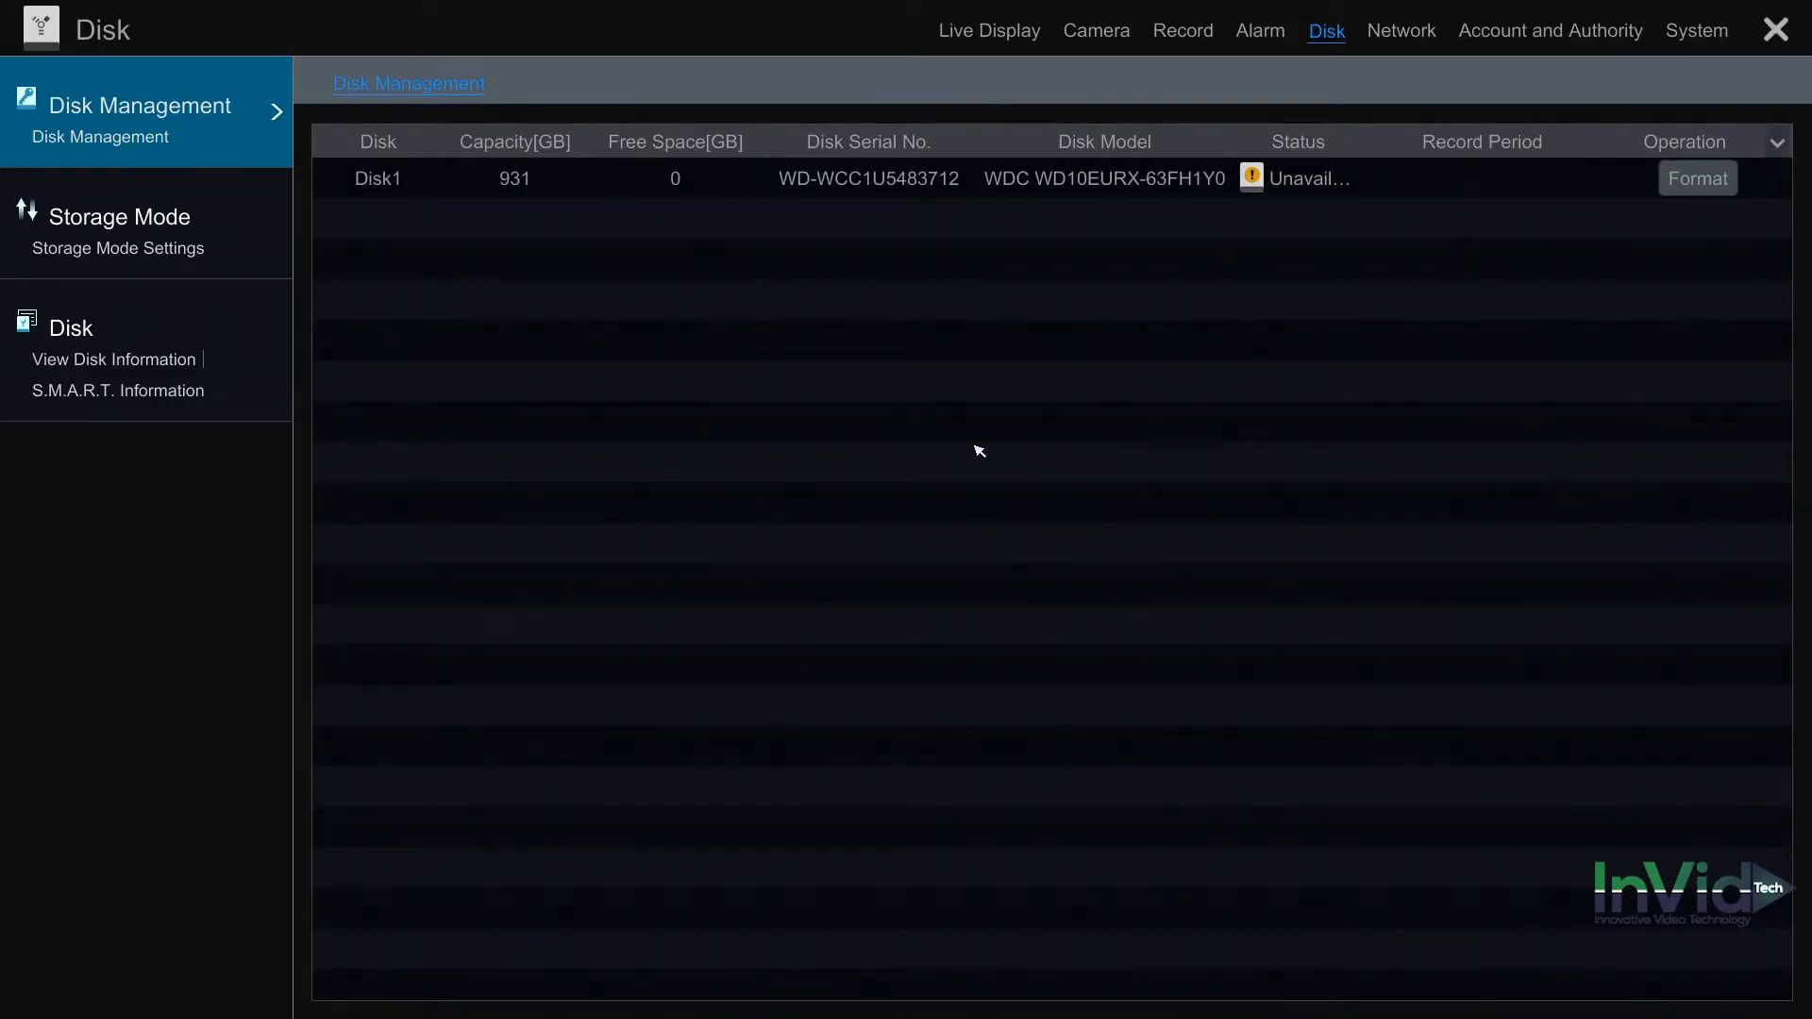
mouse_move(1178, 279)
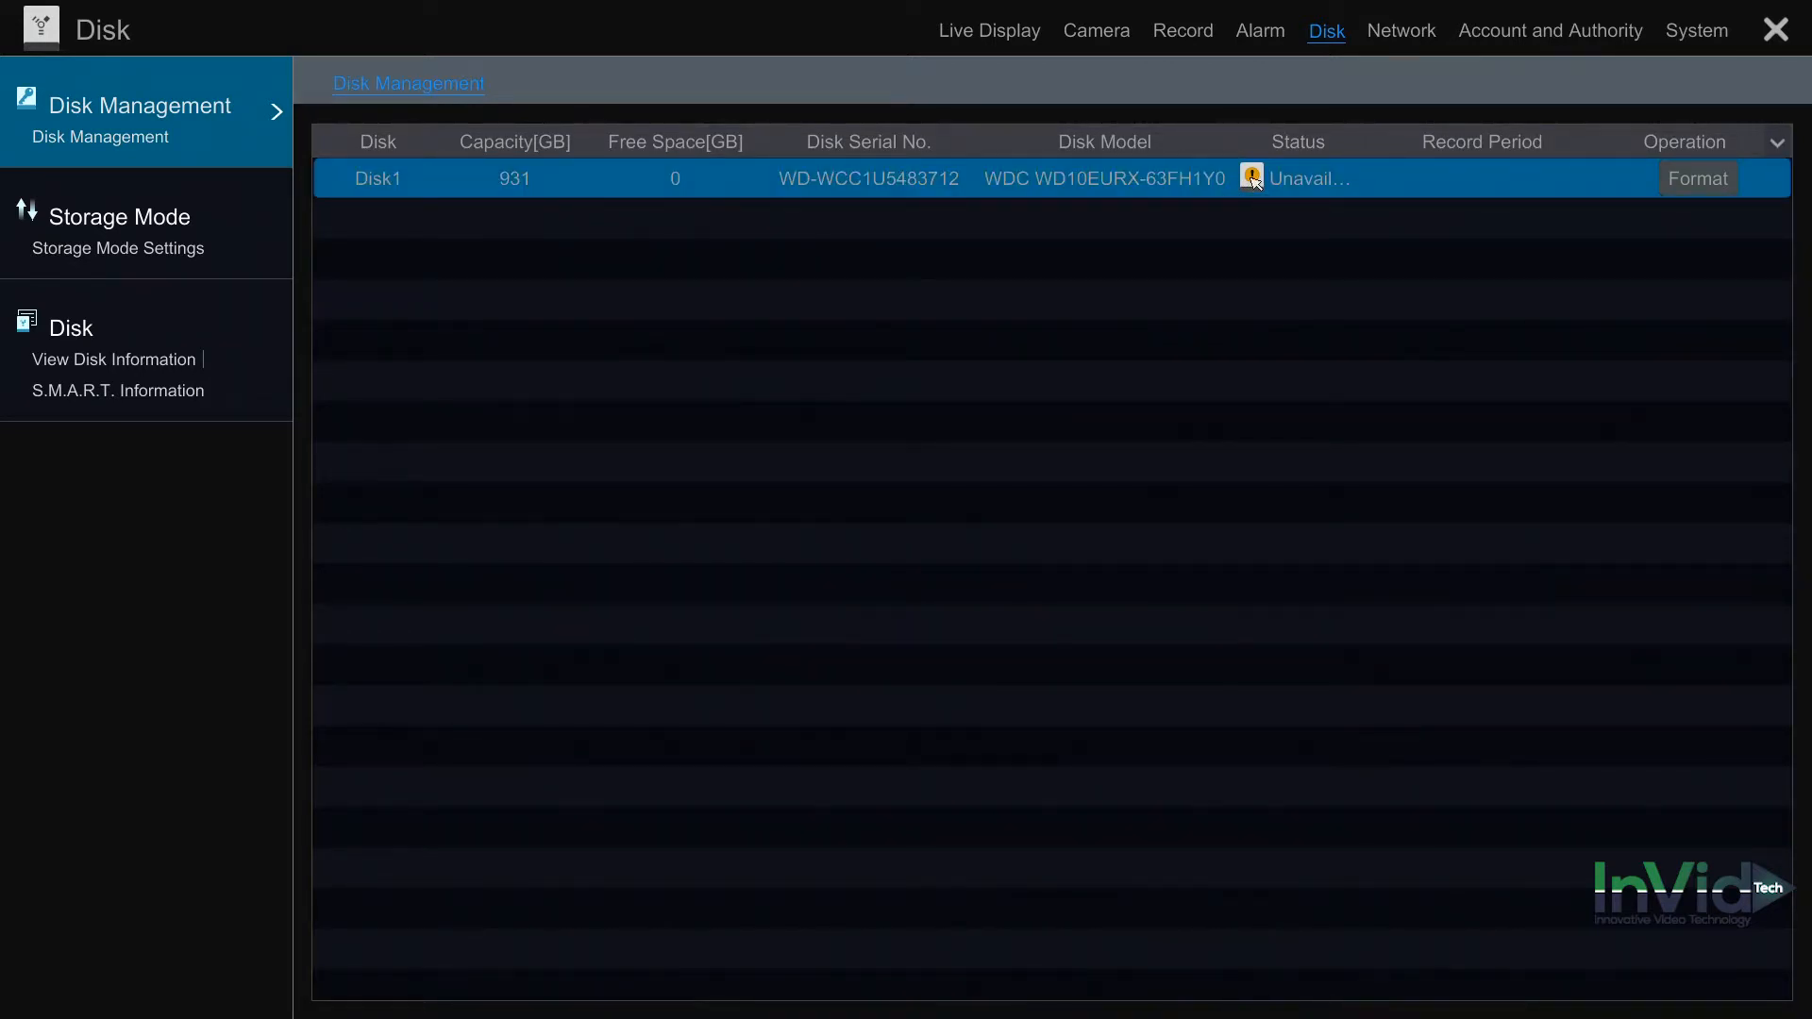
mouse_move(850, 193)
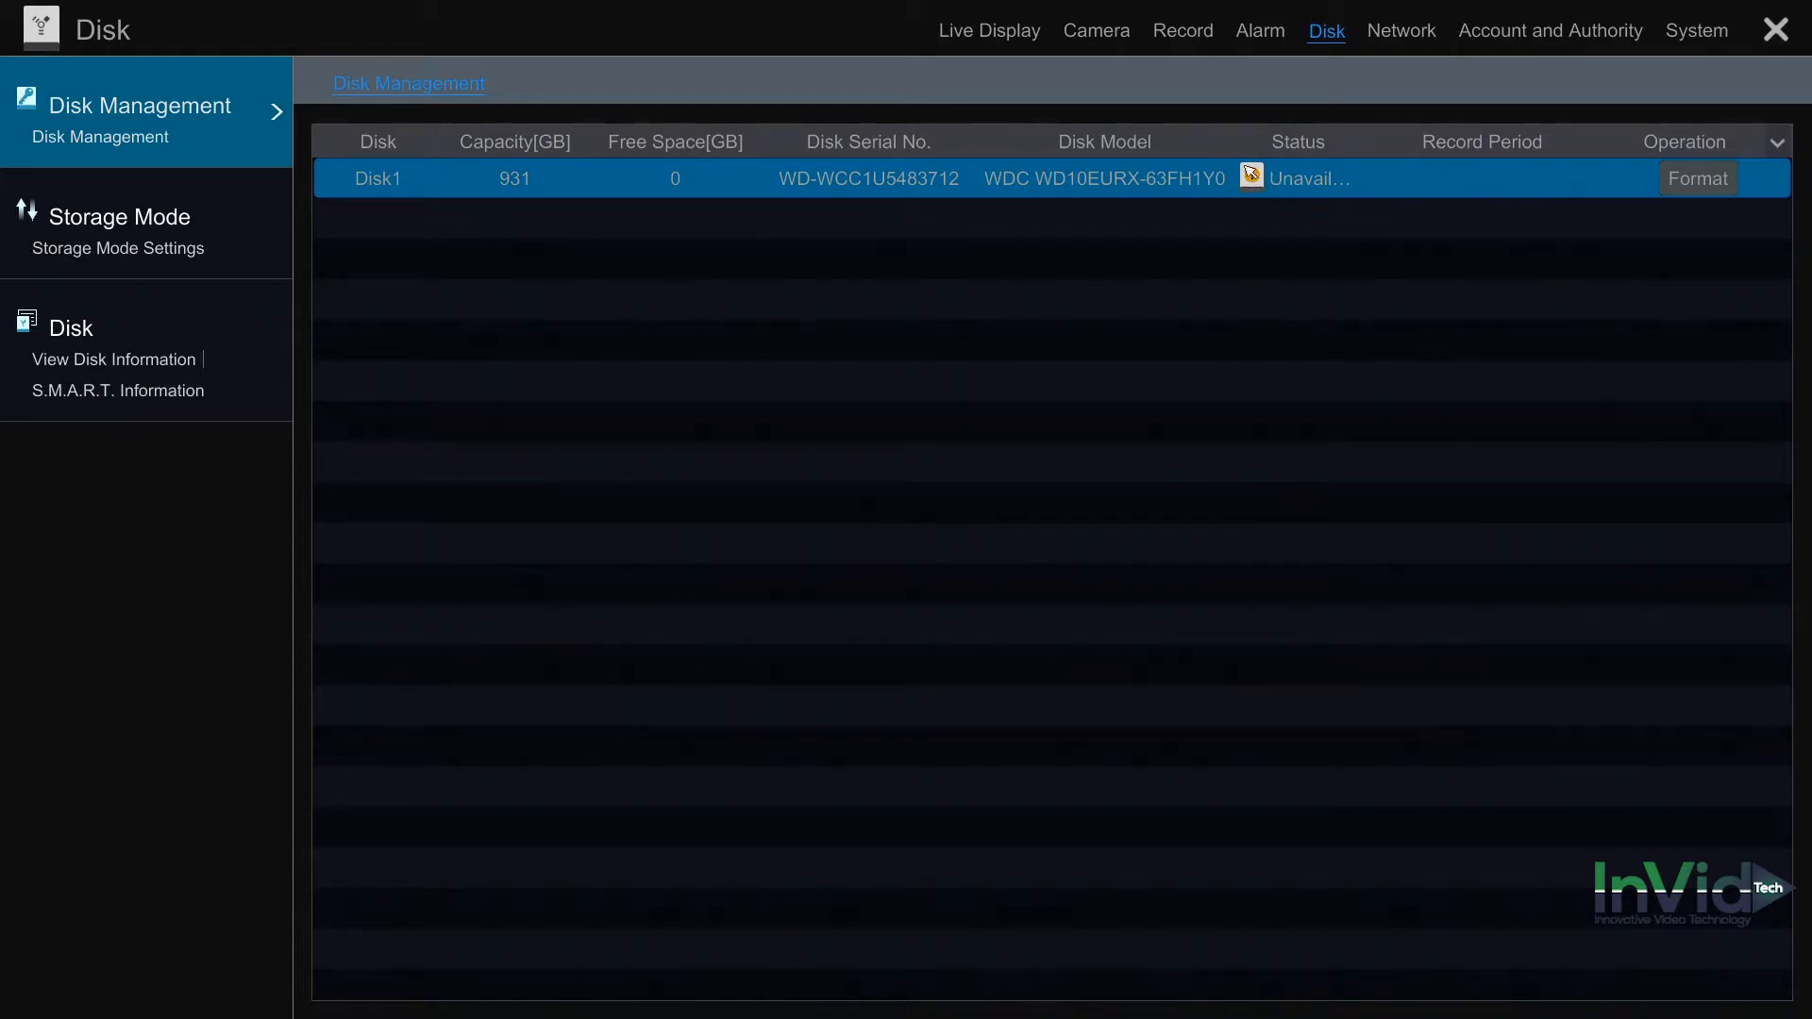
mouse_move(1286, 195)
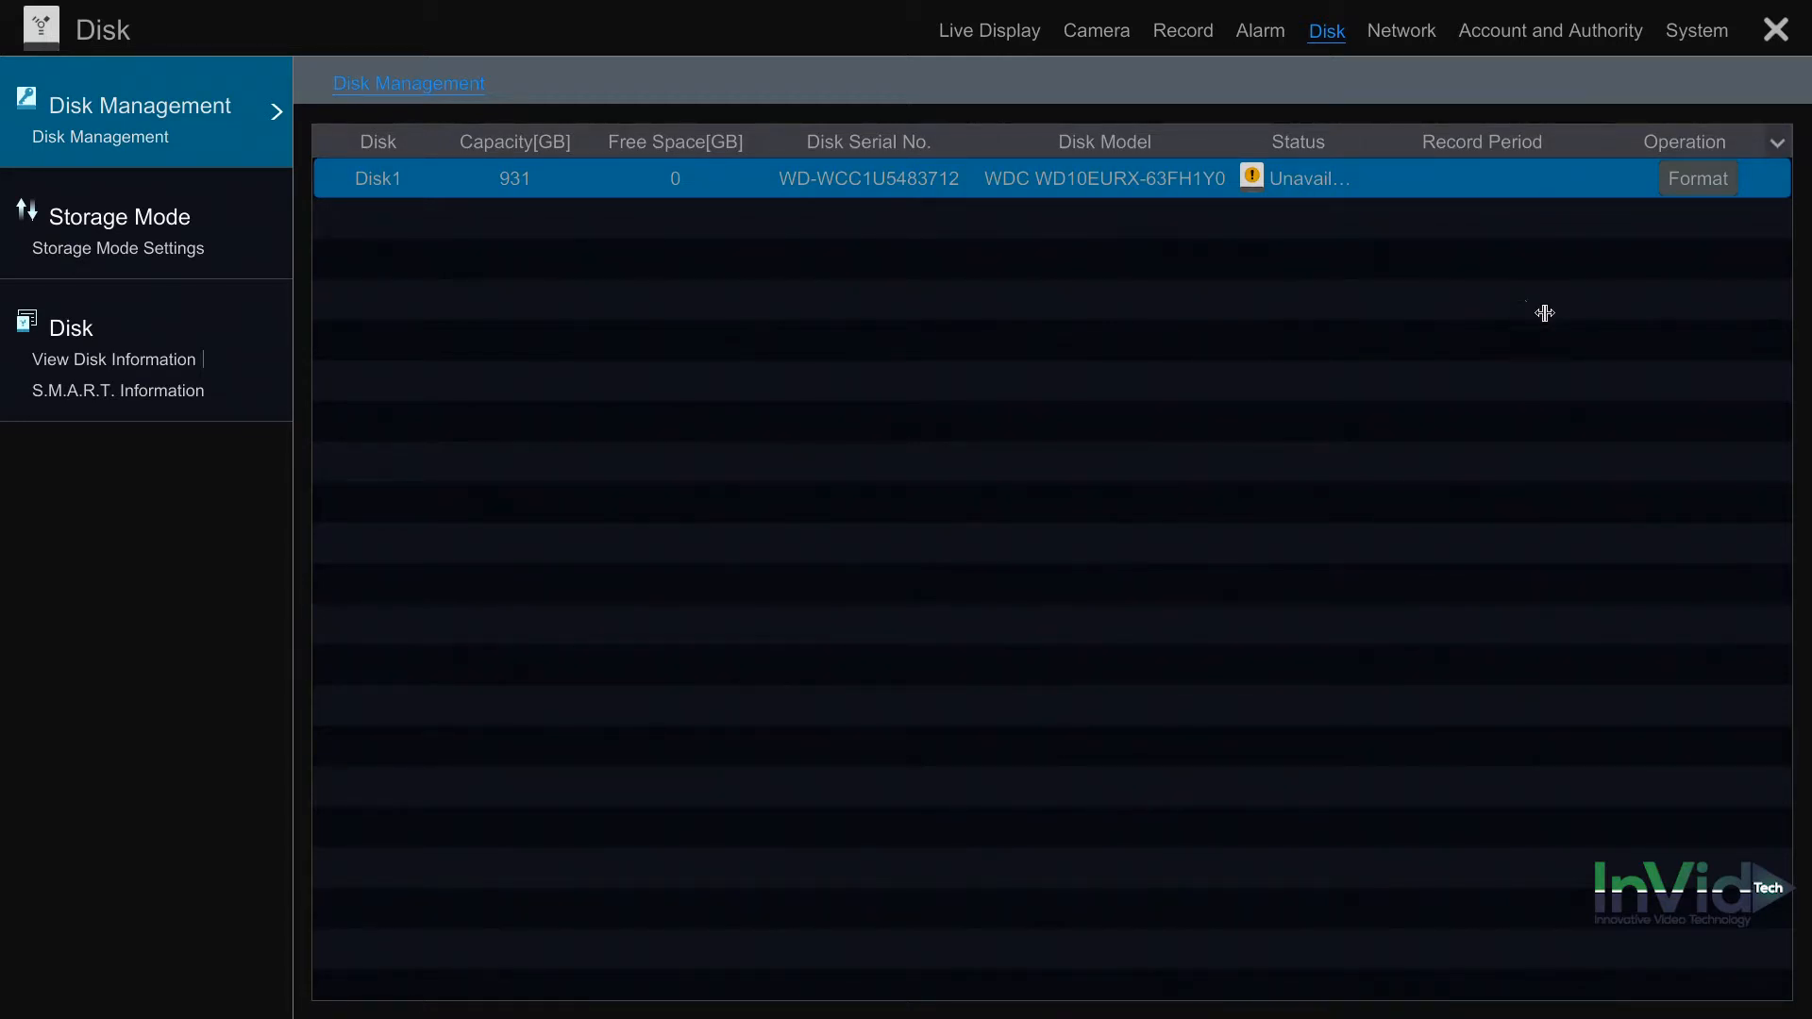
mouse_move(1417, 368)
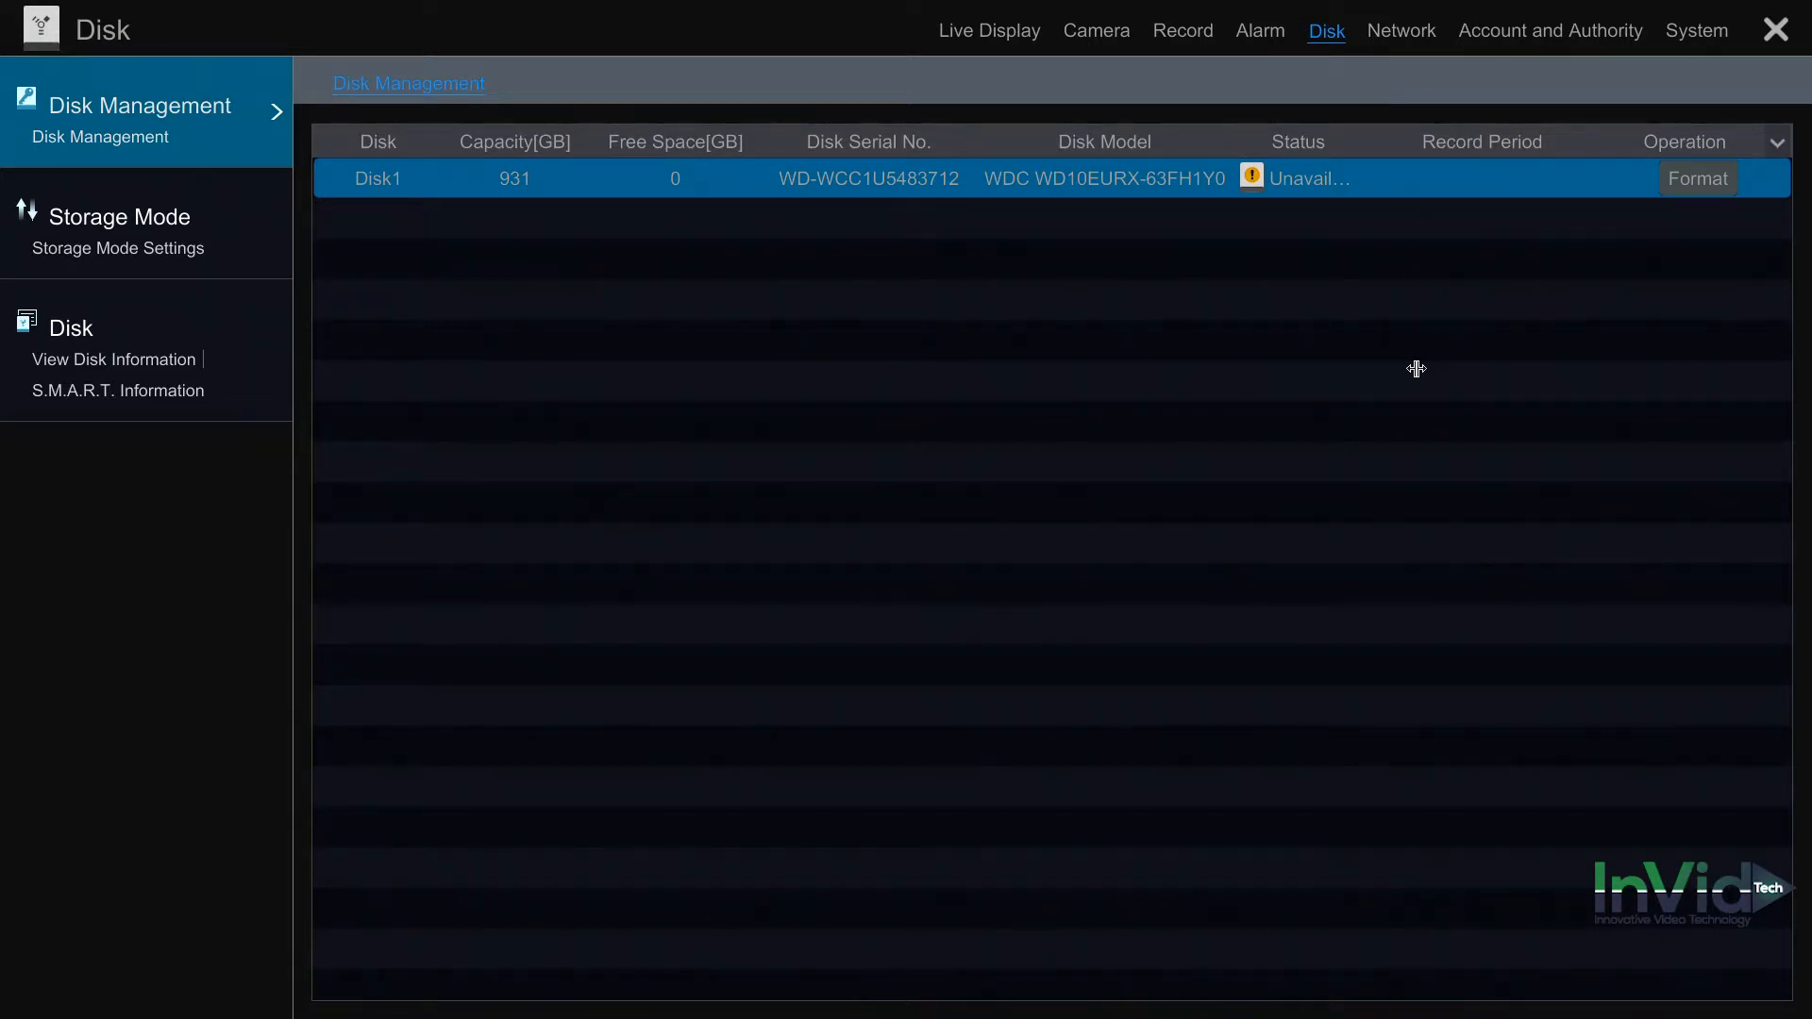
mouse_move(1745, 248)
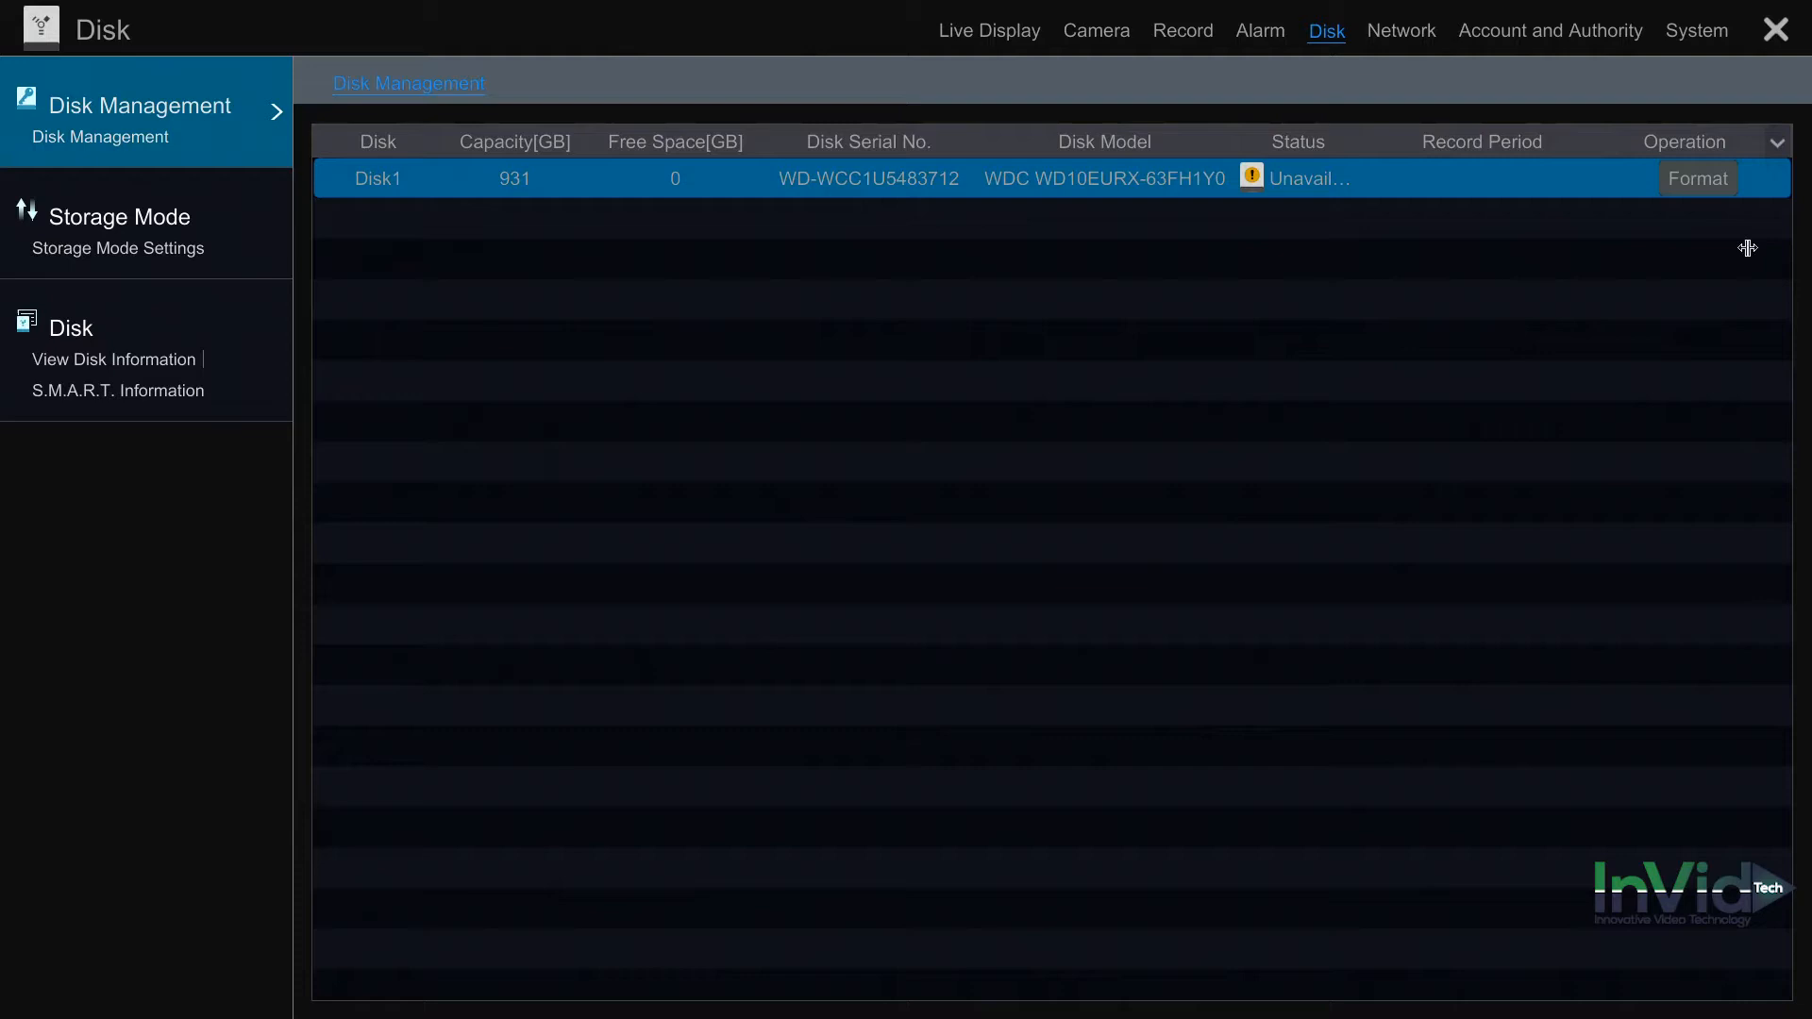
mouse_move(1668, 206)
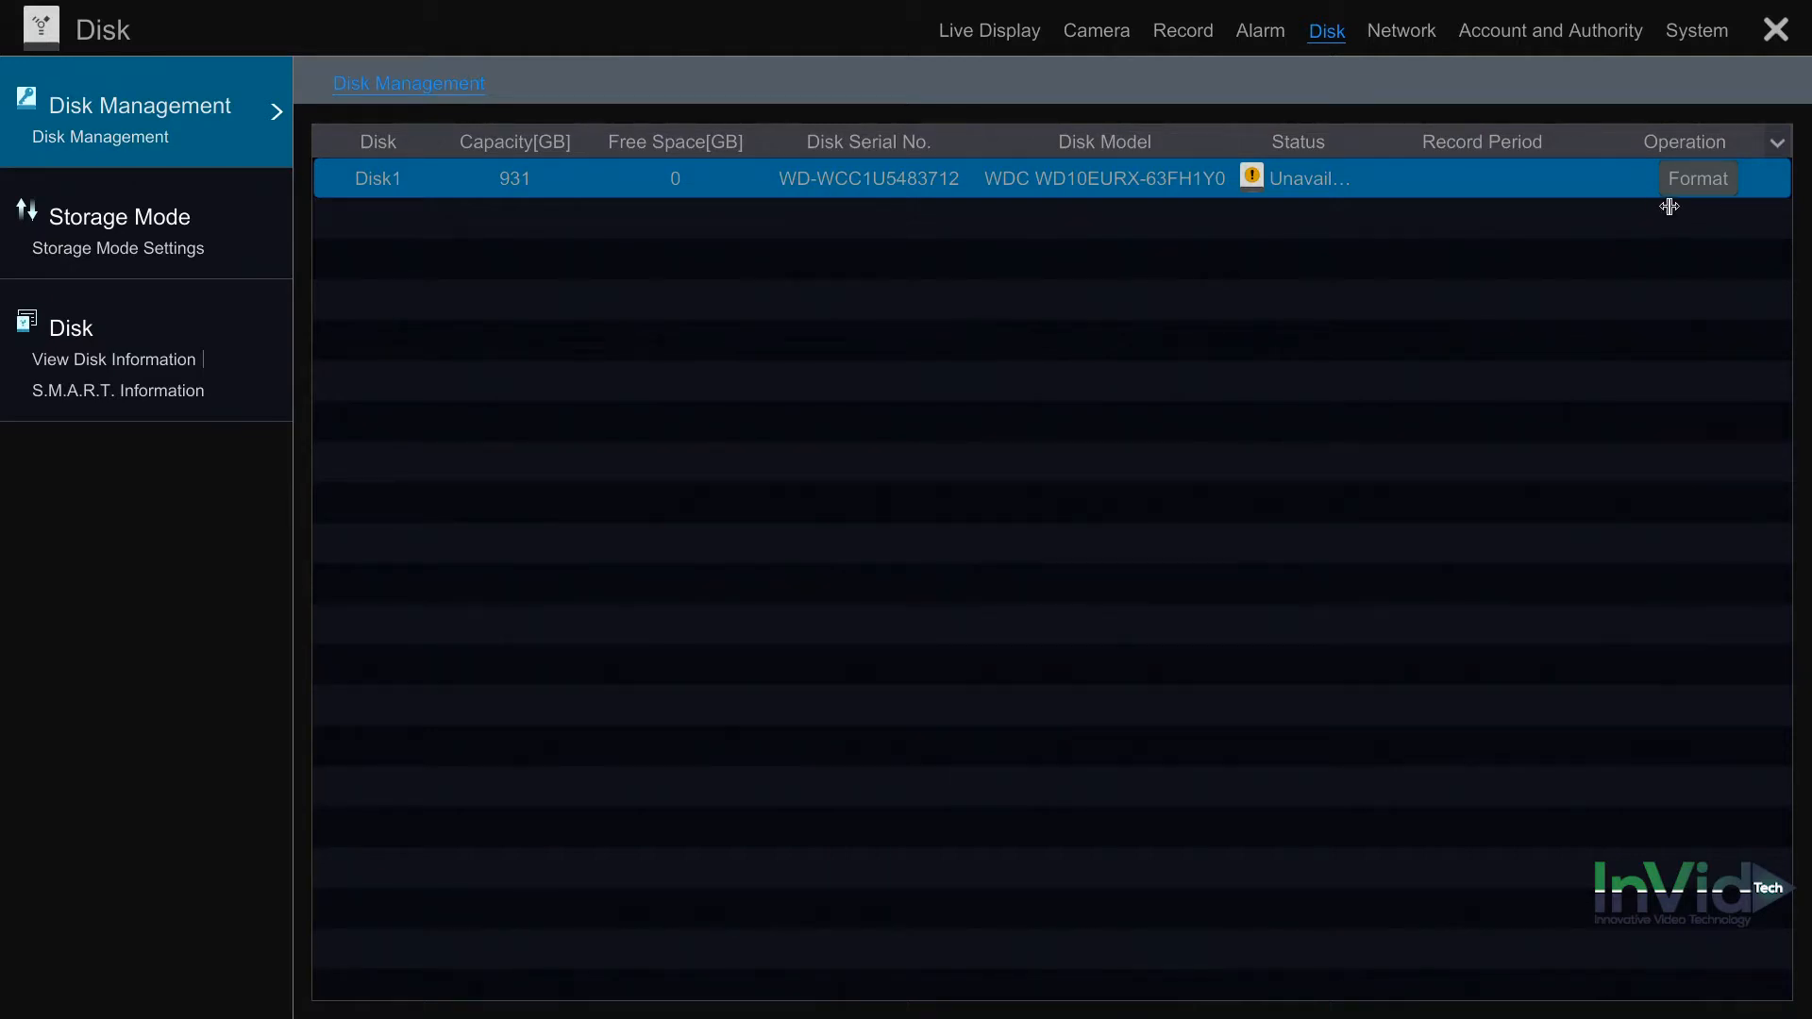
mouse_move(1619, 205)
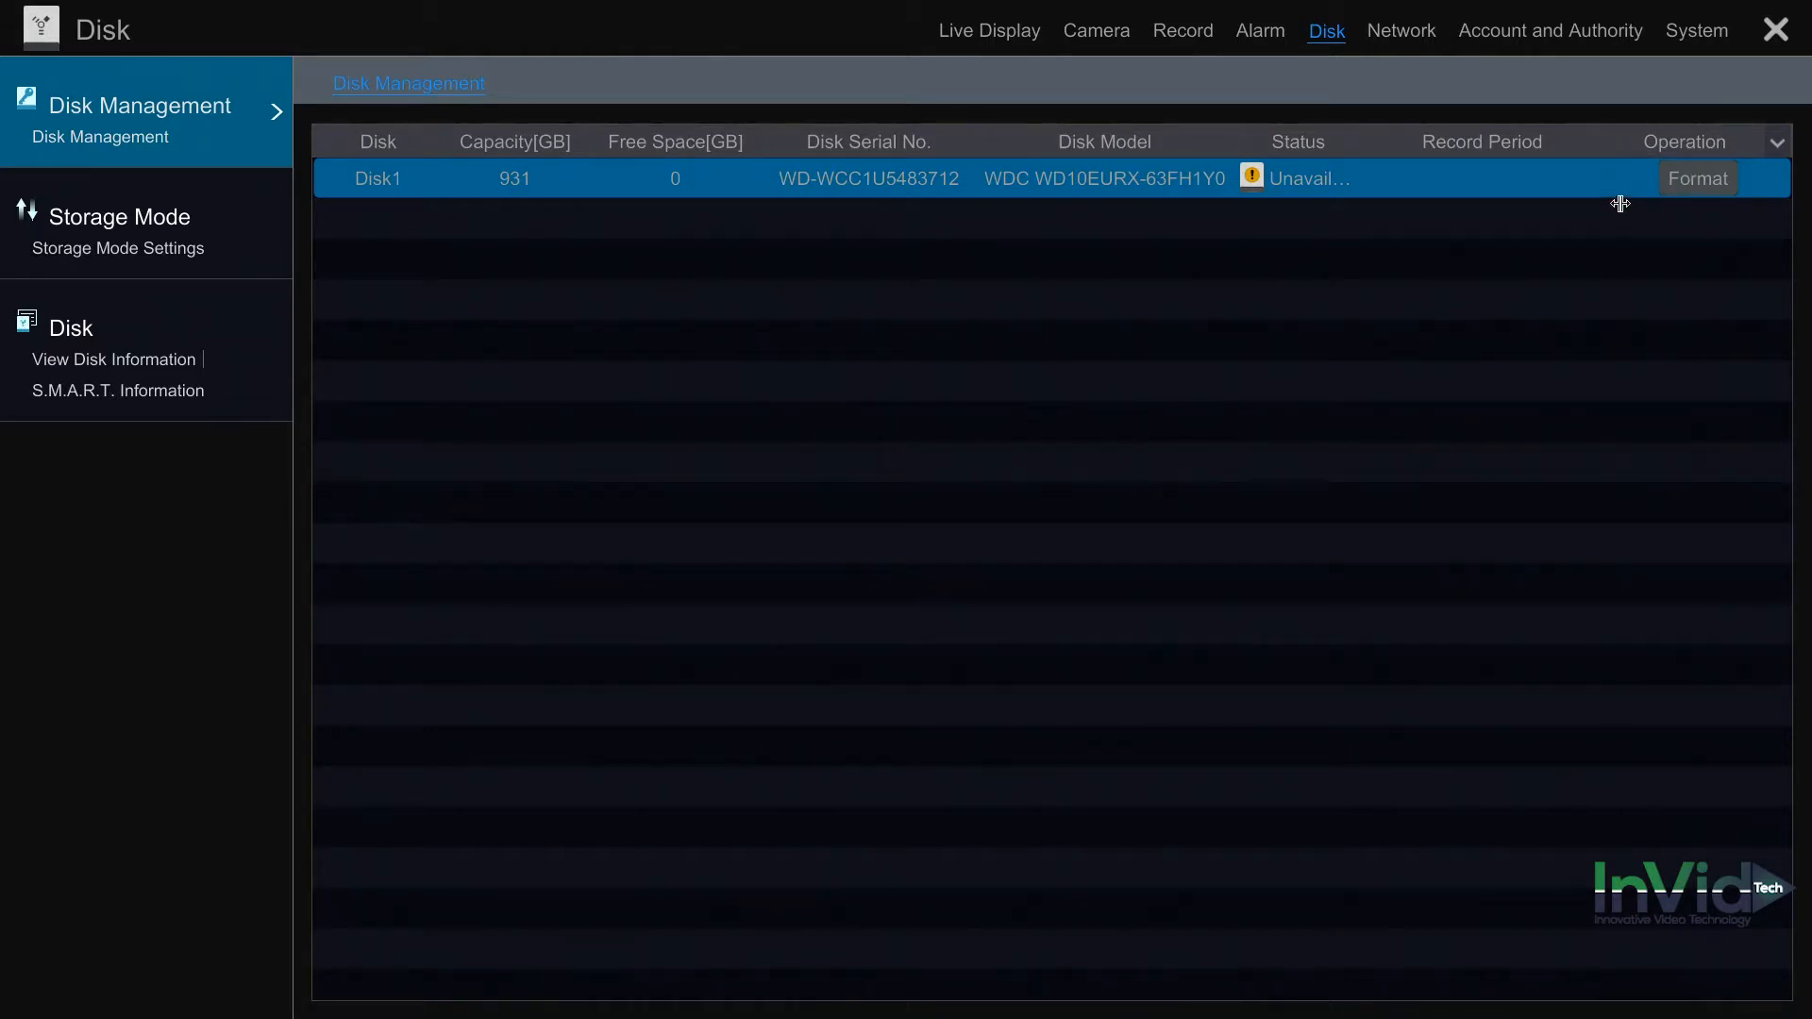
Step: Start formatting the unavailable Disk1 from Disk Management
left_click(1697, 179)
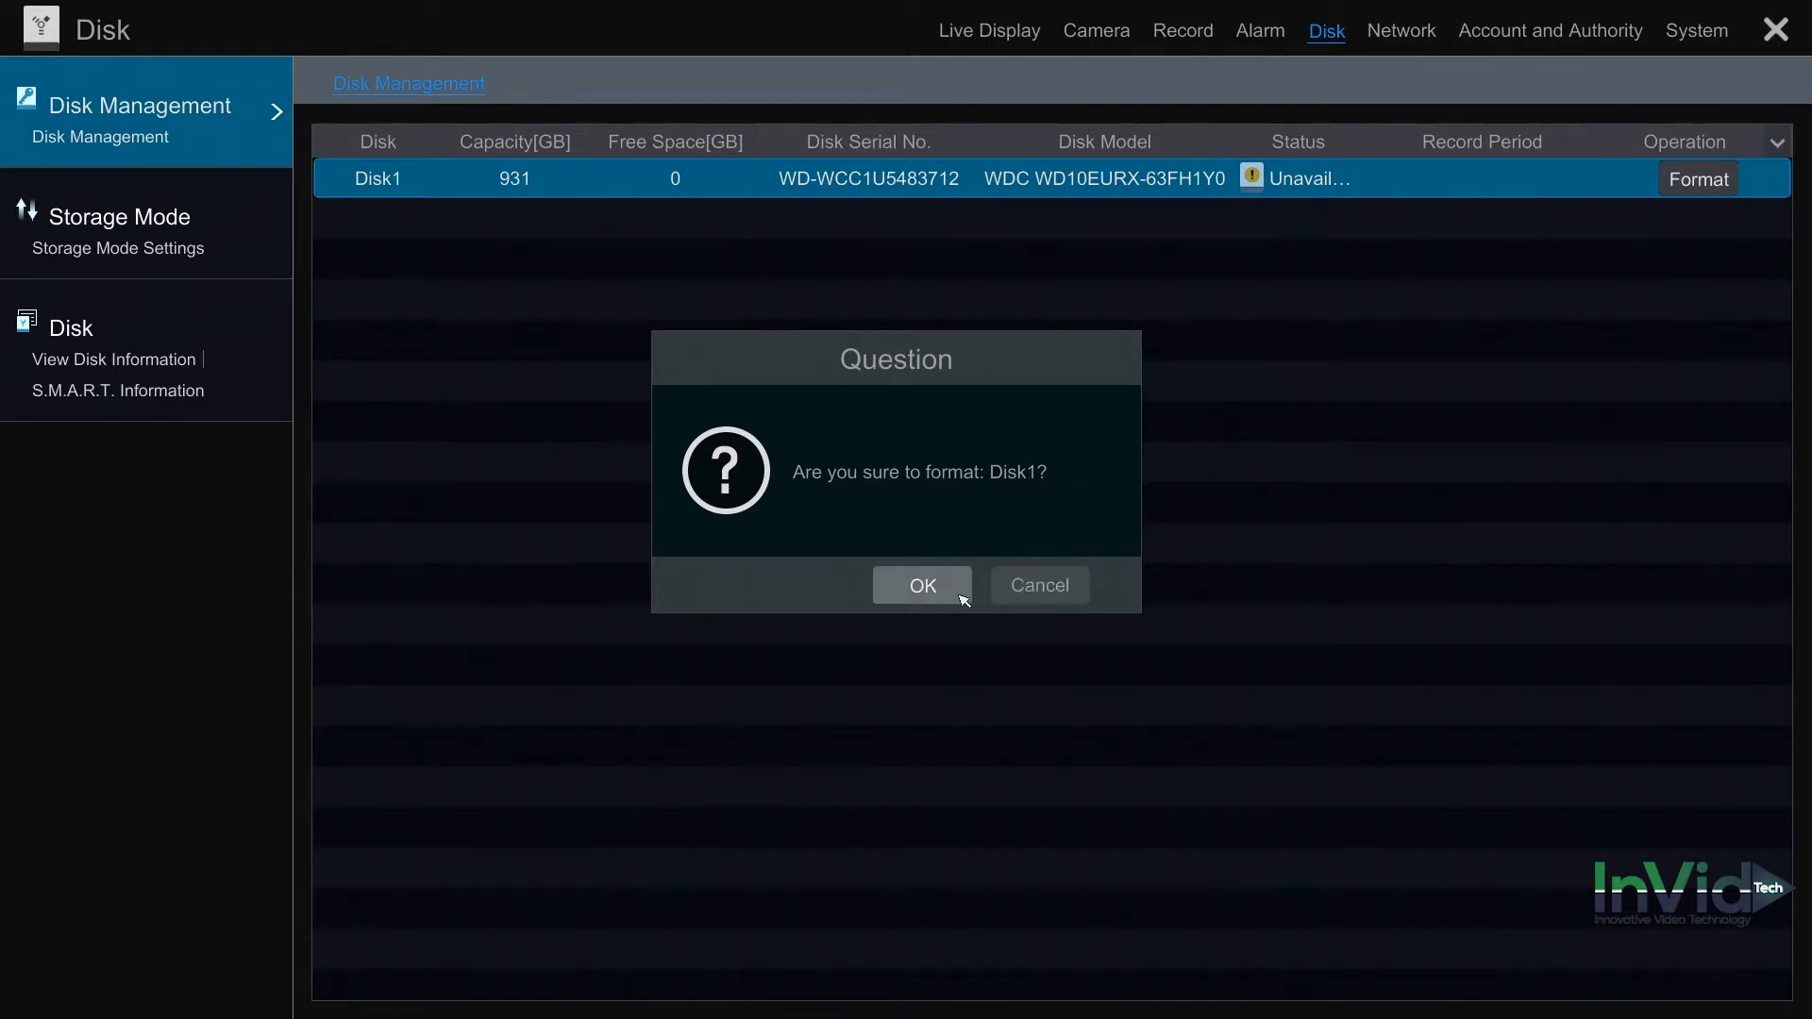
Step: Confirm the format so Disk1 shows 232 GB with RW status
left_click(922, 585)
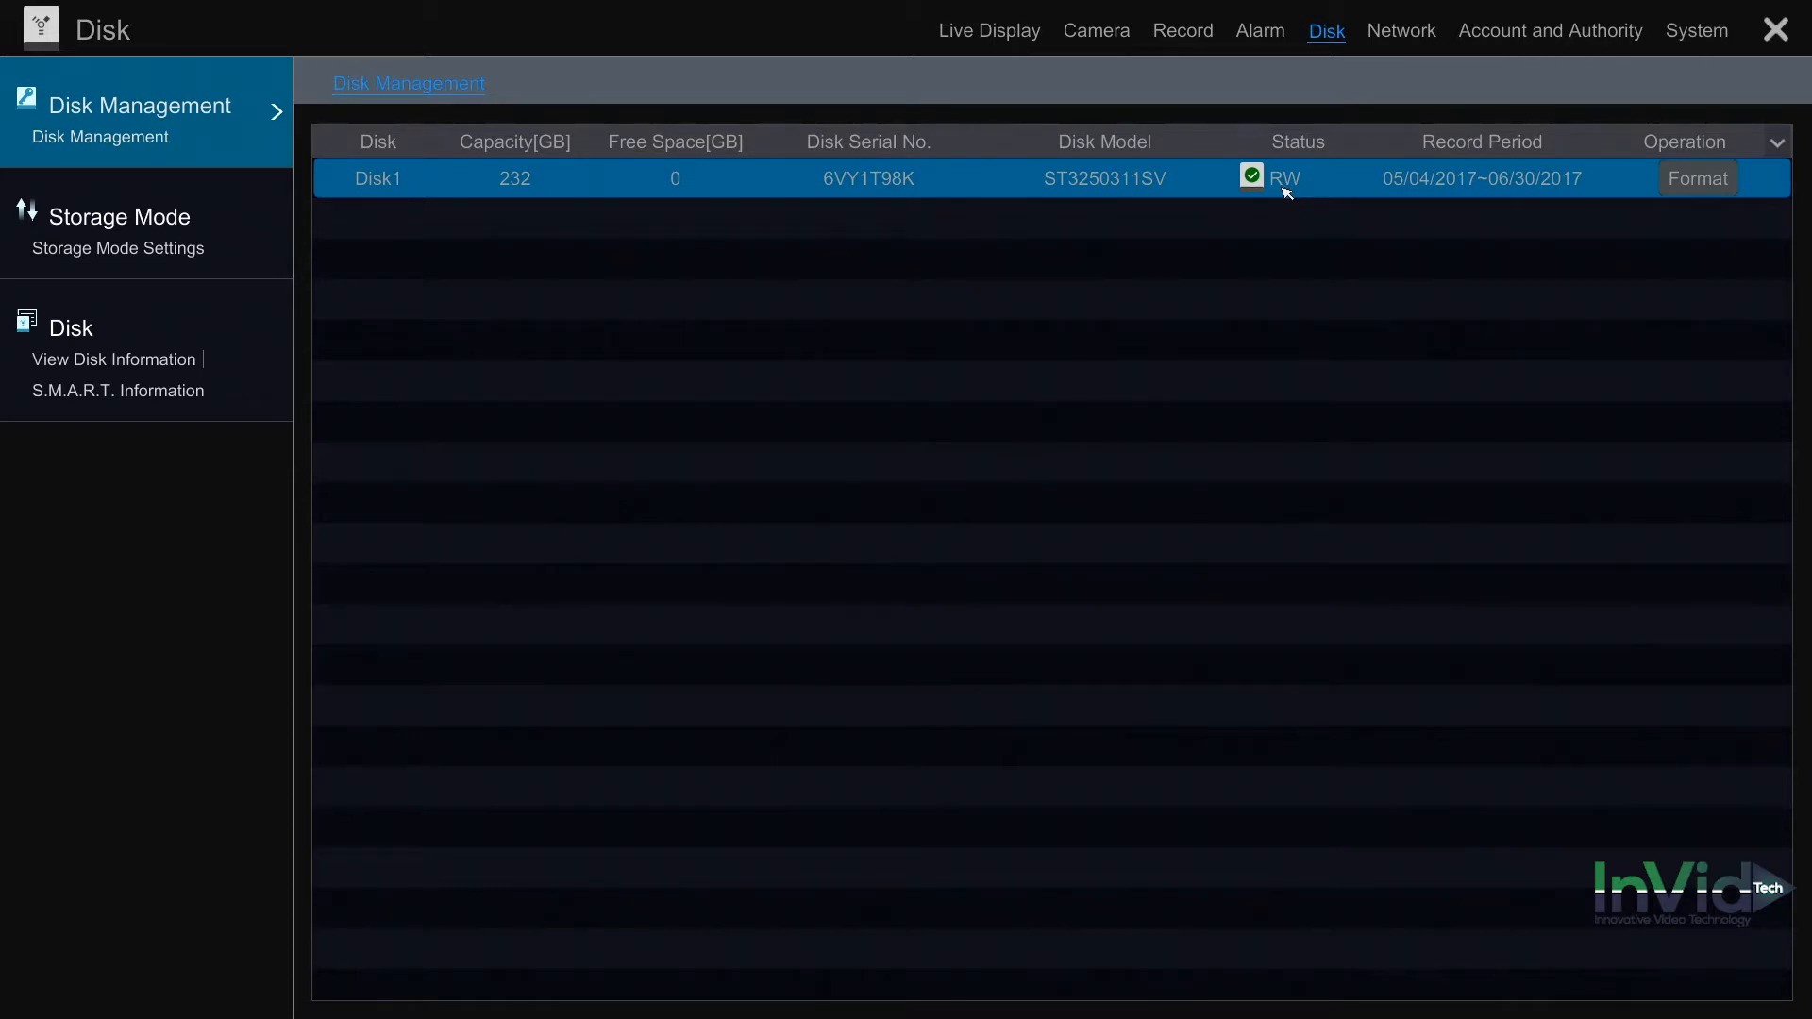
mouse_move(1342, 168)
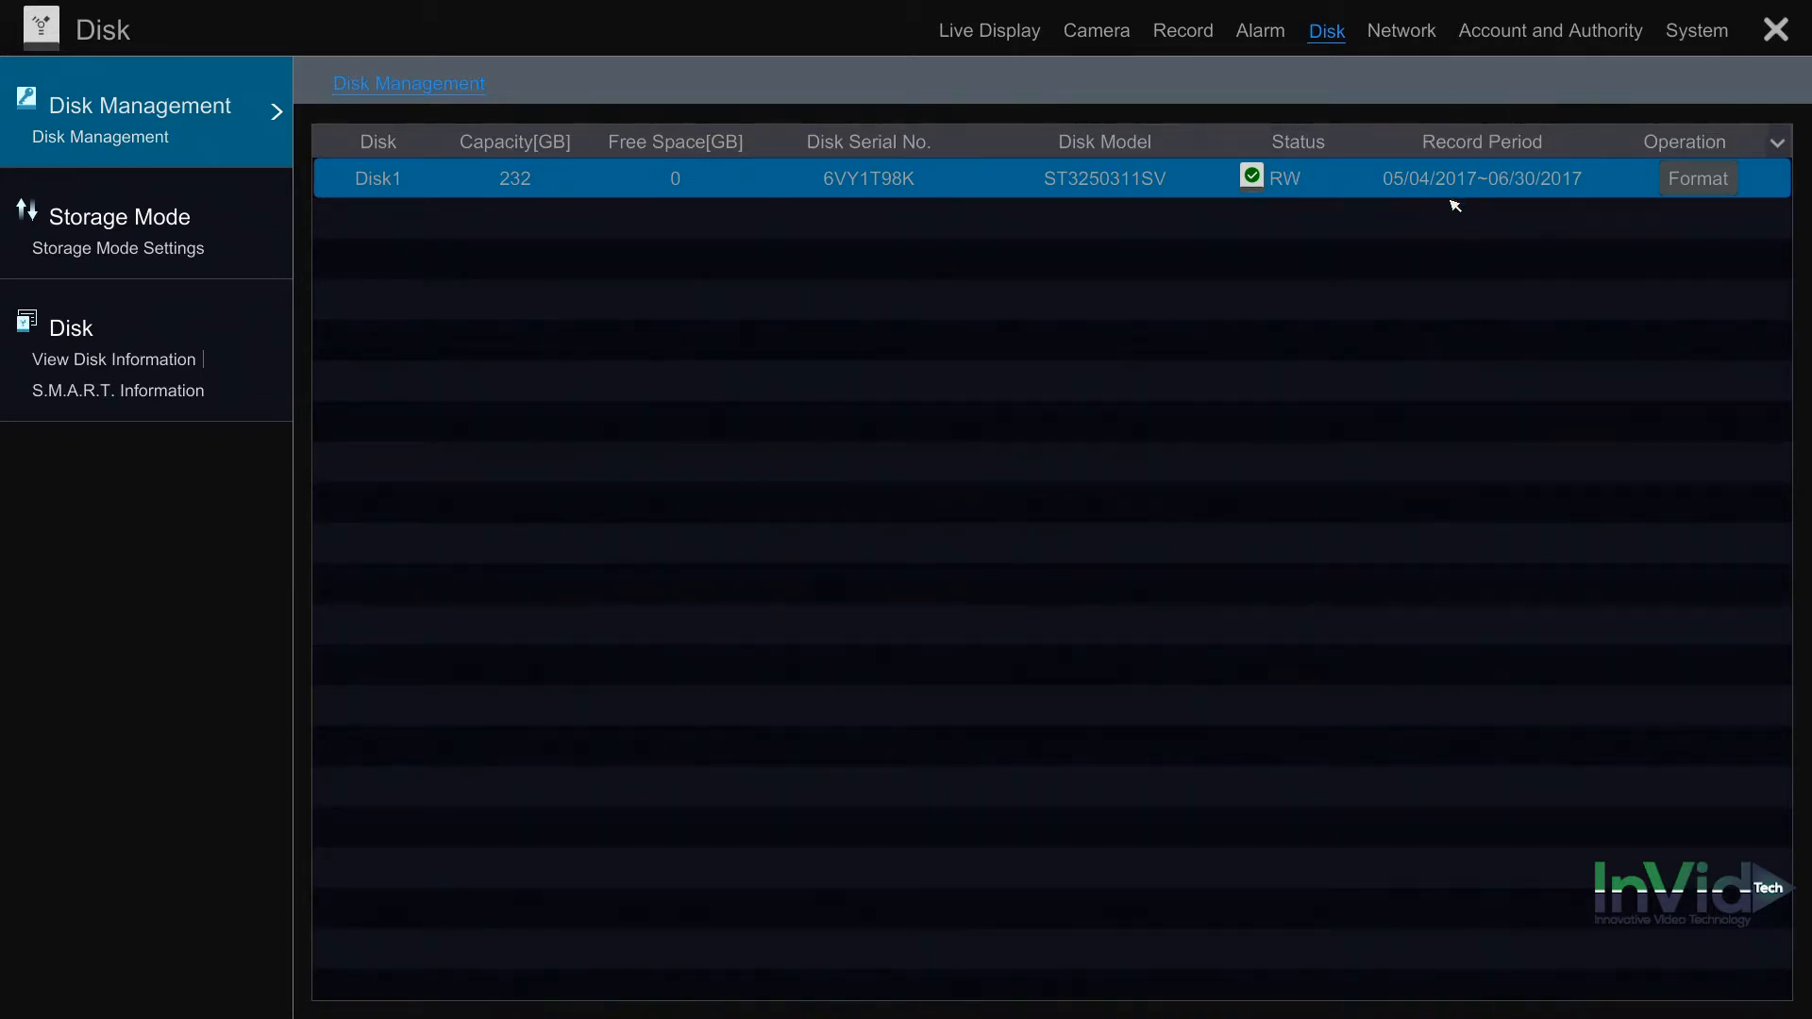
mouse_move(1442, 199)
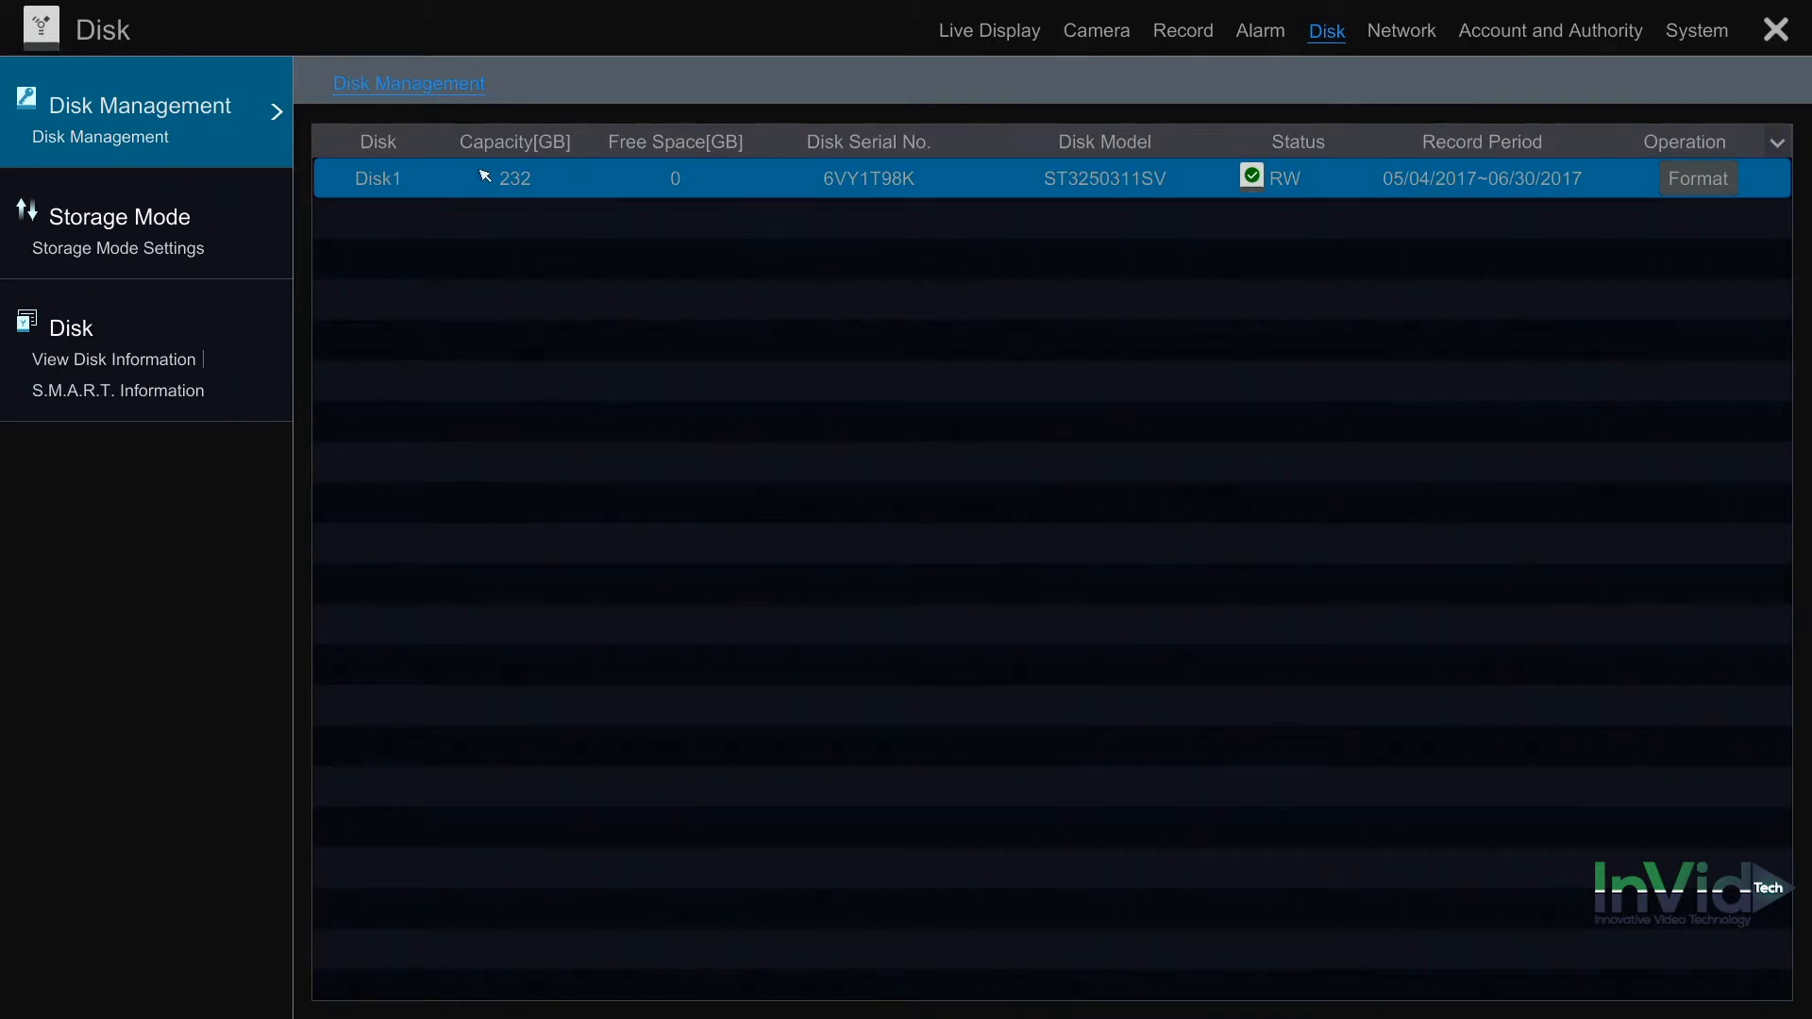
mouse_move(642, 178)
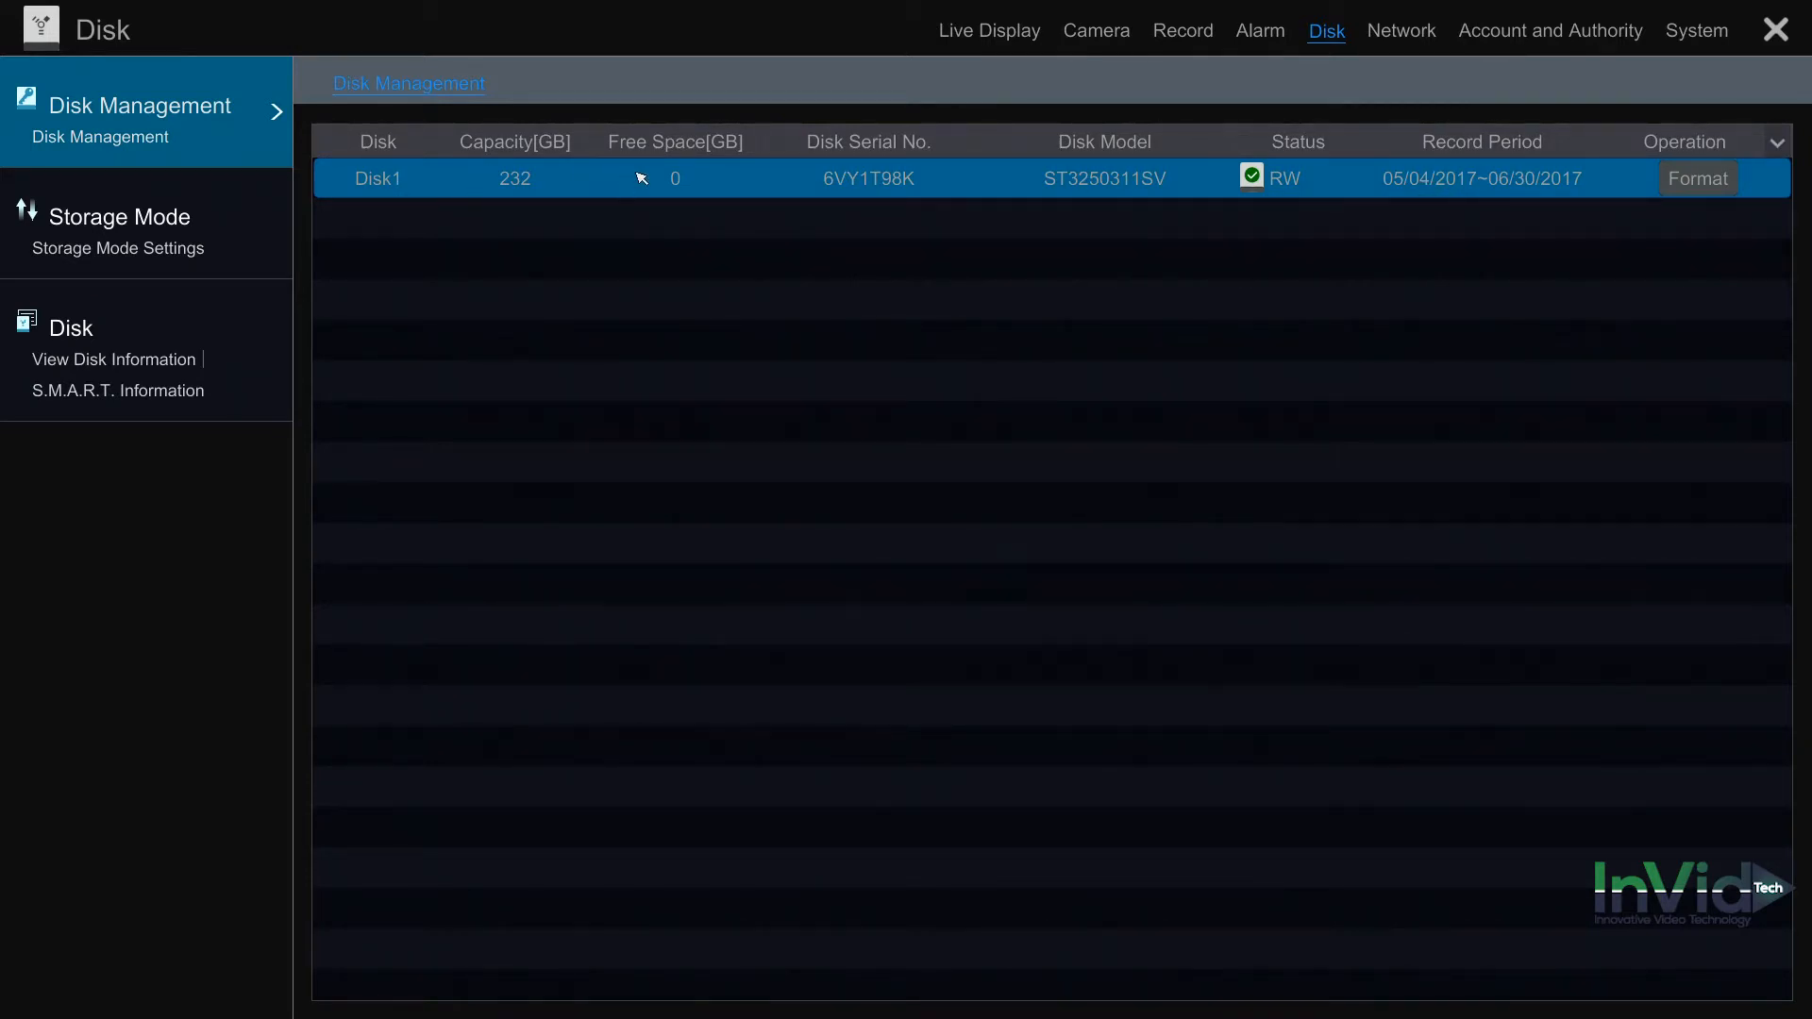
mouse_move(712, 104)
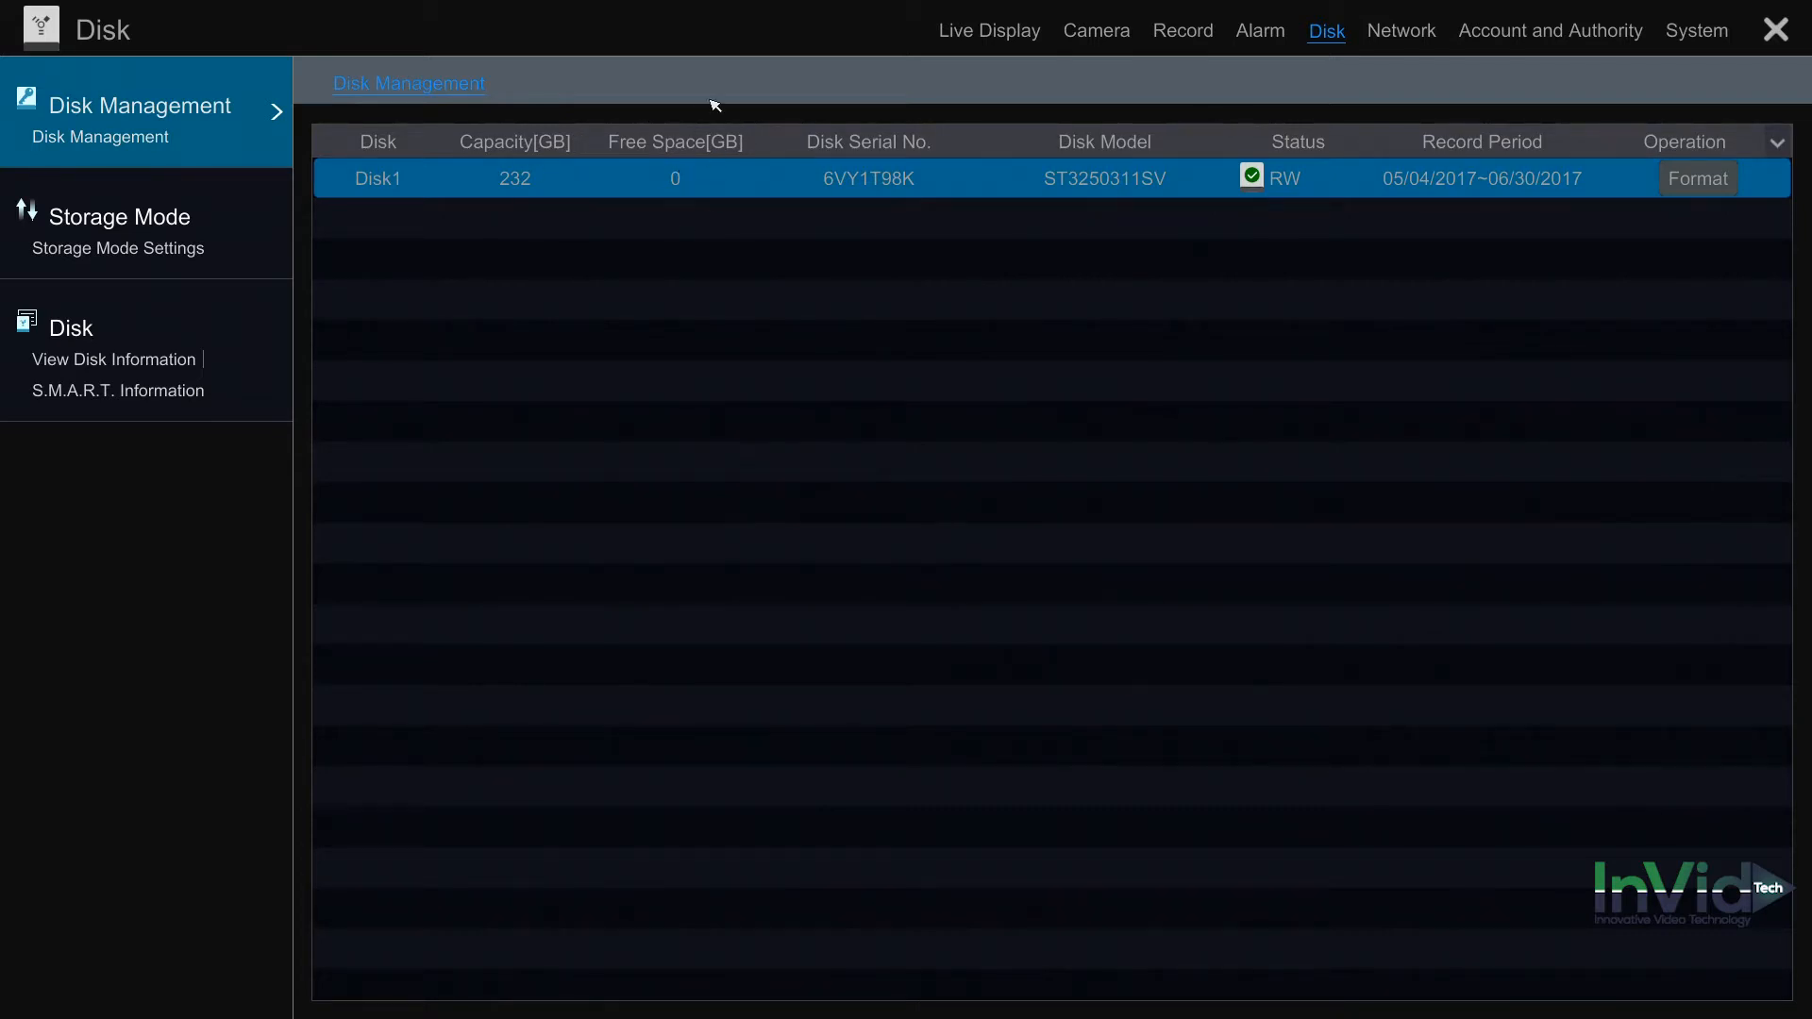
mouse_move(607, 216)
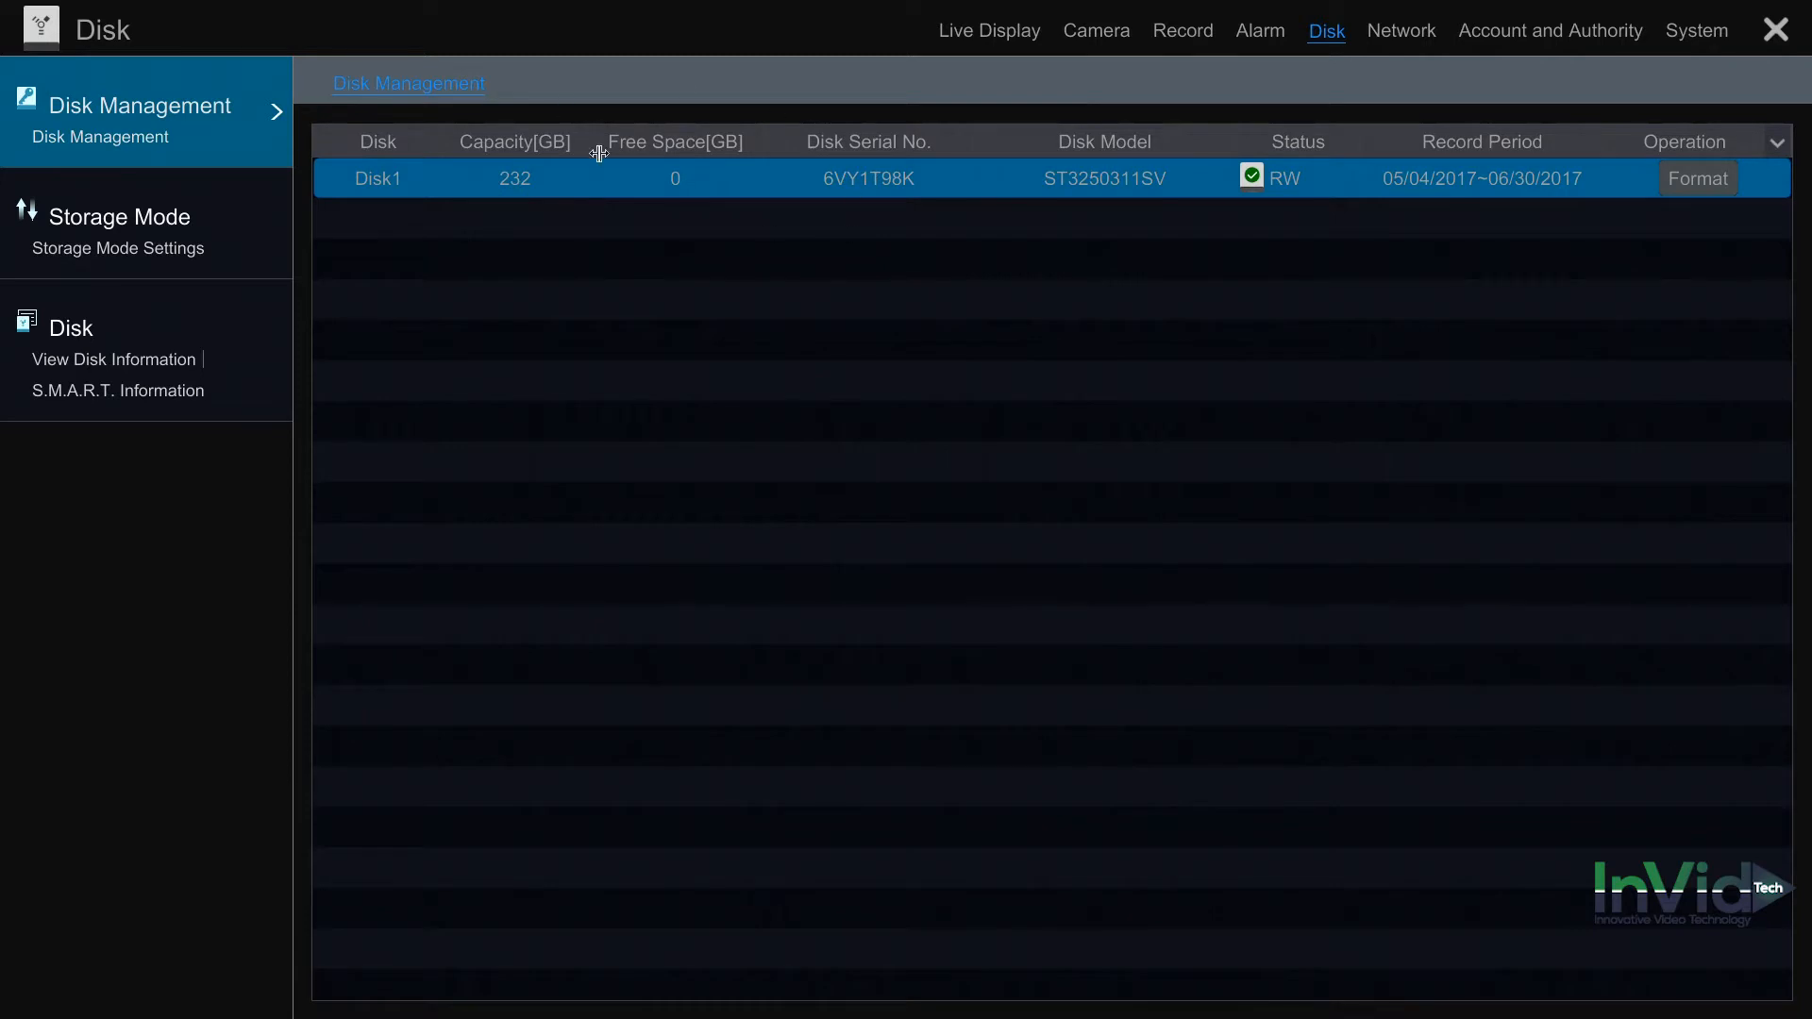
mouse_move(611, 171)
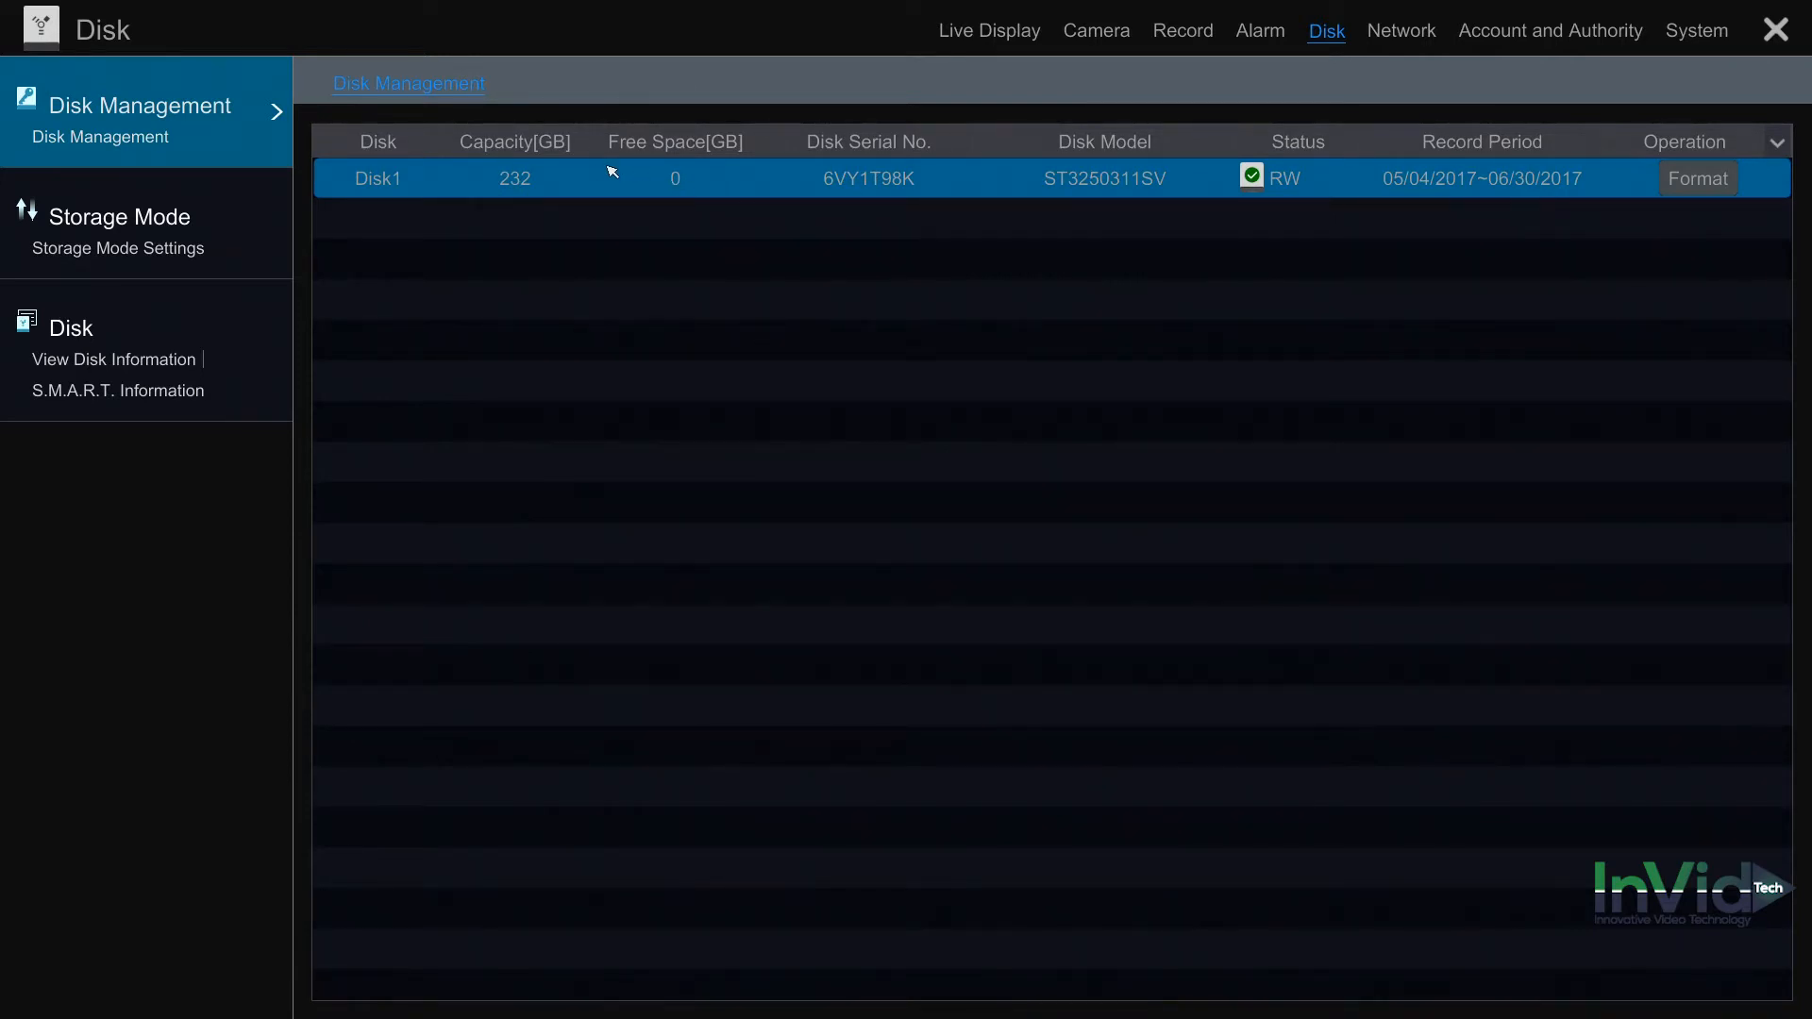
mouse_move(568, 186)
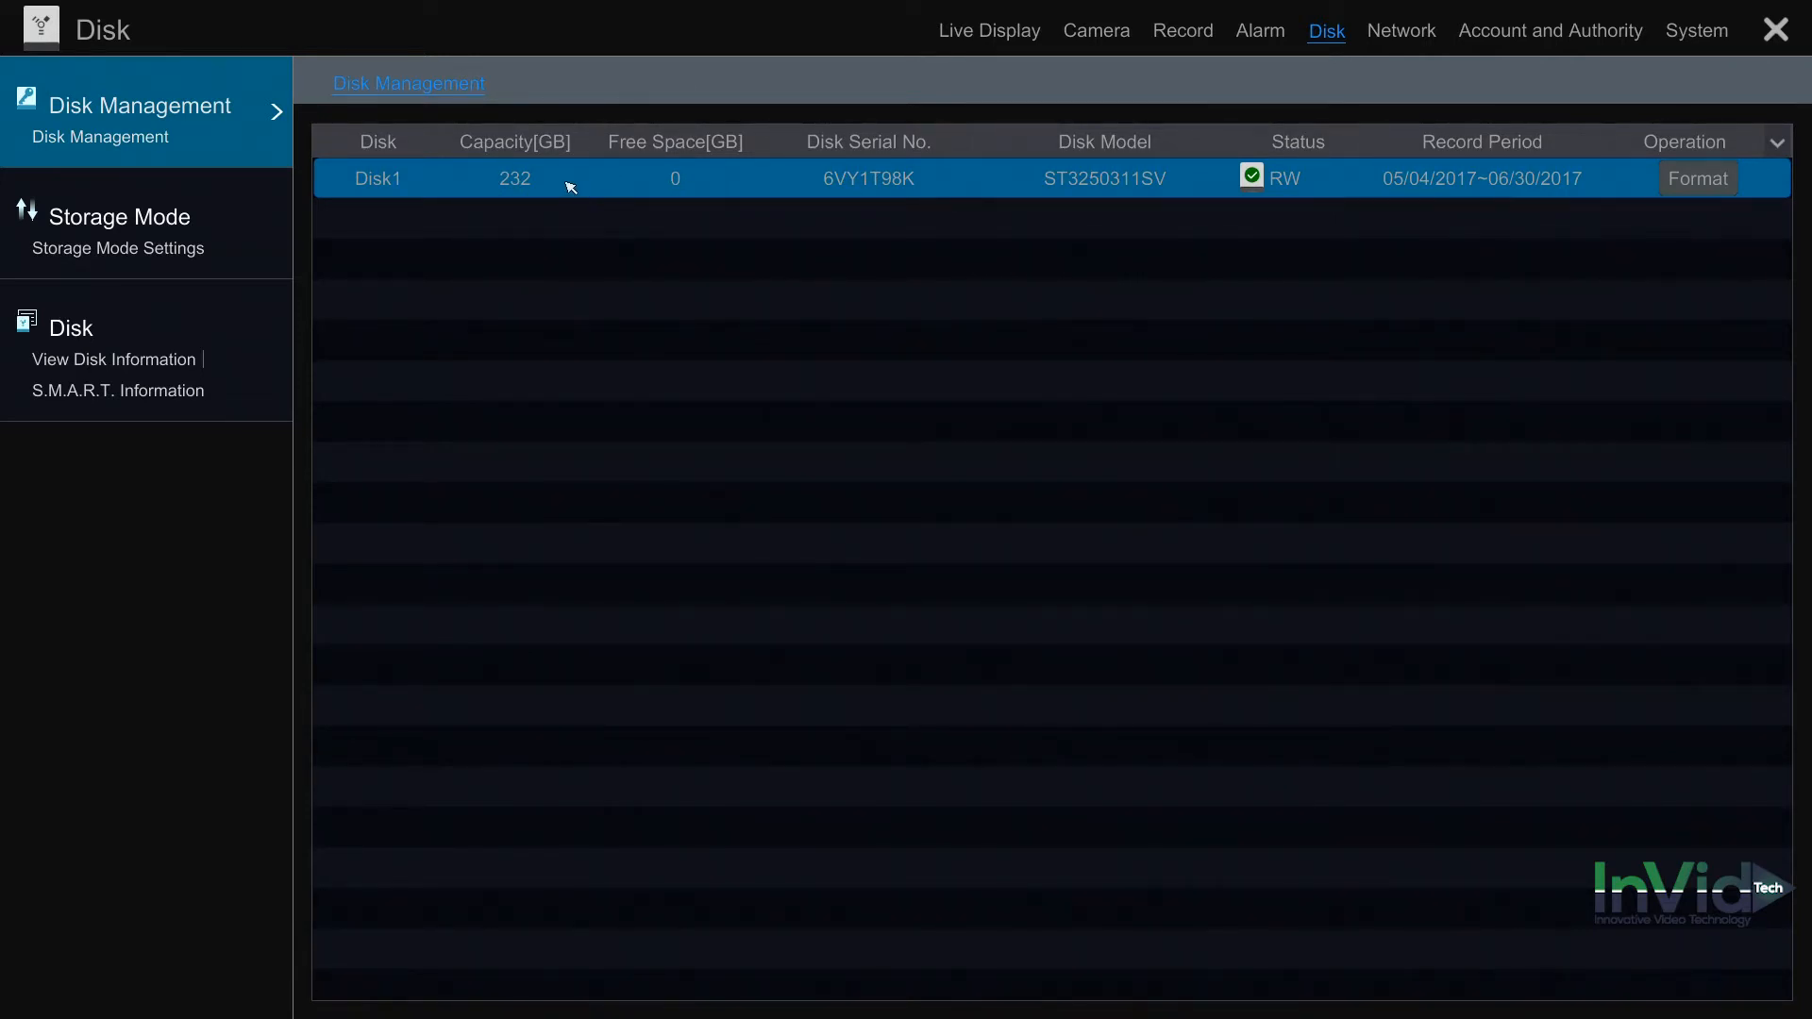
mouse_move(557, 189)
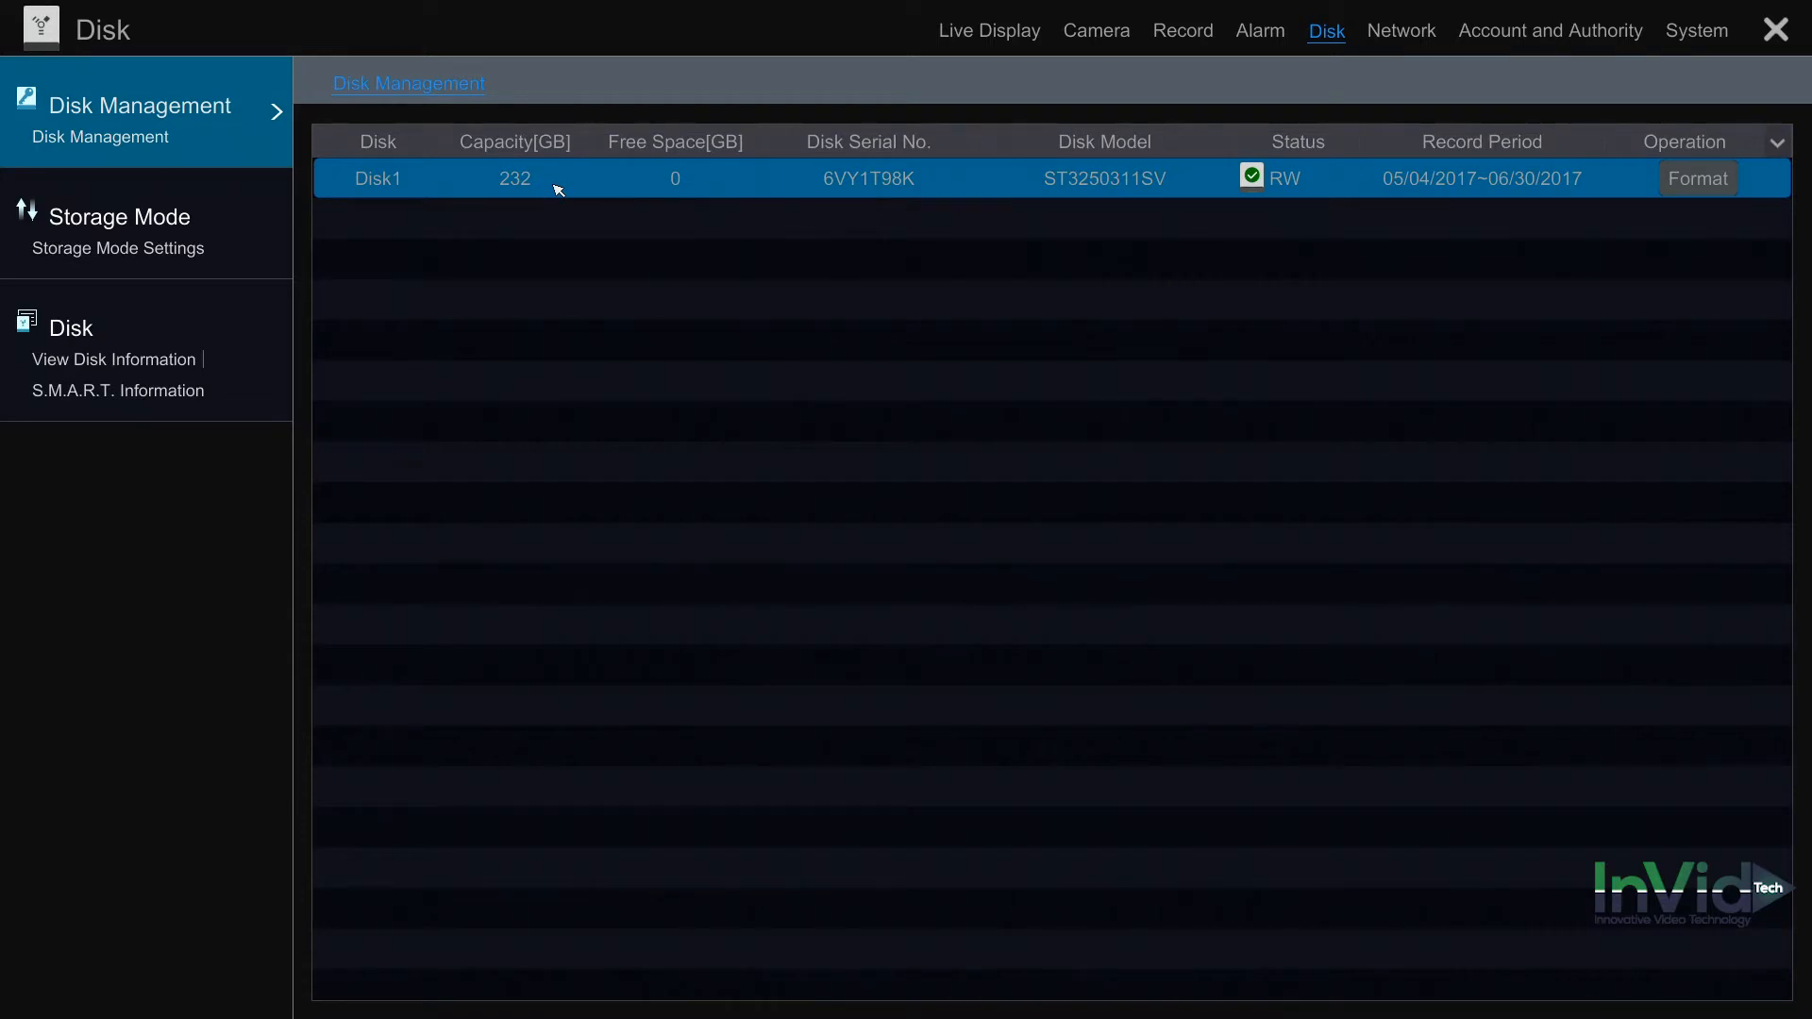
mouse_move(543, 188)
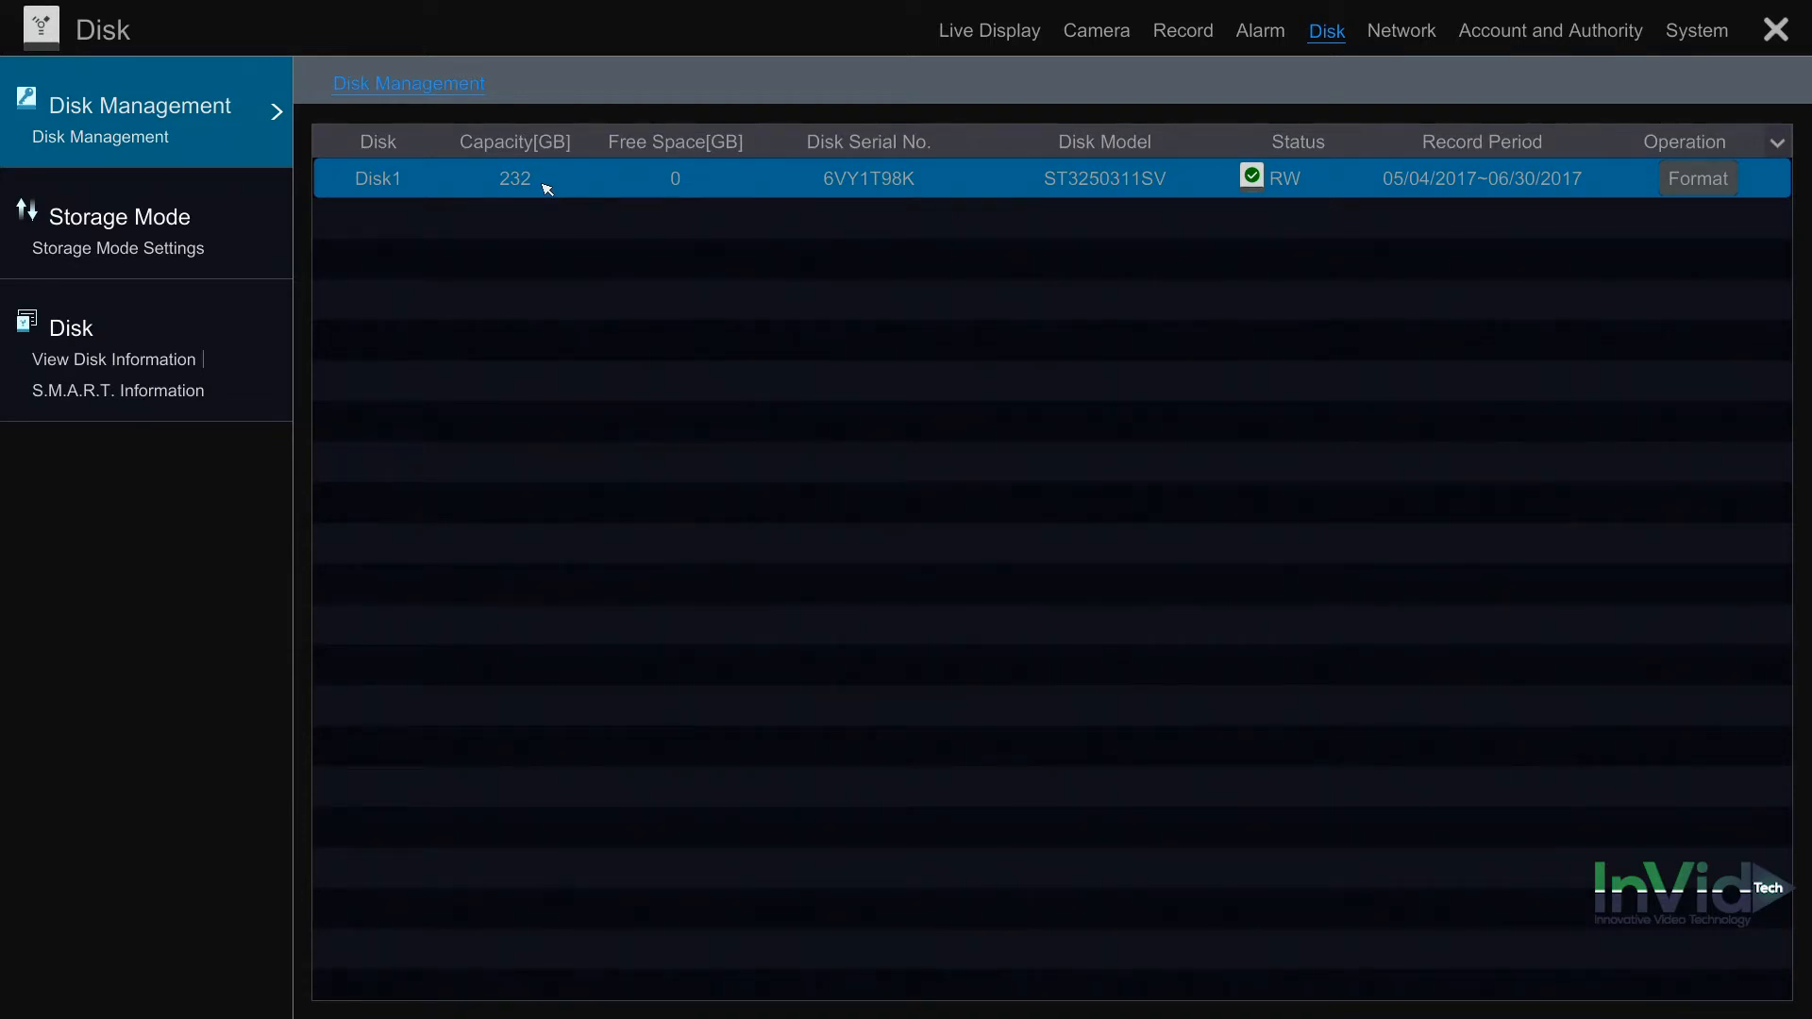
mouse_move(607, 185)
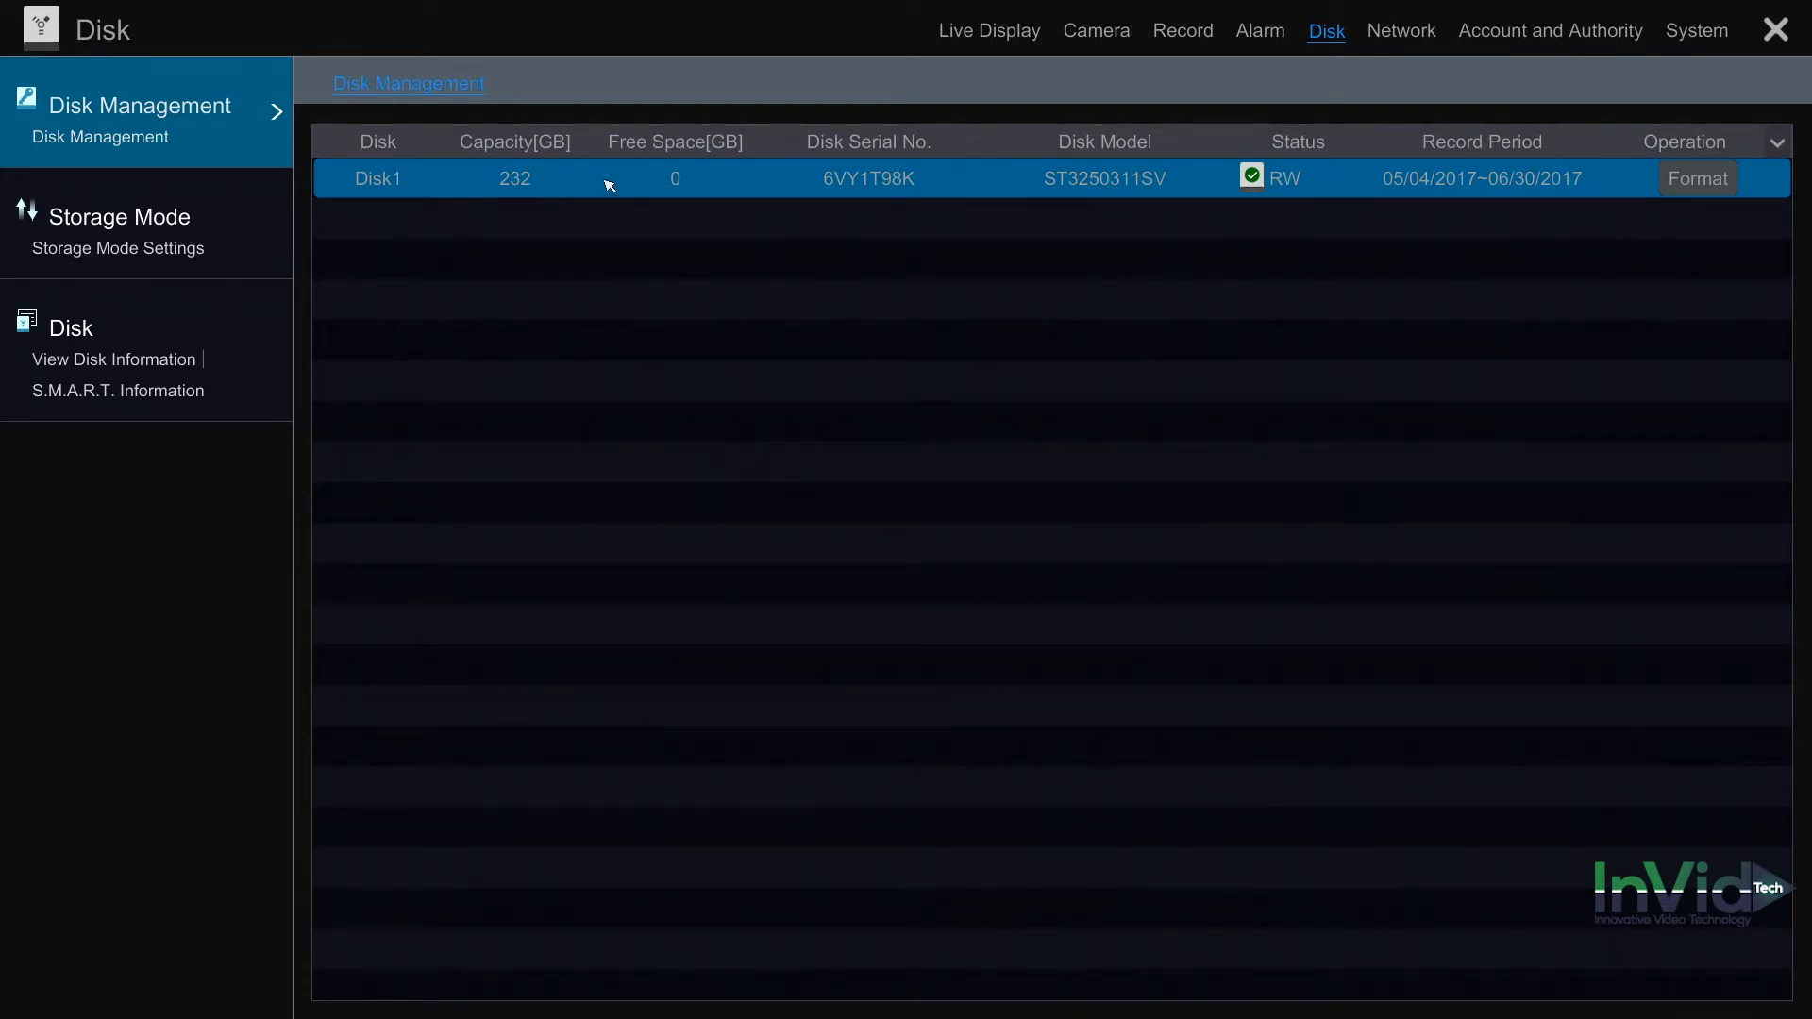
mouse_move(679, 201)
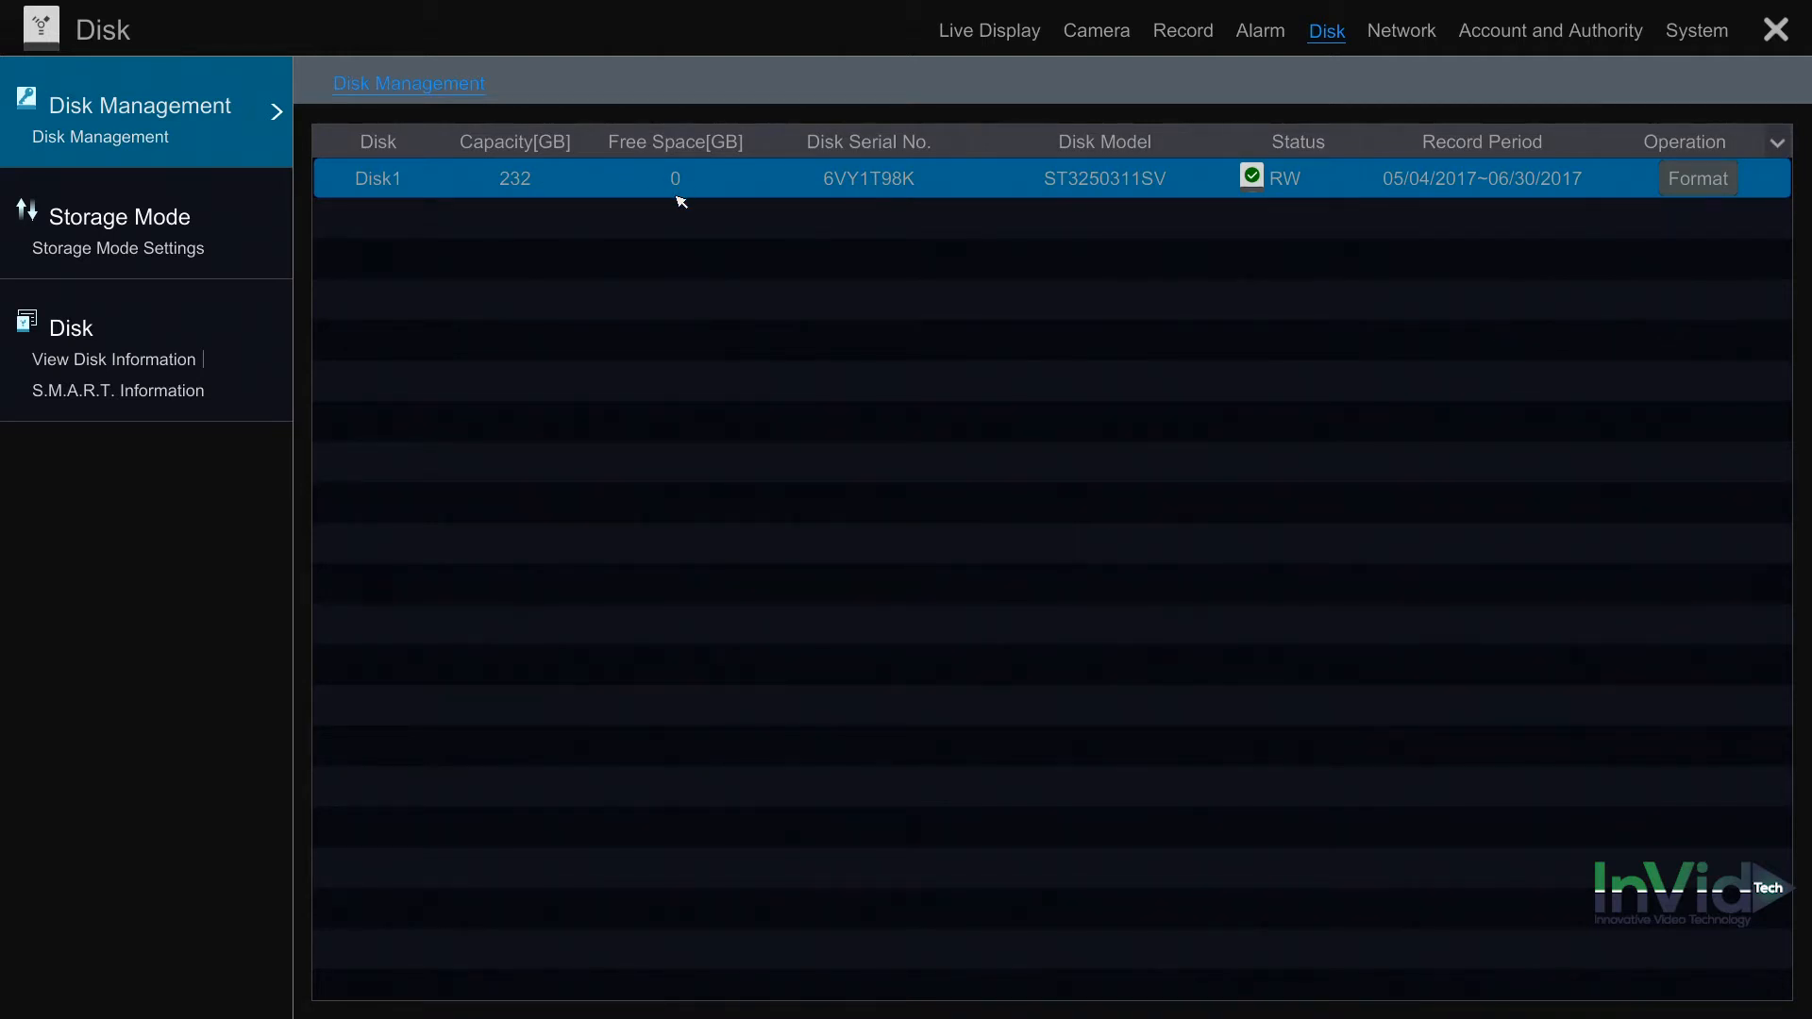
mouse_move(665, 196)
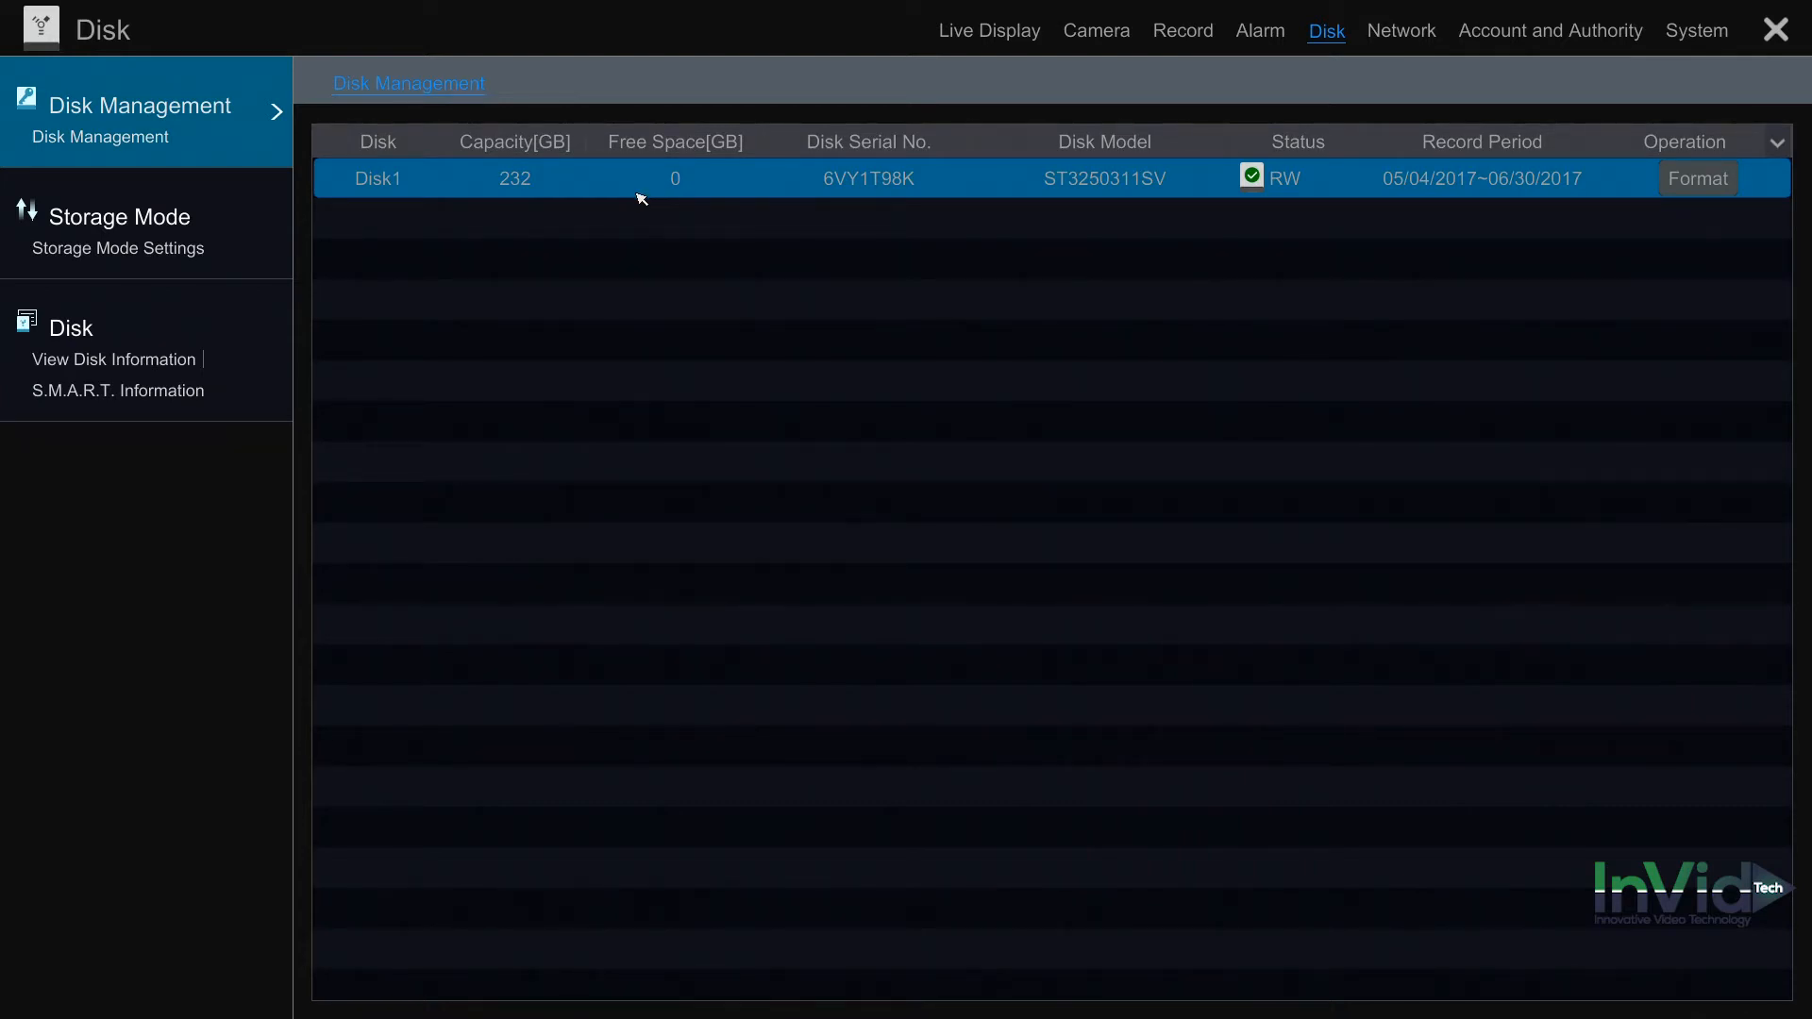
mouse_move(665, 207)
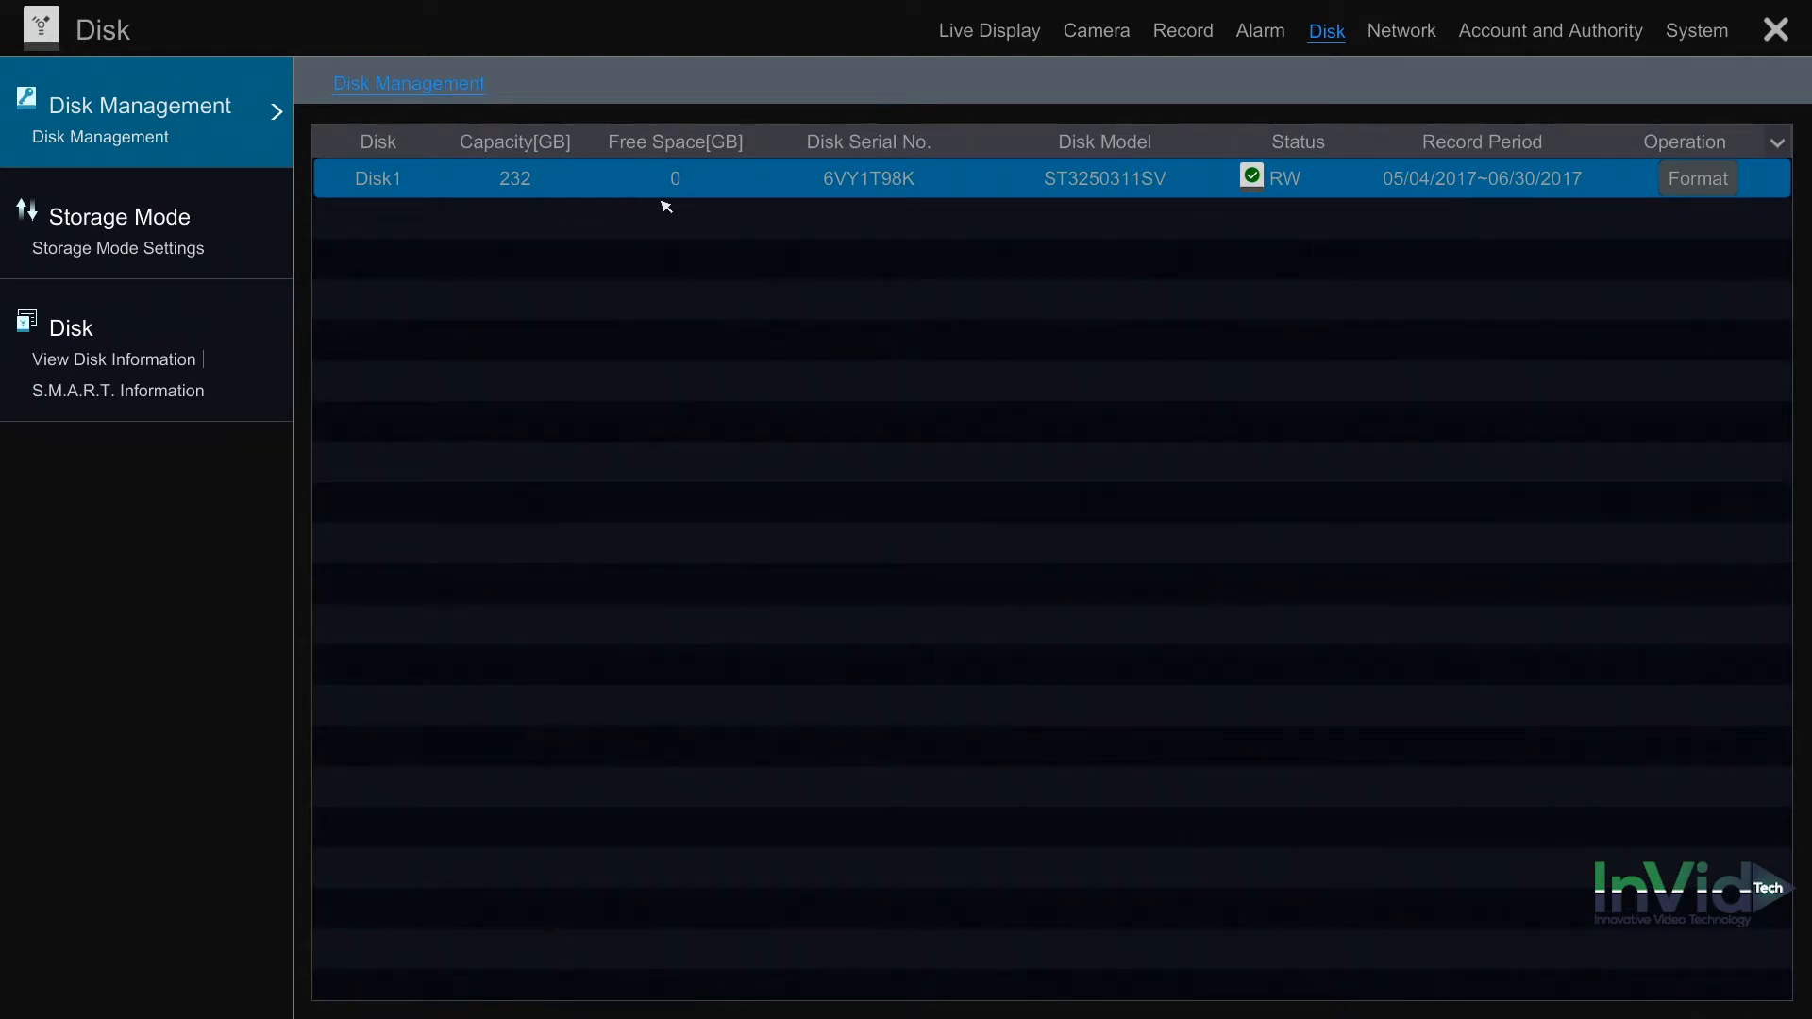
mouse_move(657, 197)
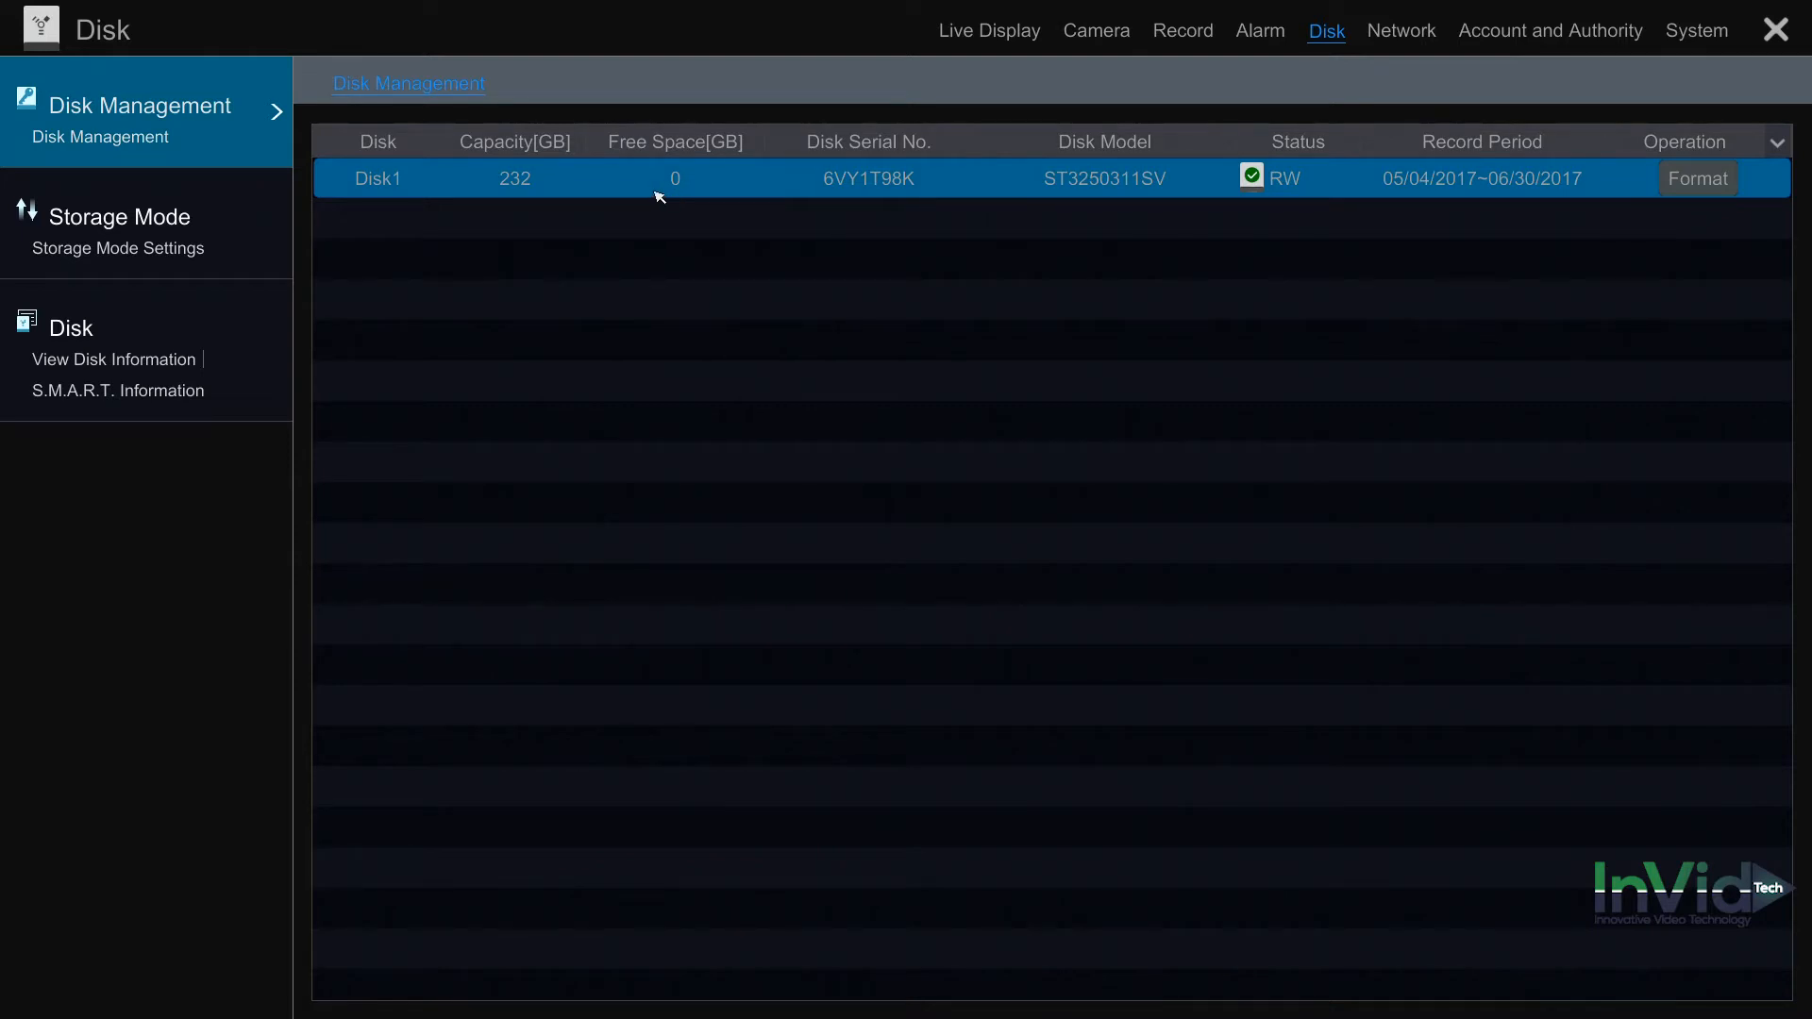
mouse_move(642, 204)
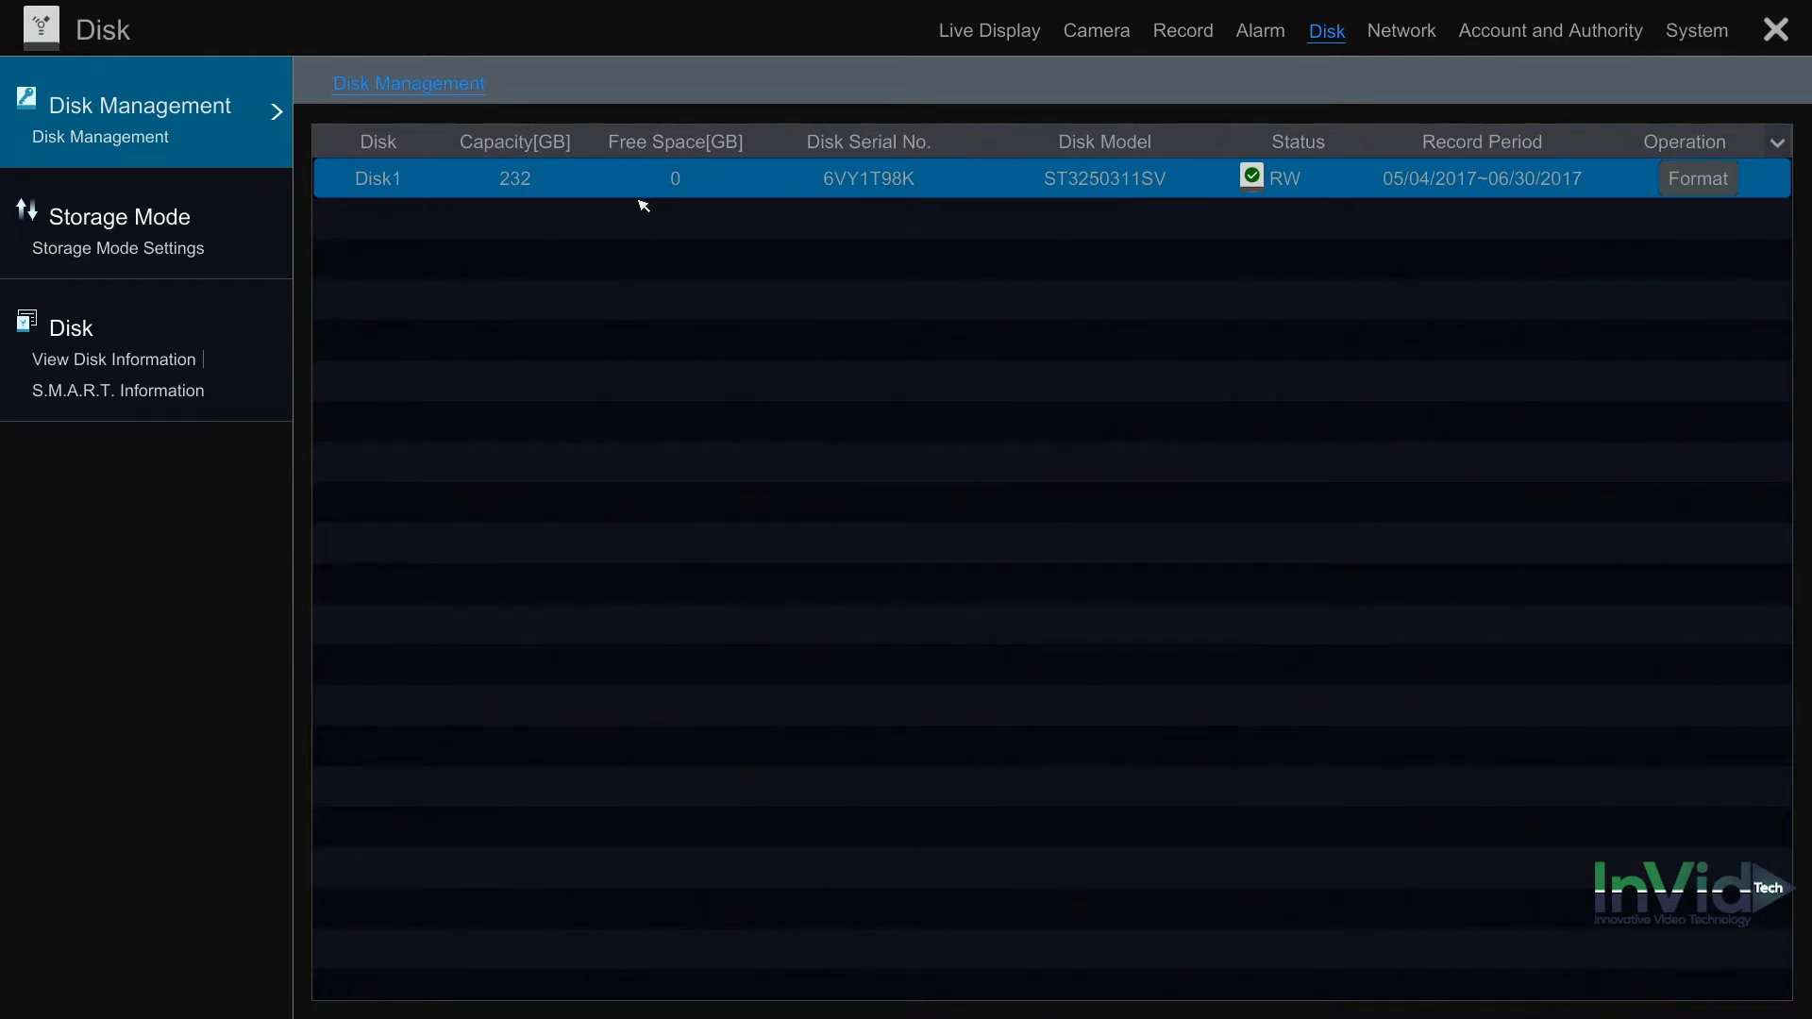
mouse_move(626, 209)
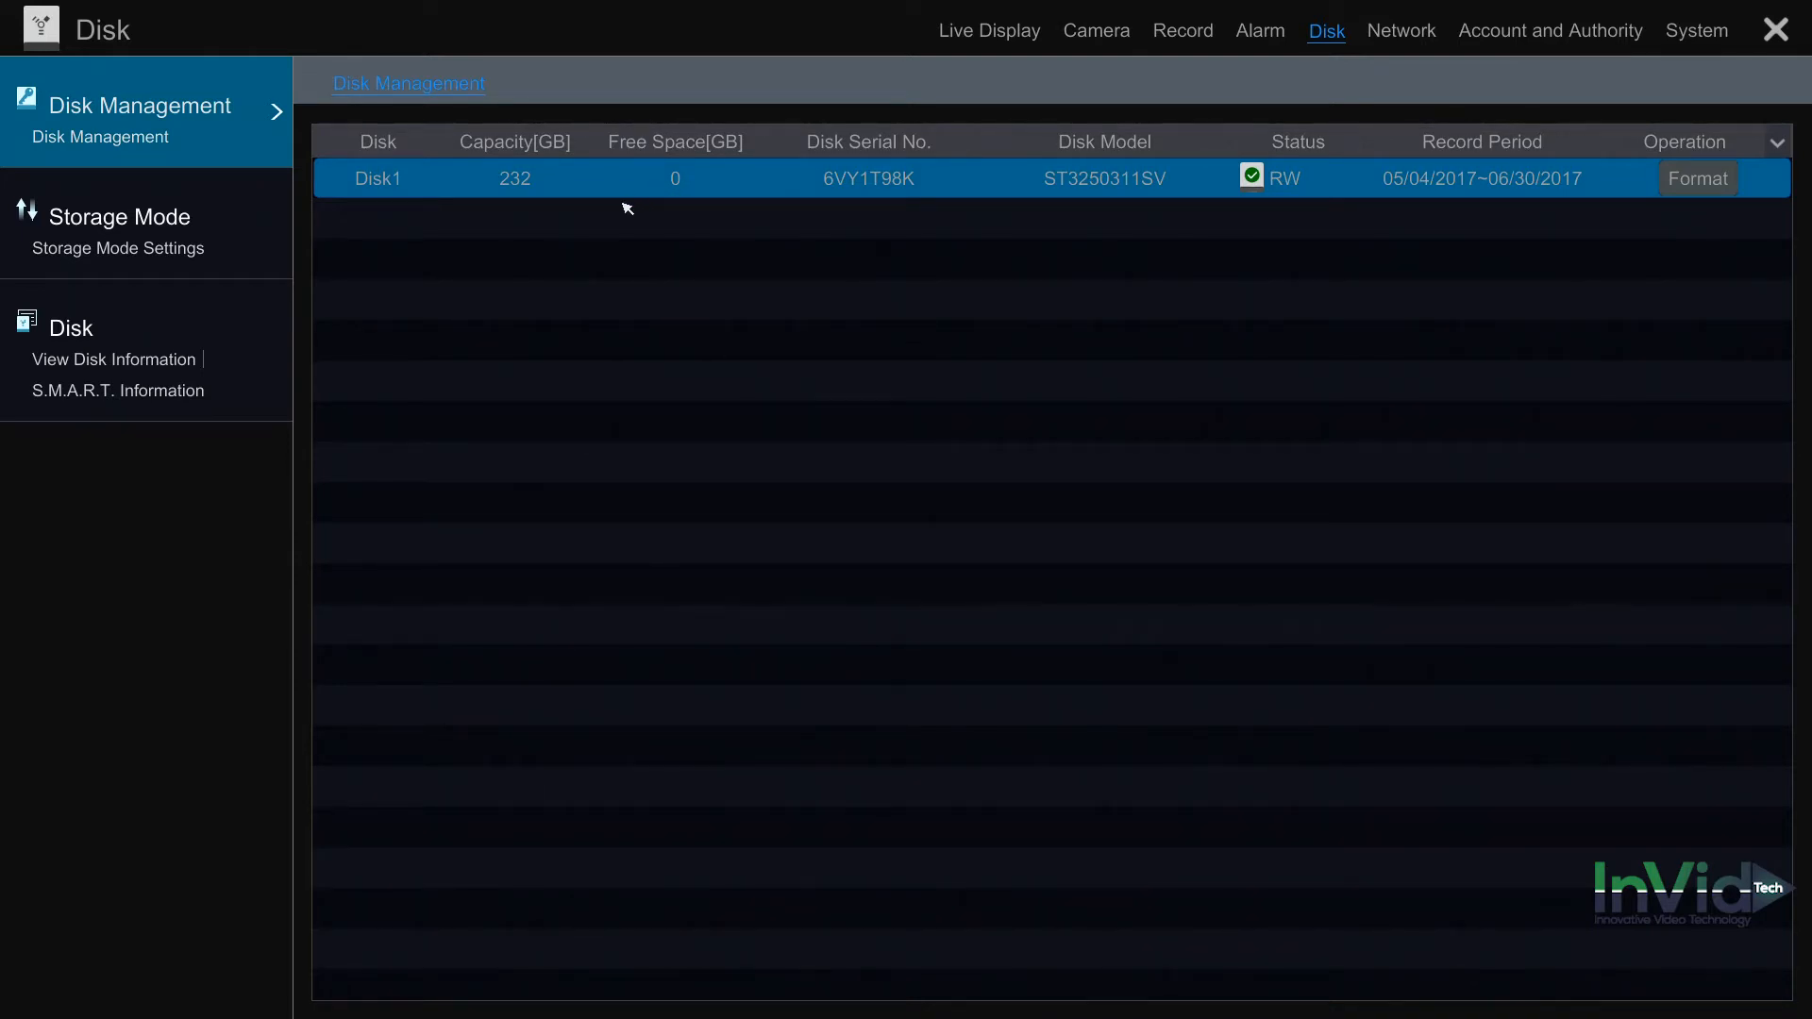
mouse_move(689, 202)
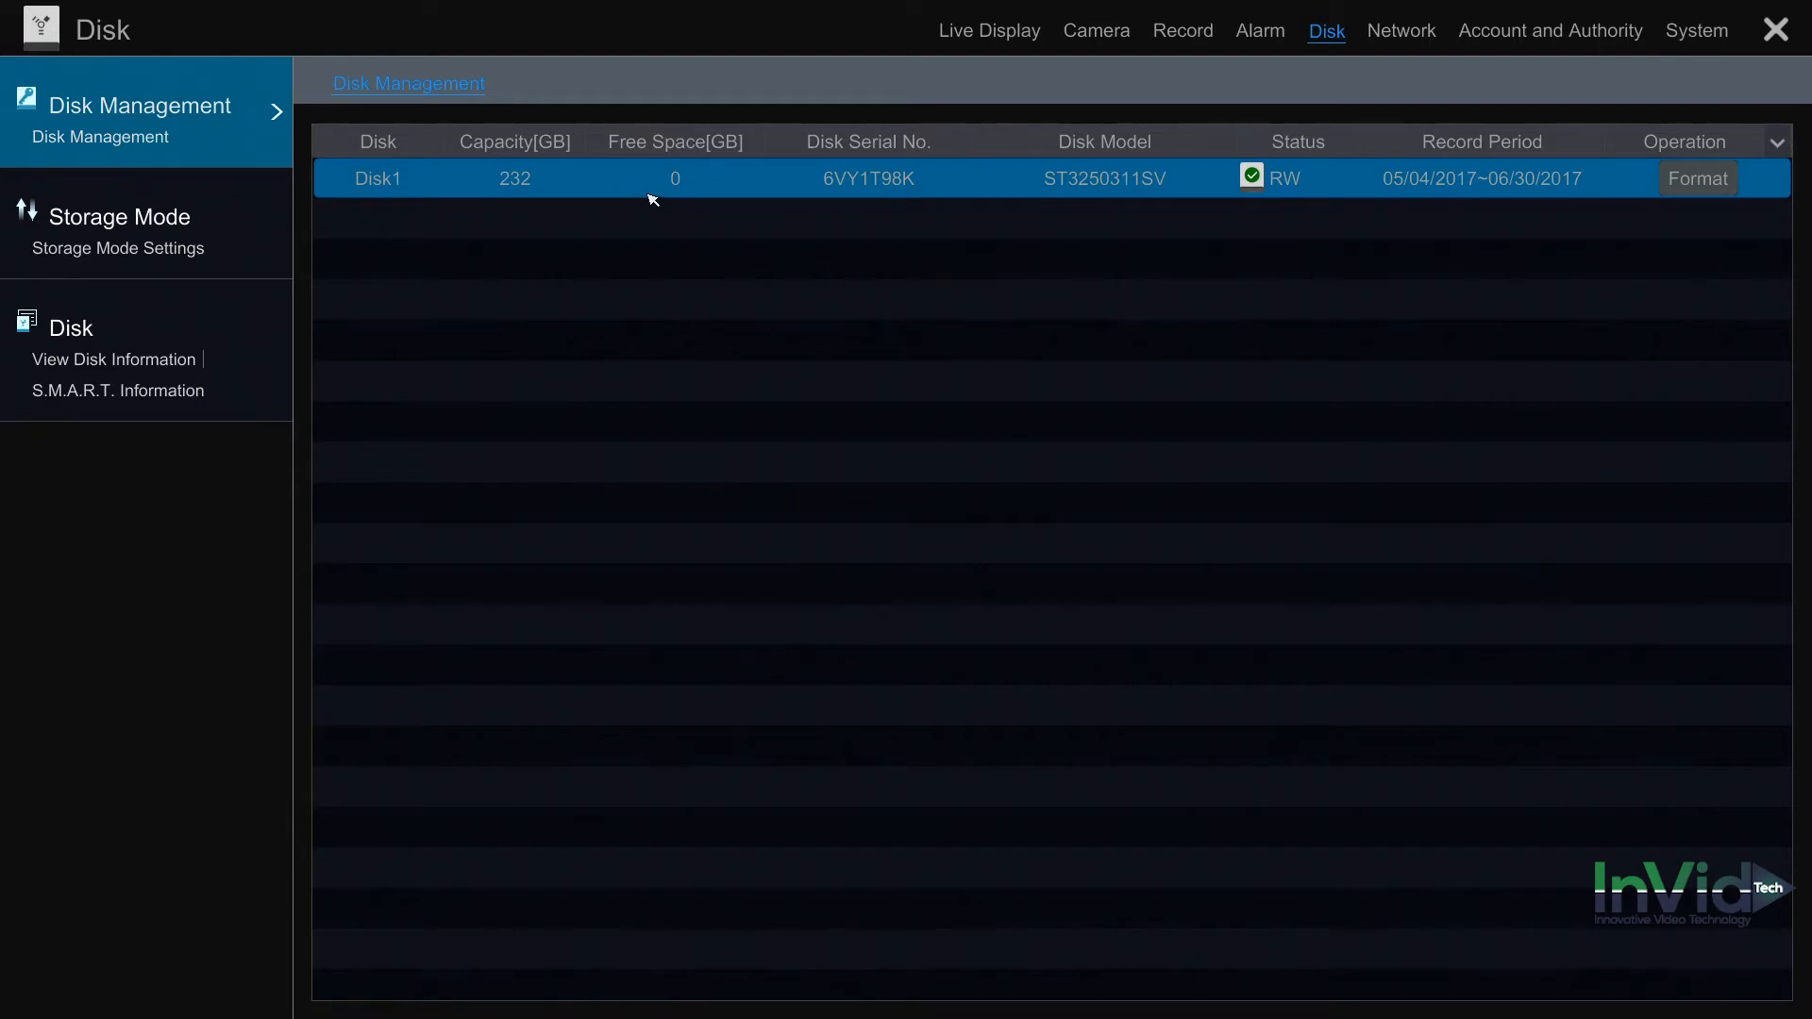
mouse_move(641, 194)
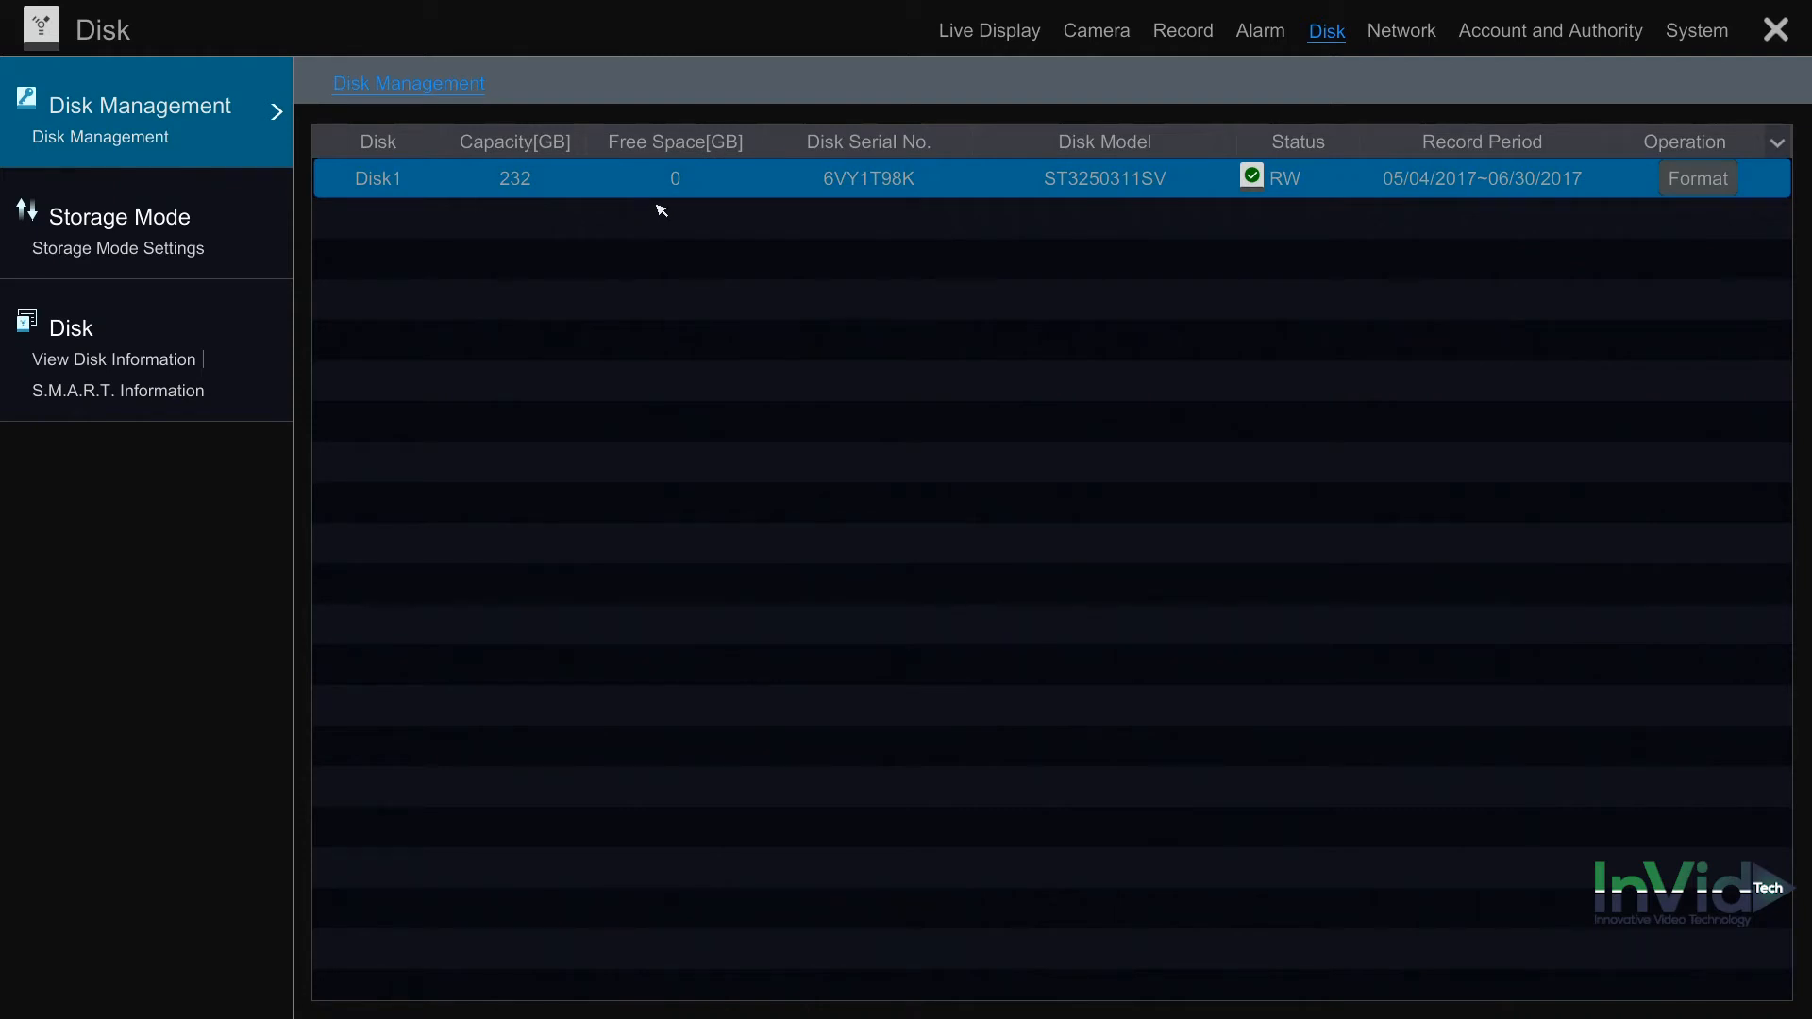
mouse_move(672, 228)
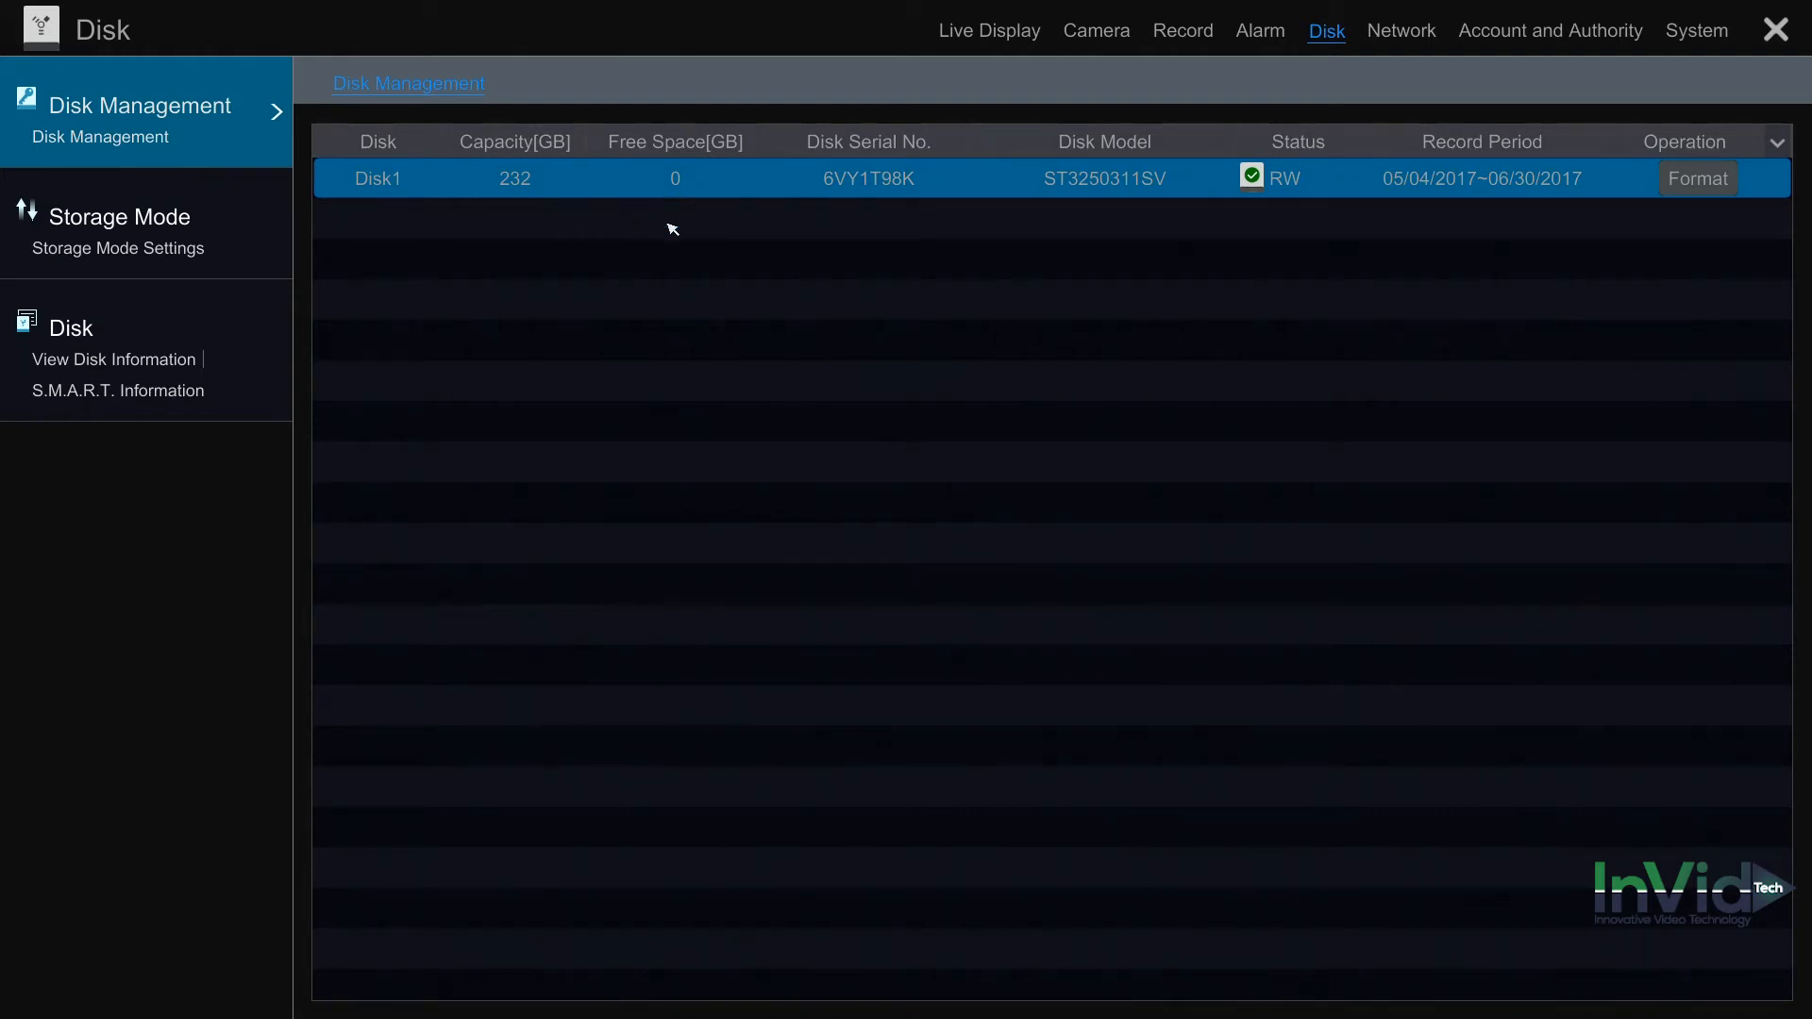
mouse_move(1697, 209)
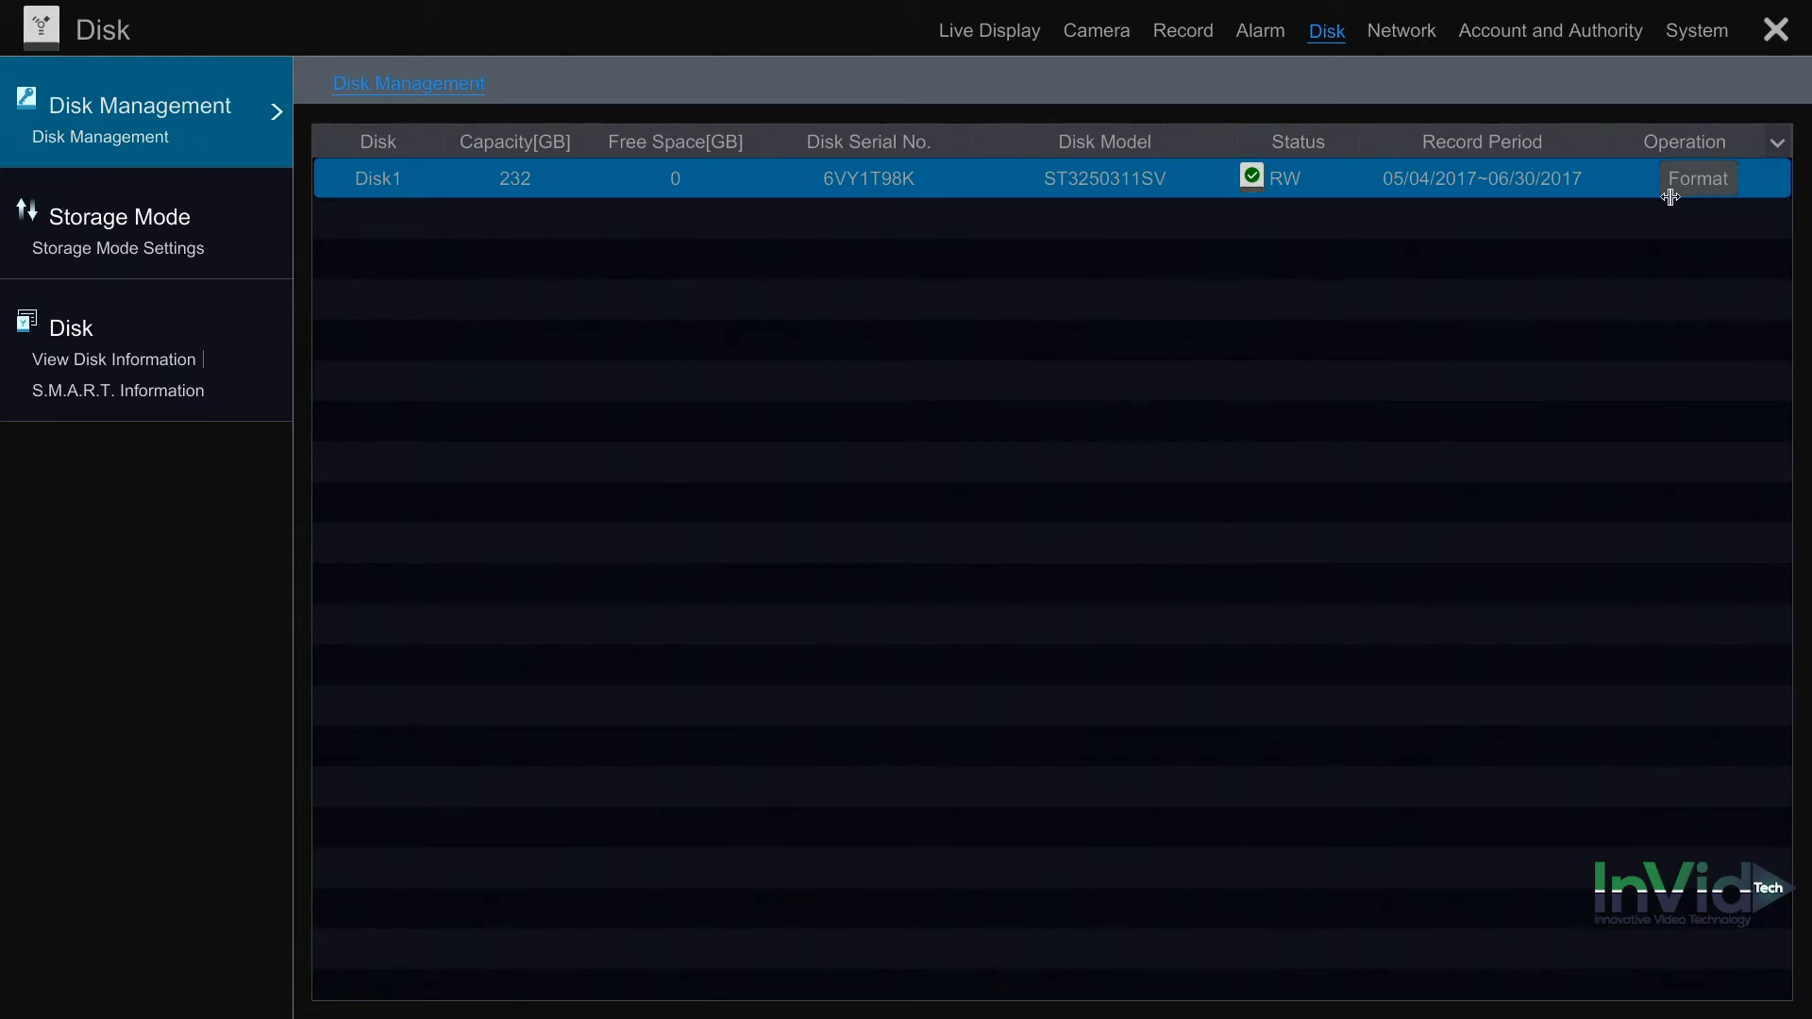
mouse_move(1602, 448)
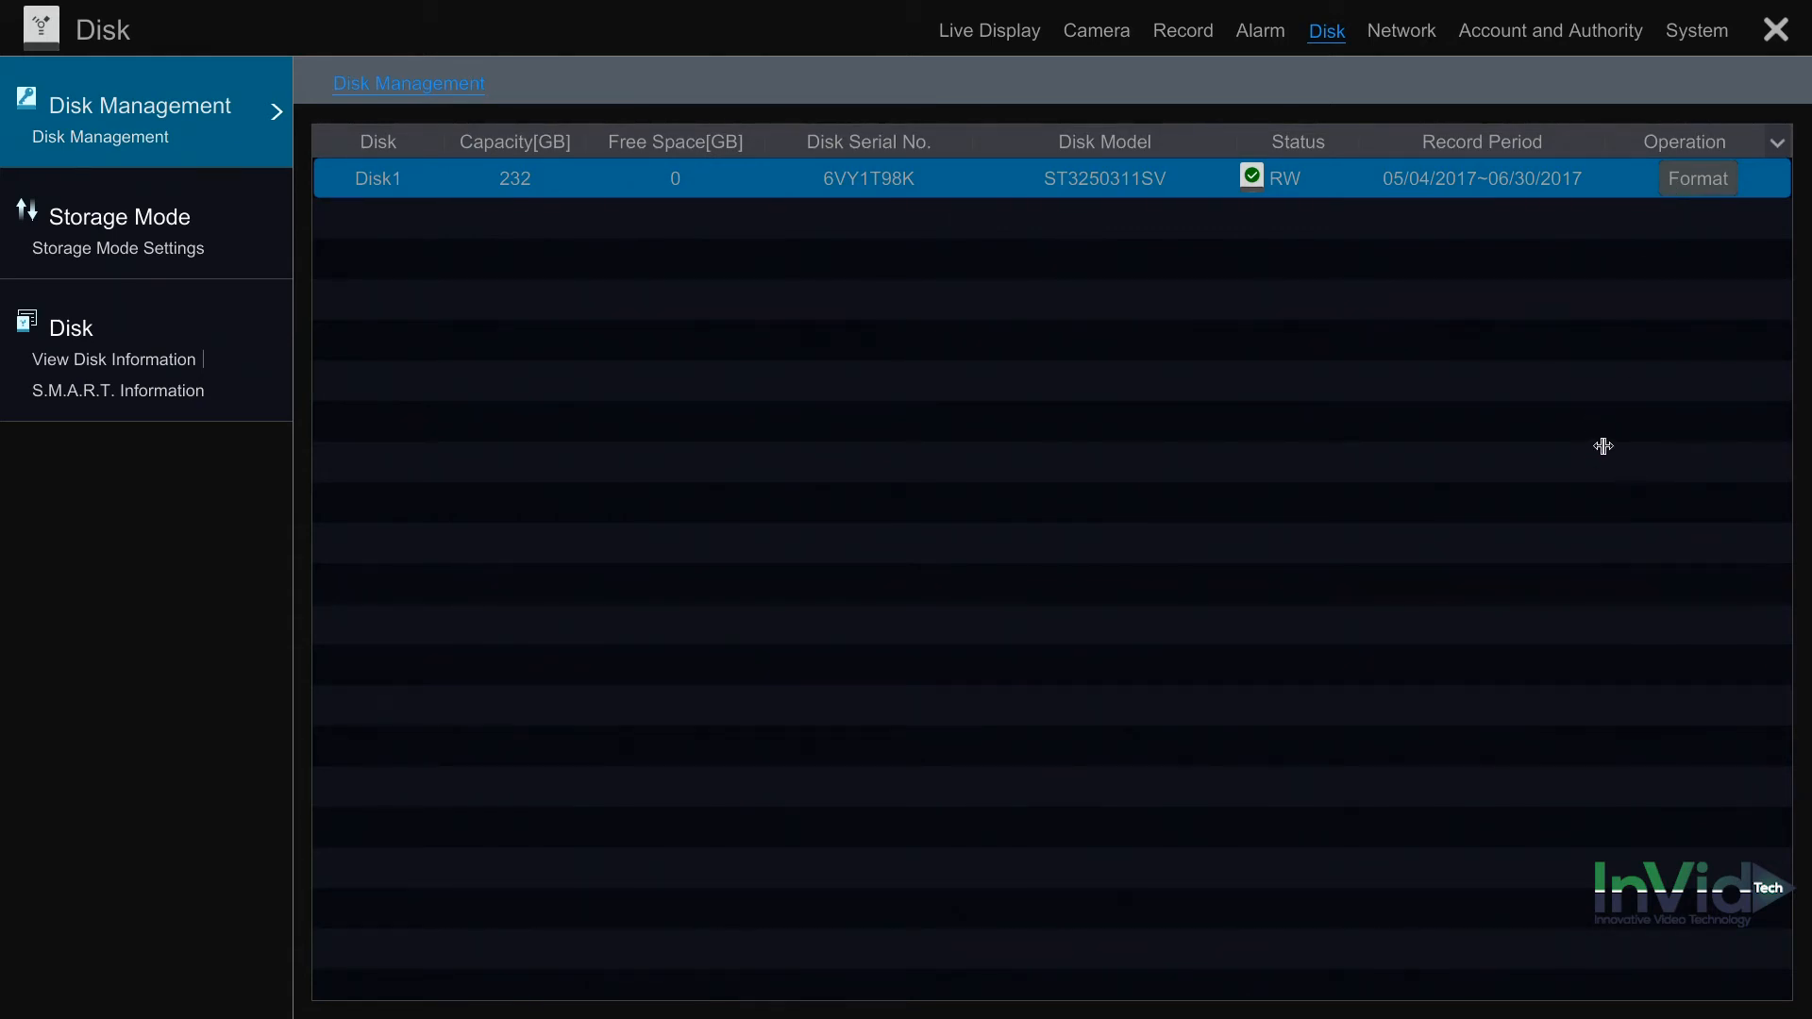
mouse_move(1634, 390)
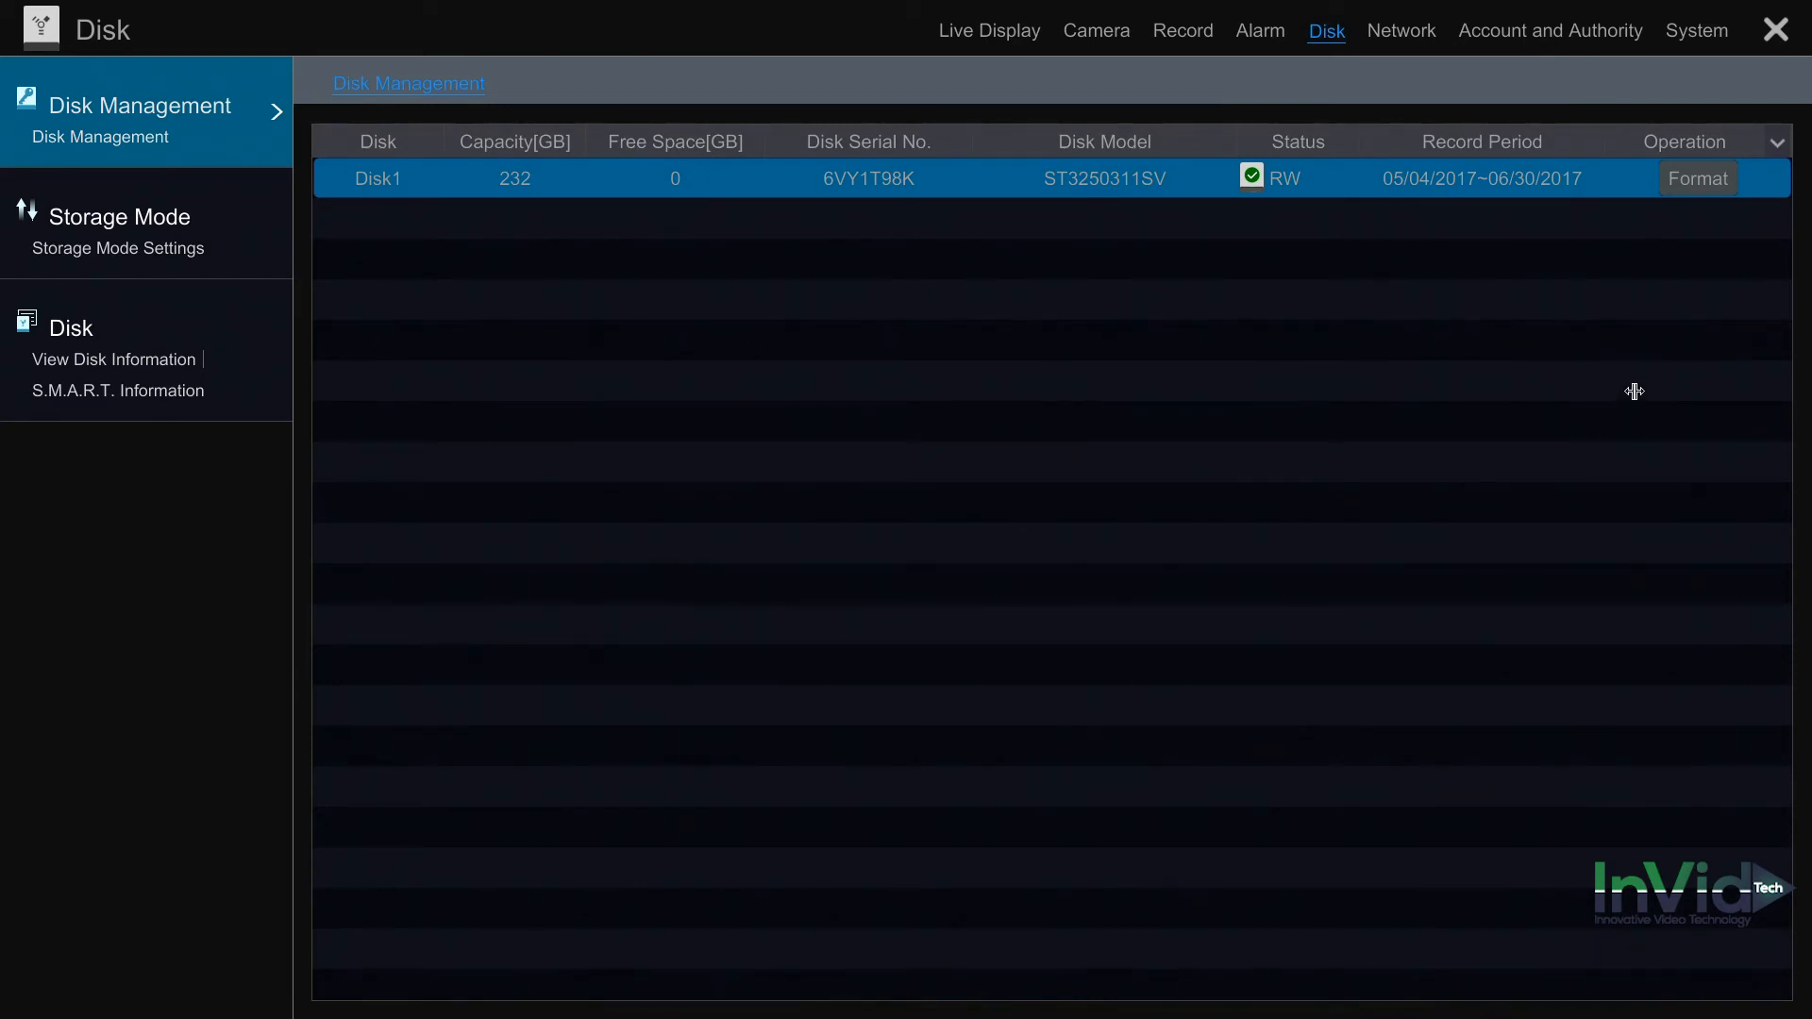
mouse_move(1397, 479)
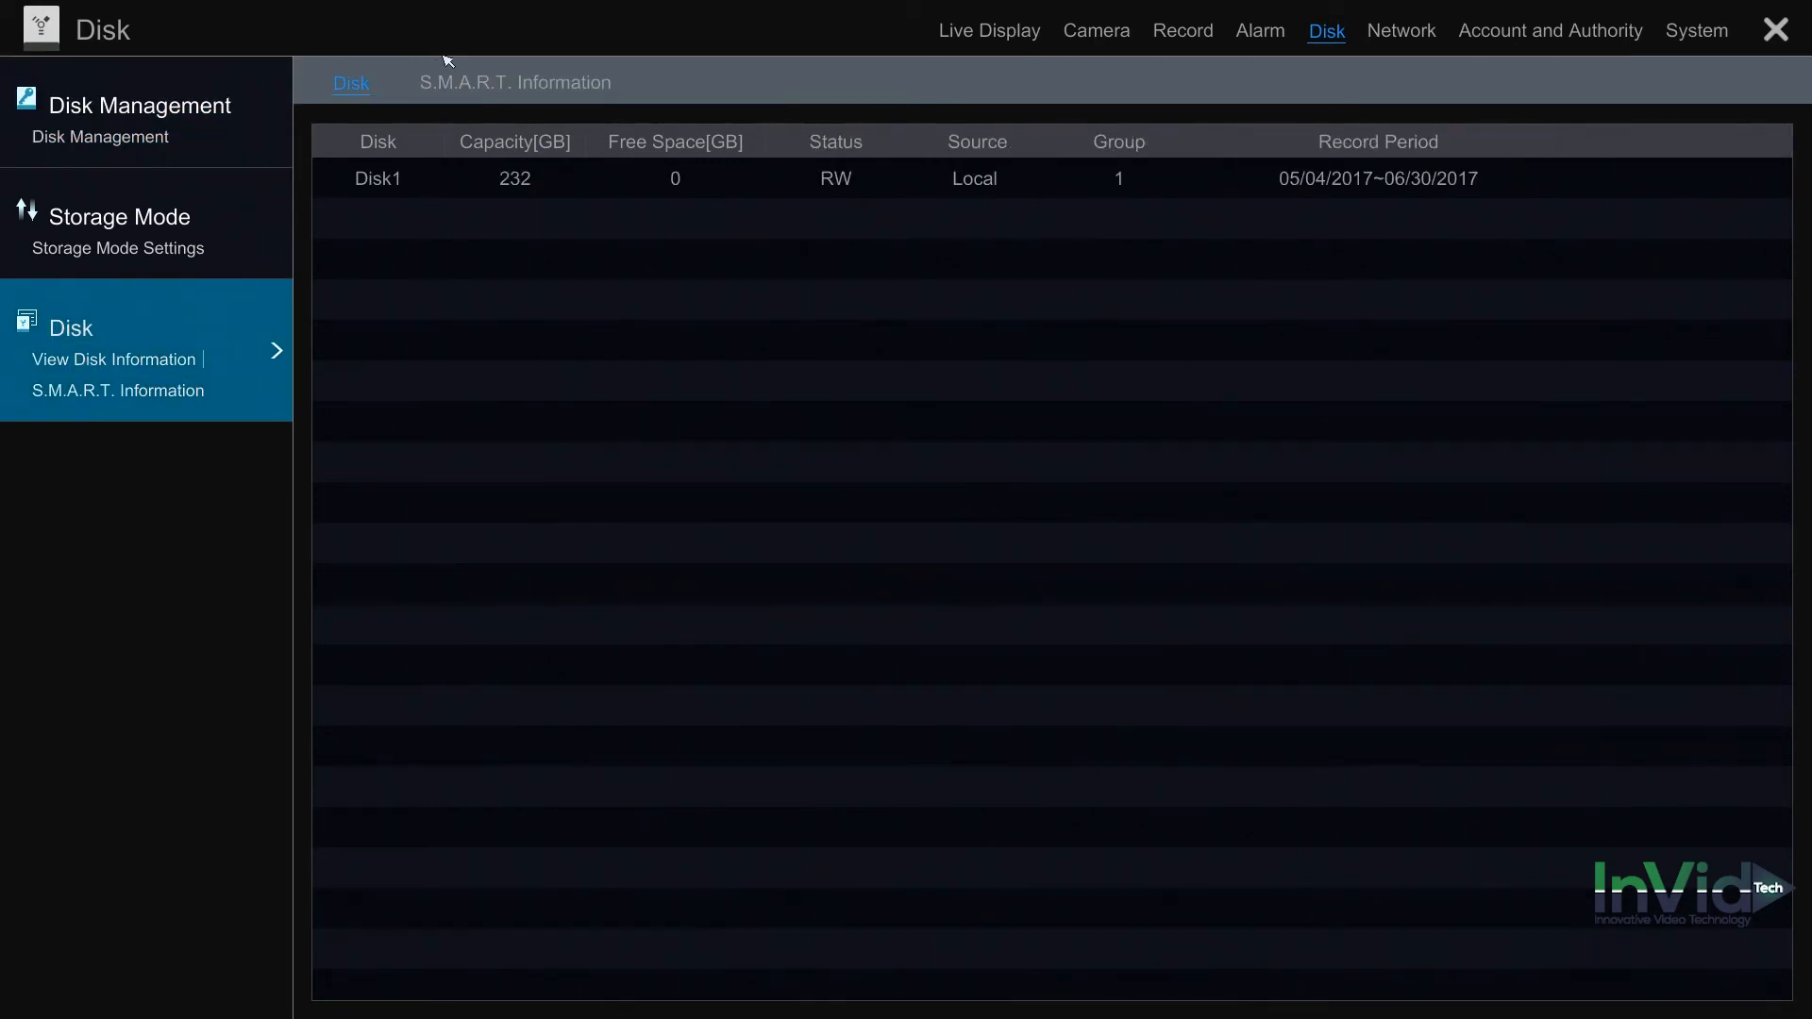
Step: Scroll Disk1's S.M.A.R.T. attributes through UltraDMA CRC Error Count, confirming each reads Normal
left_click(514, 82)
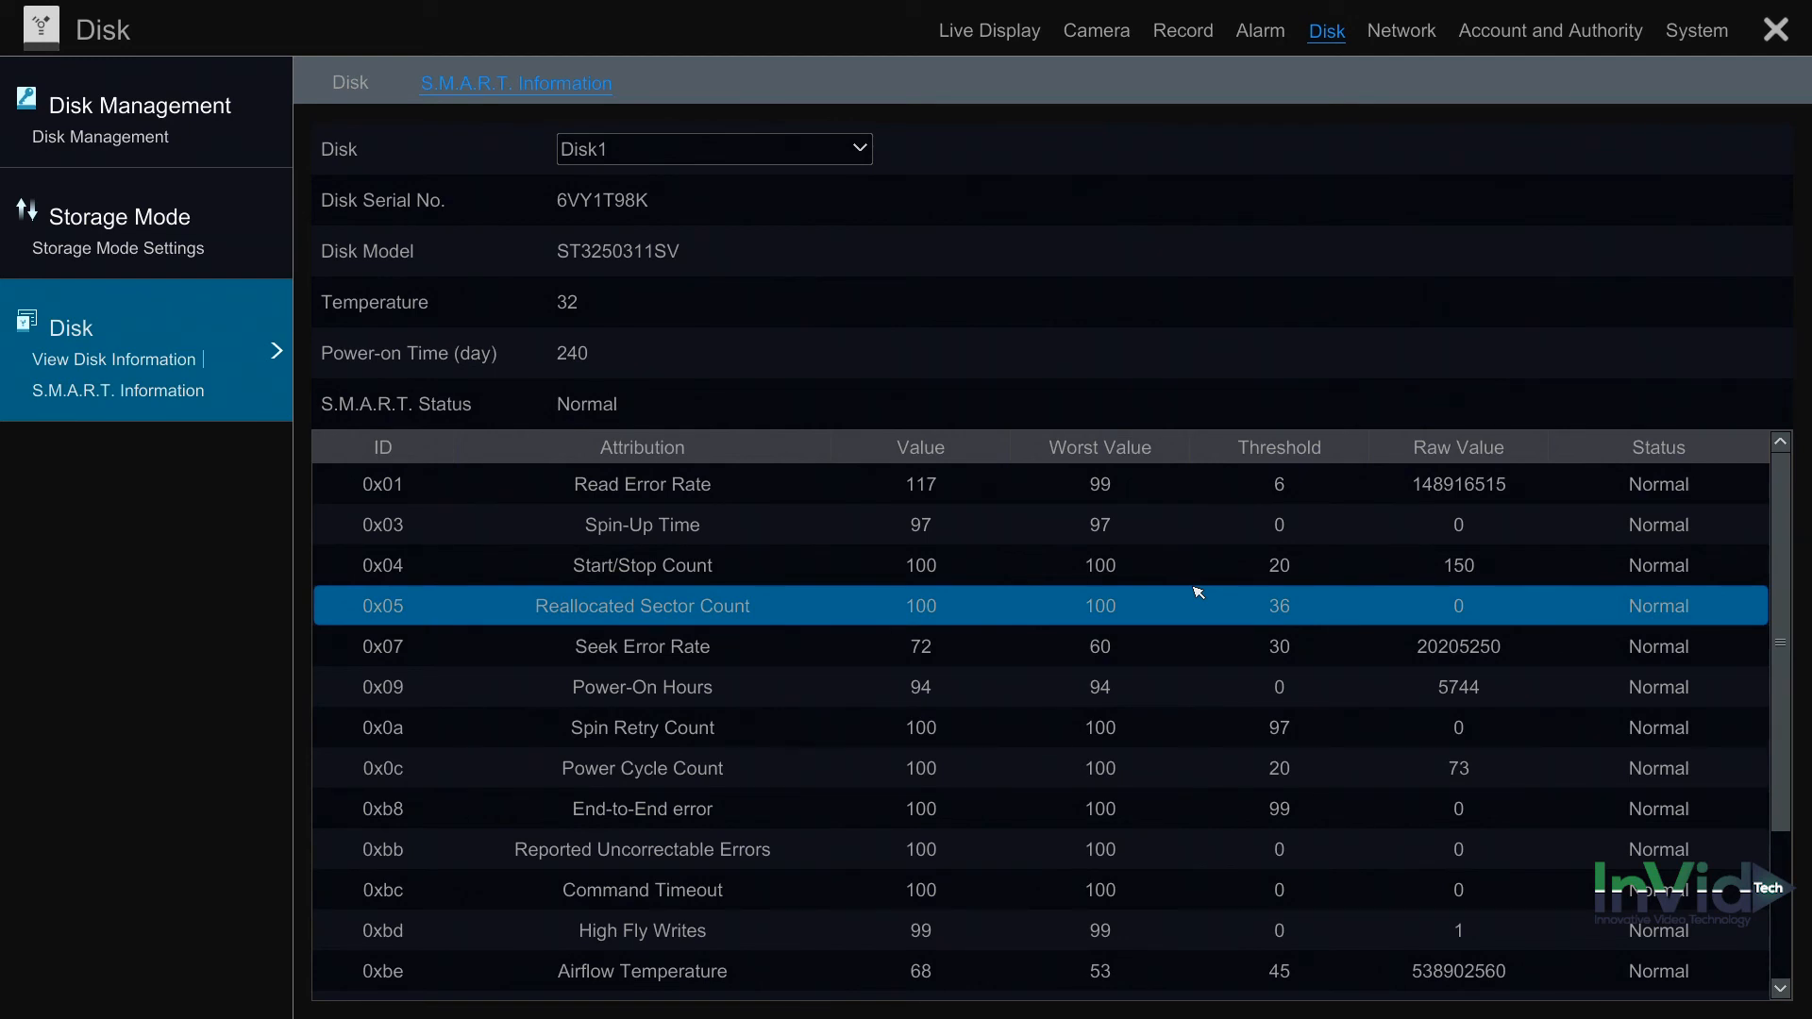
scroll("down", 3)
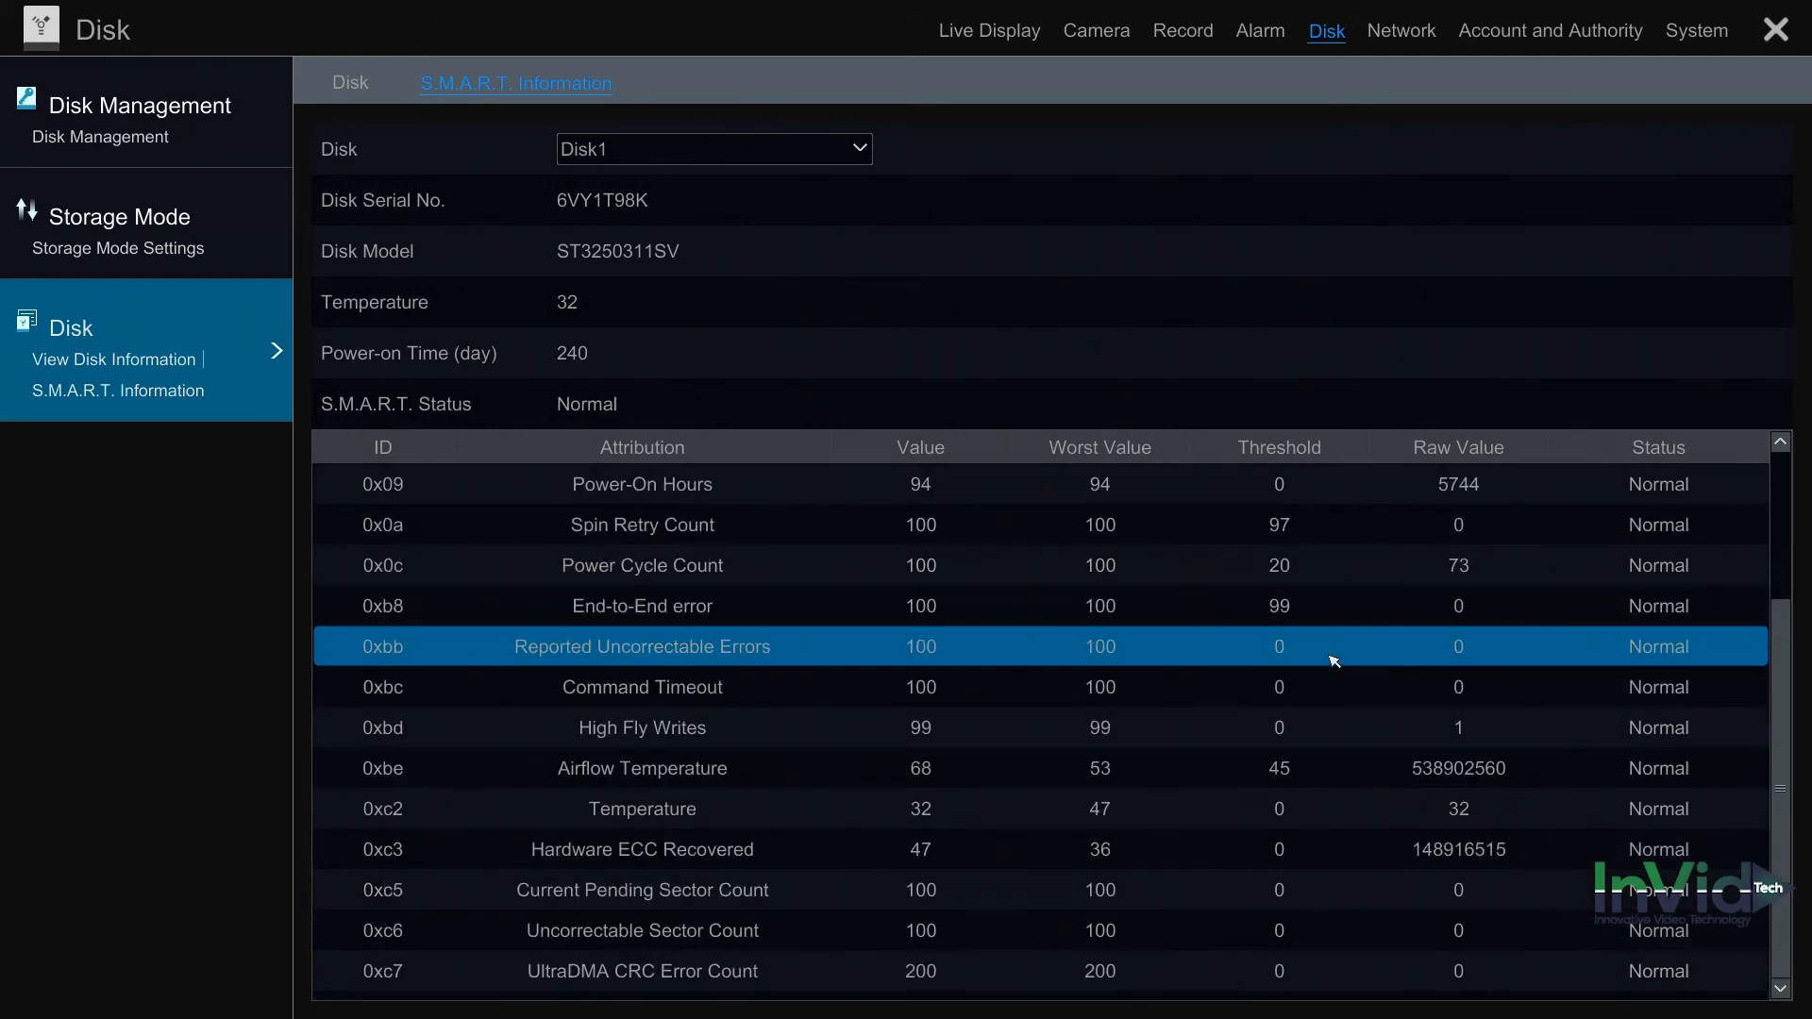